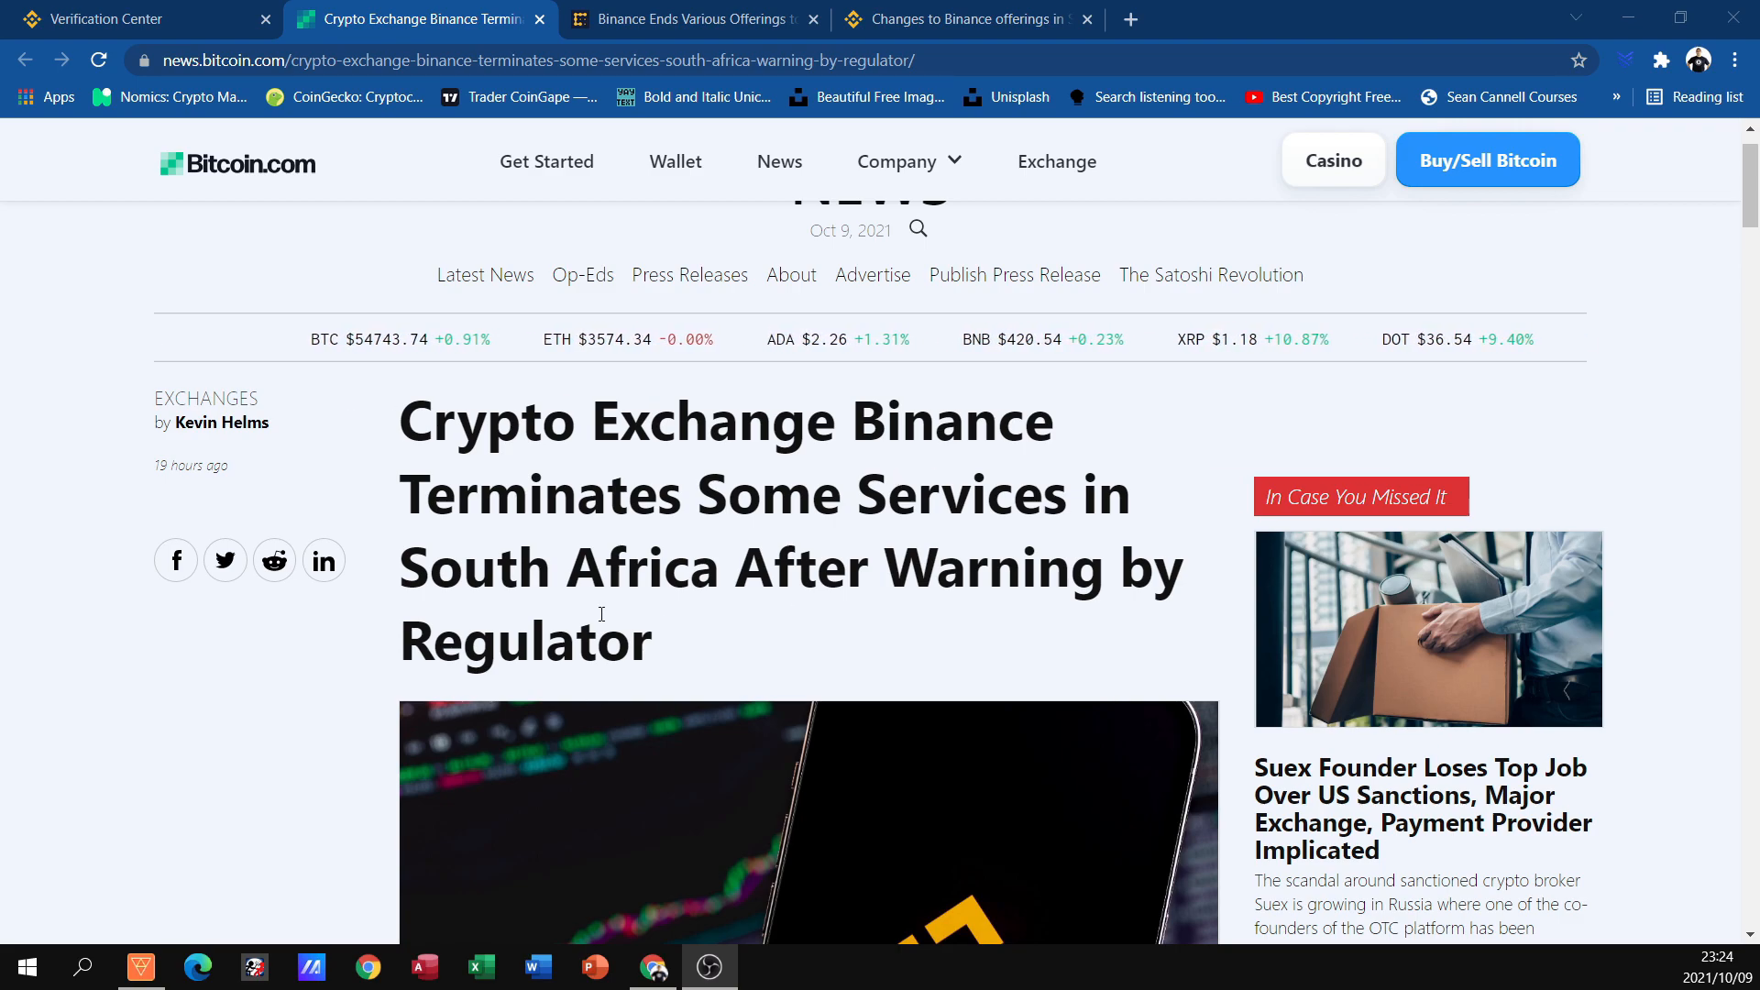
Scroll through the current page before moving to the CoinDesk article
scroll(down, 3)
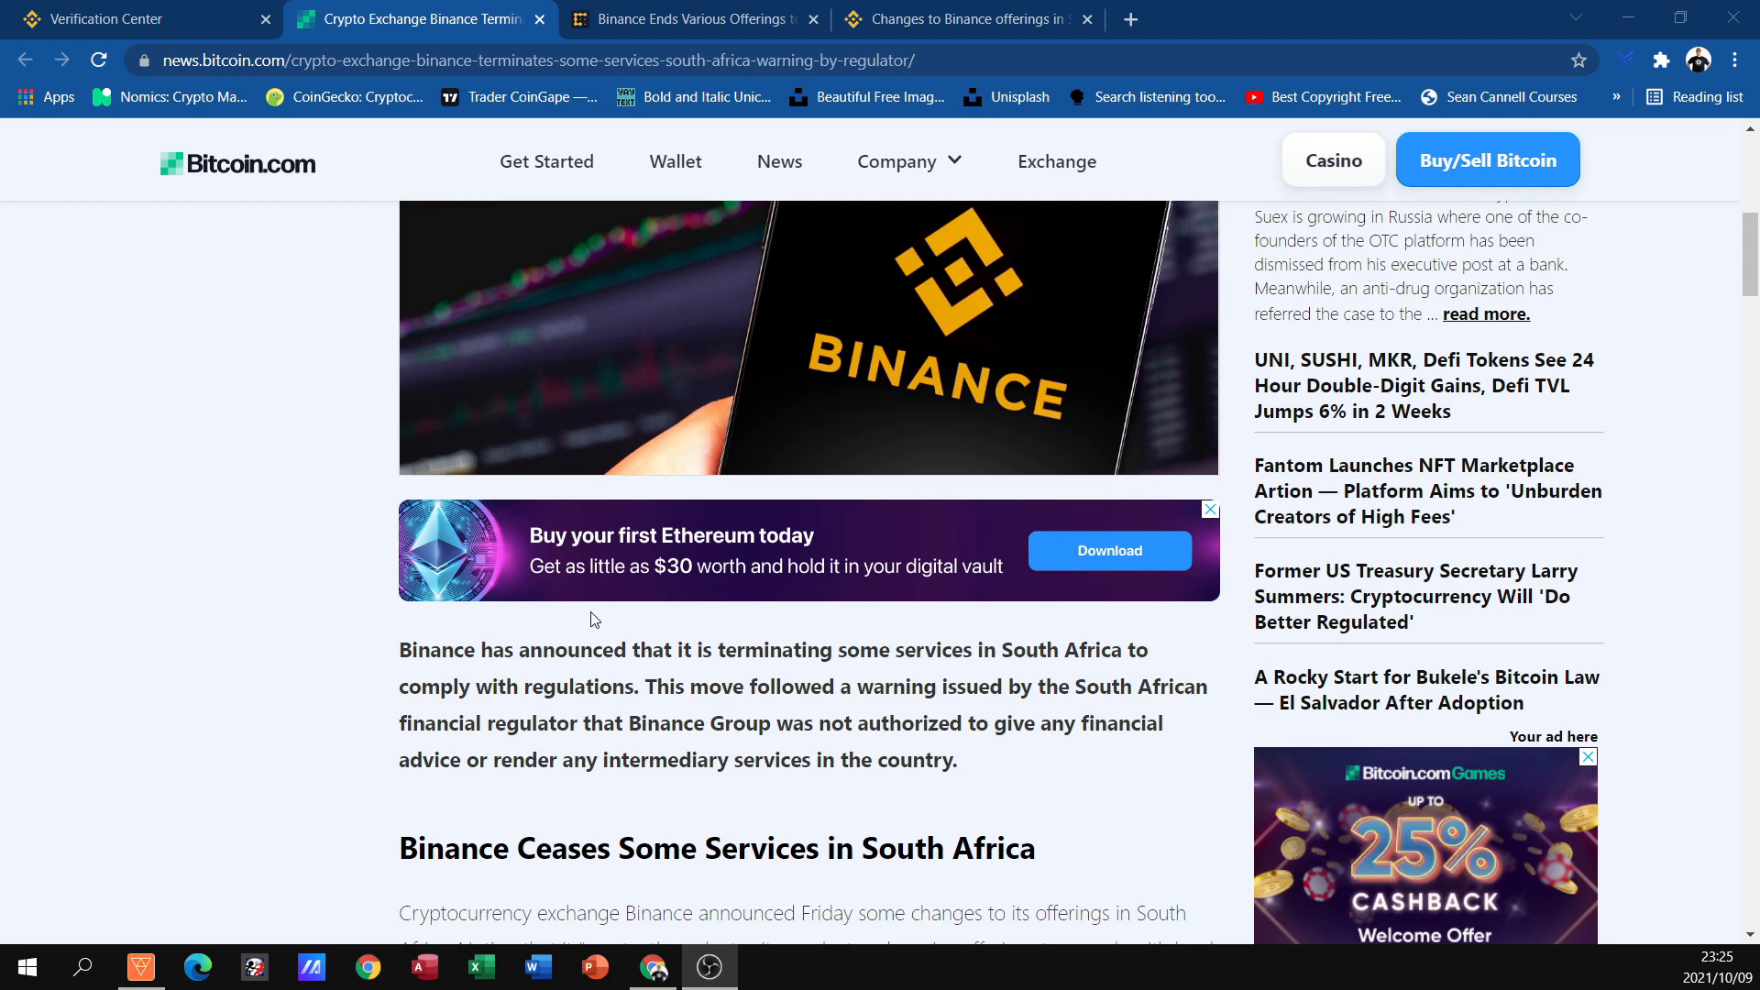
scroll(down, 3)
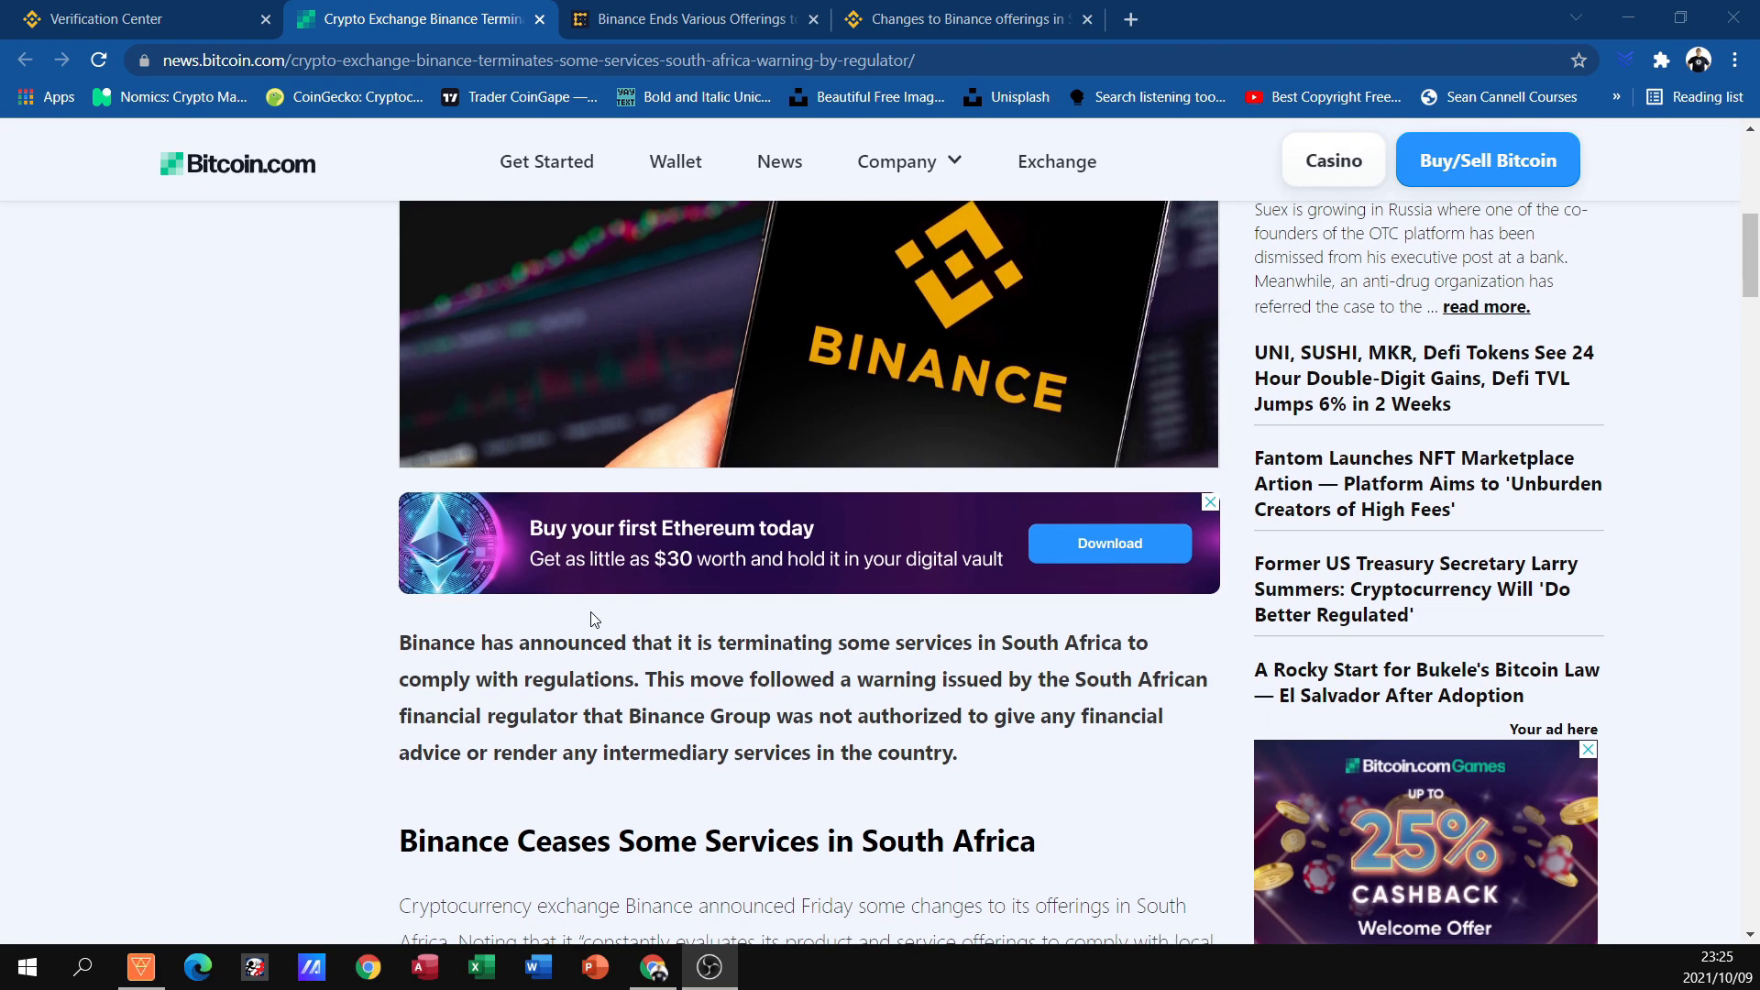
scroll(down, 3)
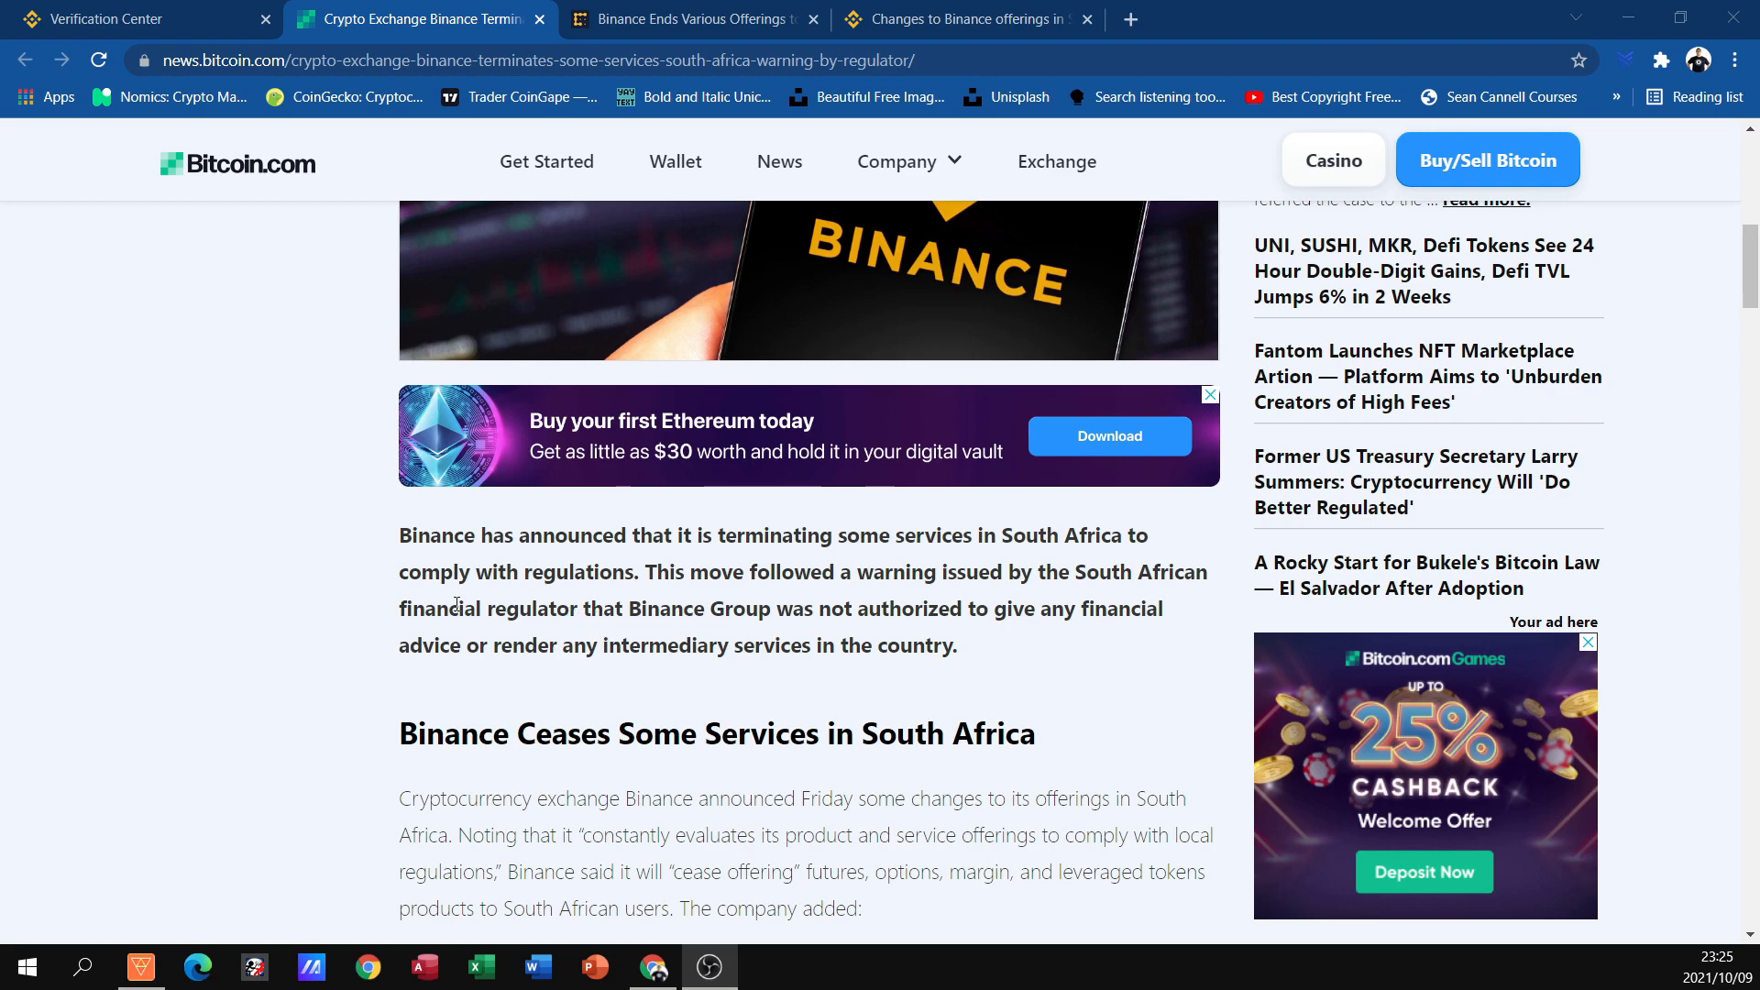
scroll(down, 3)
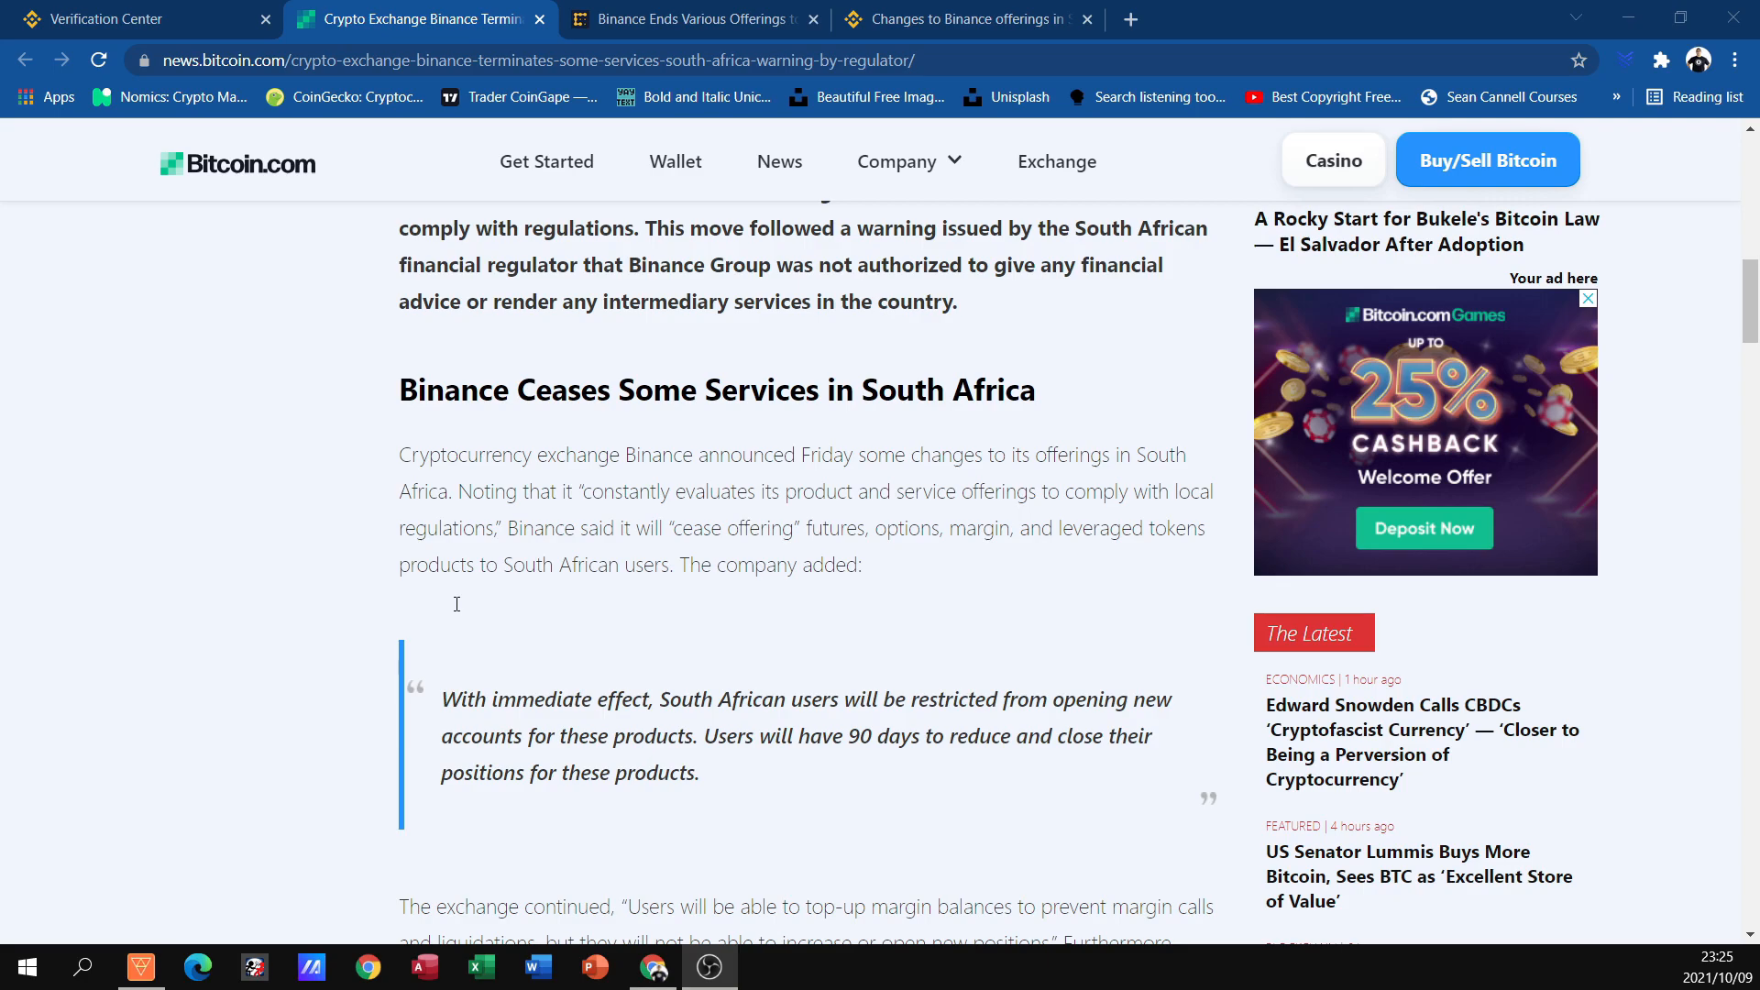
scroll(up, 3)
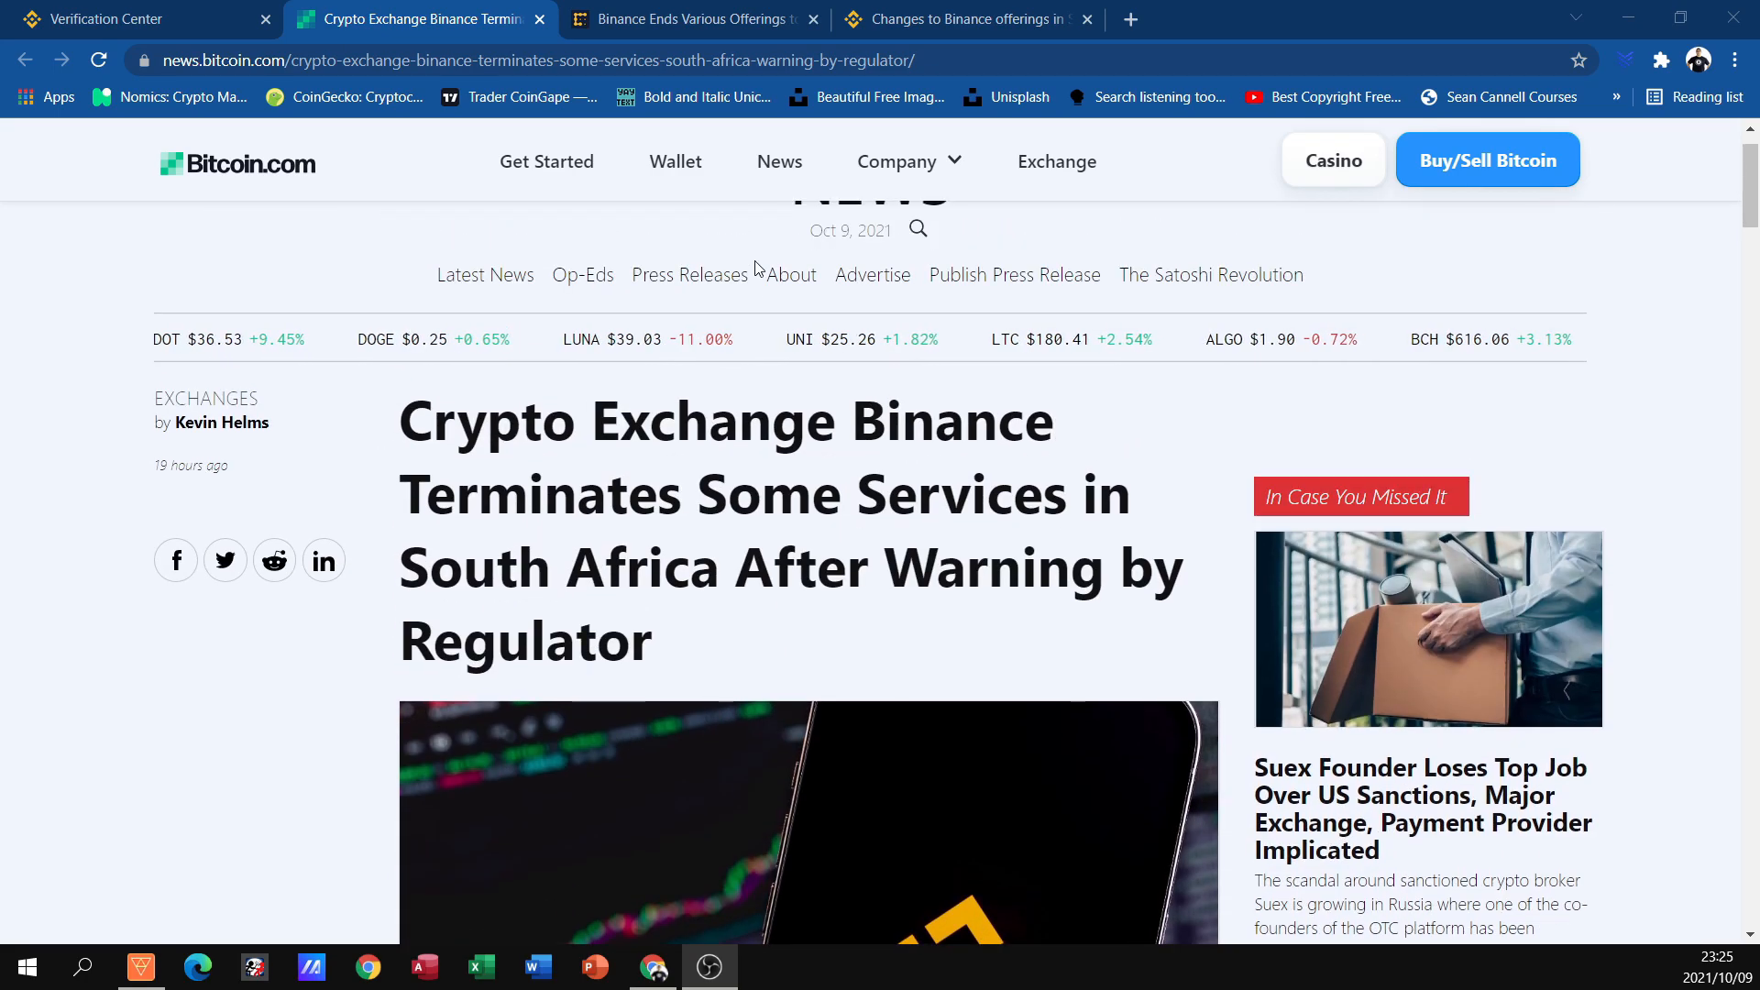
Read the CoinDesk article 'Binance Ends Various Offerings to Clients in South Africa' down to its author section
click(683, 18)
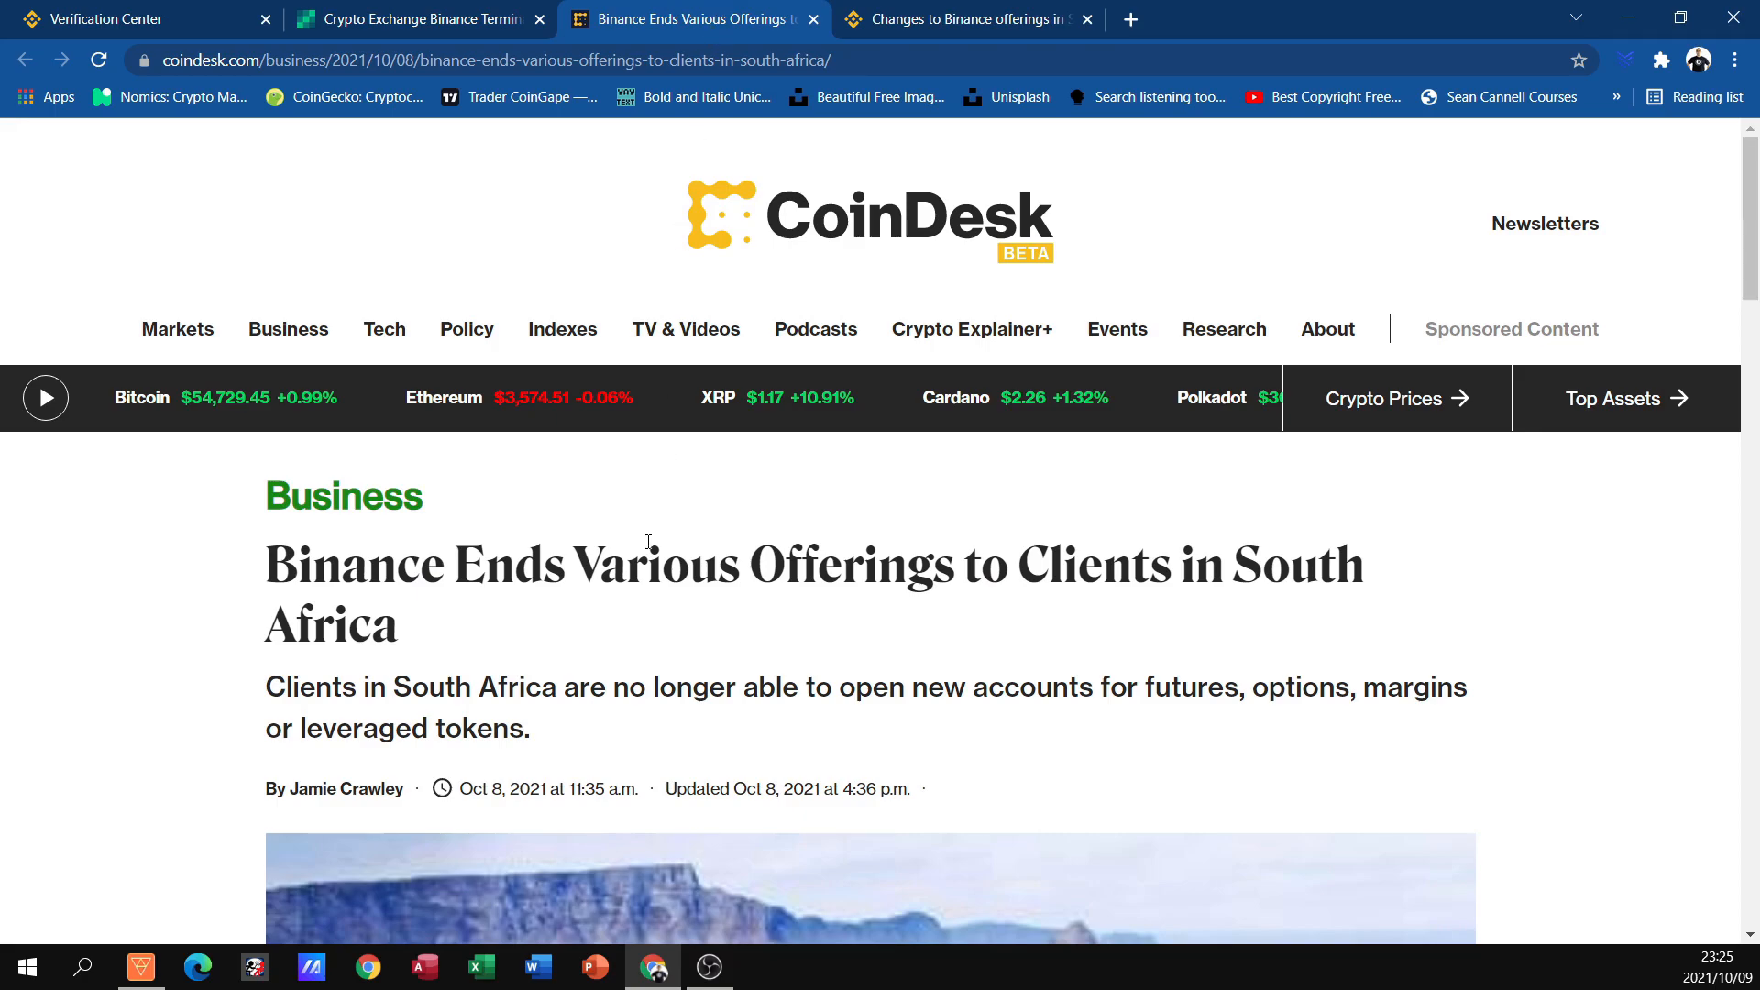
scroll(down, 3)
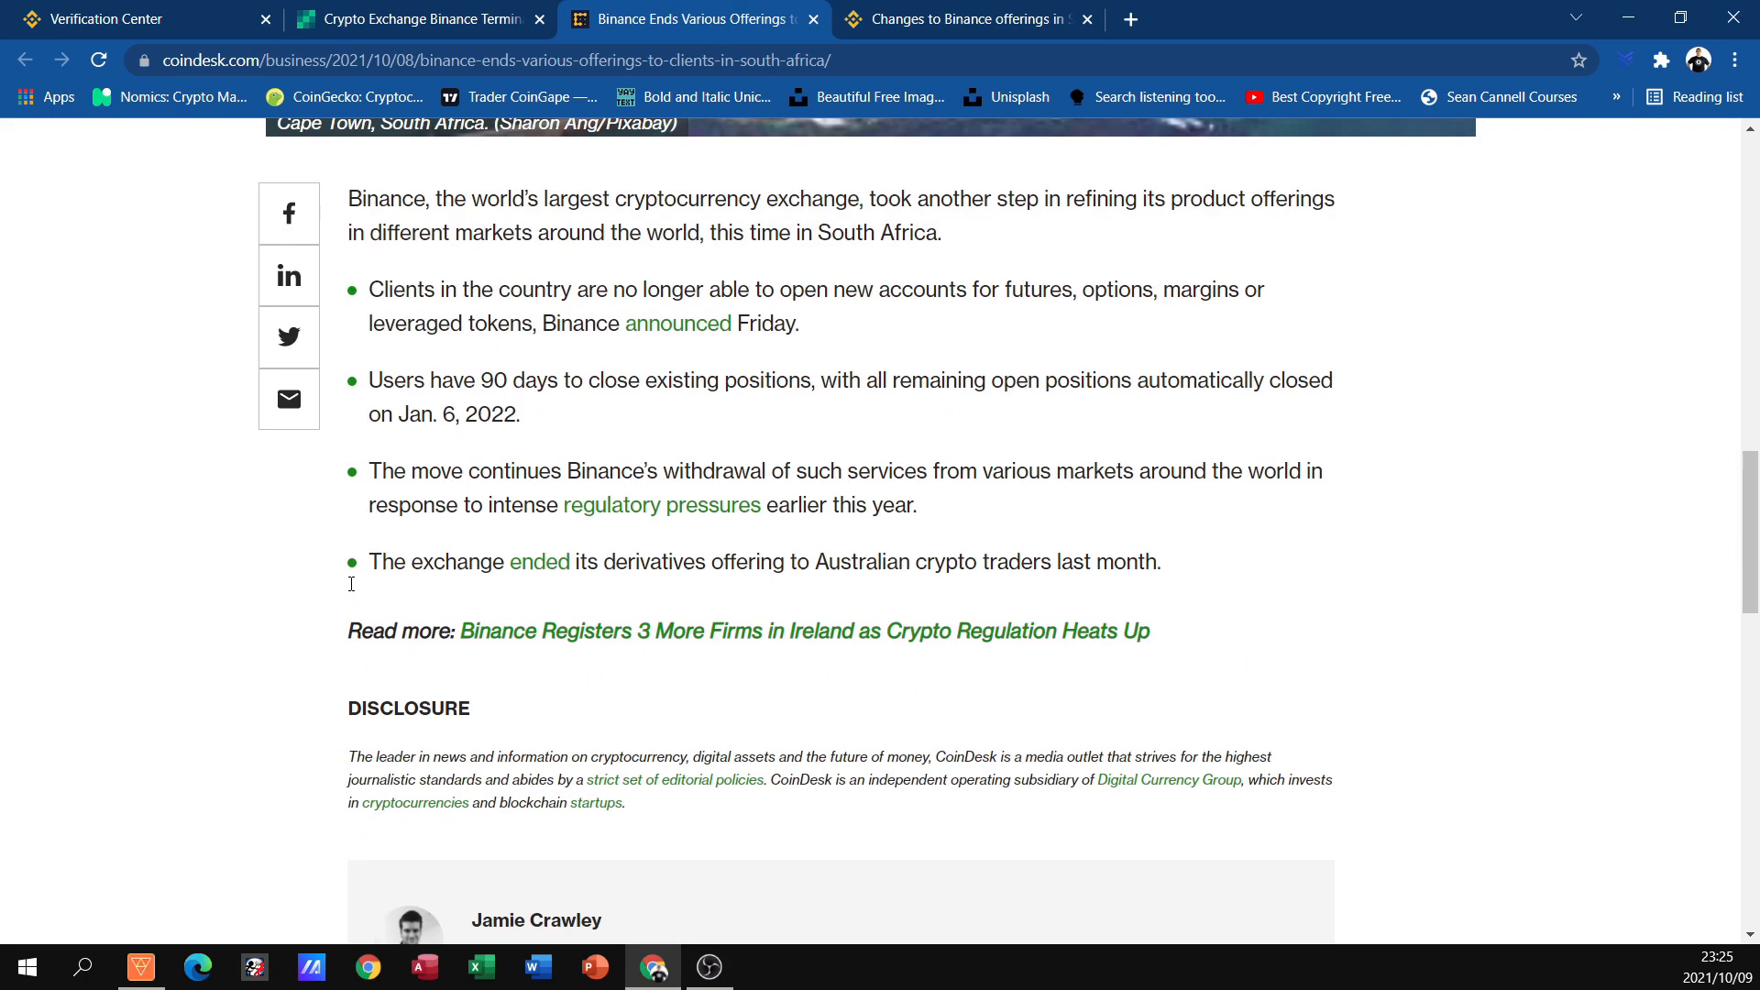
scroll(down, 3)
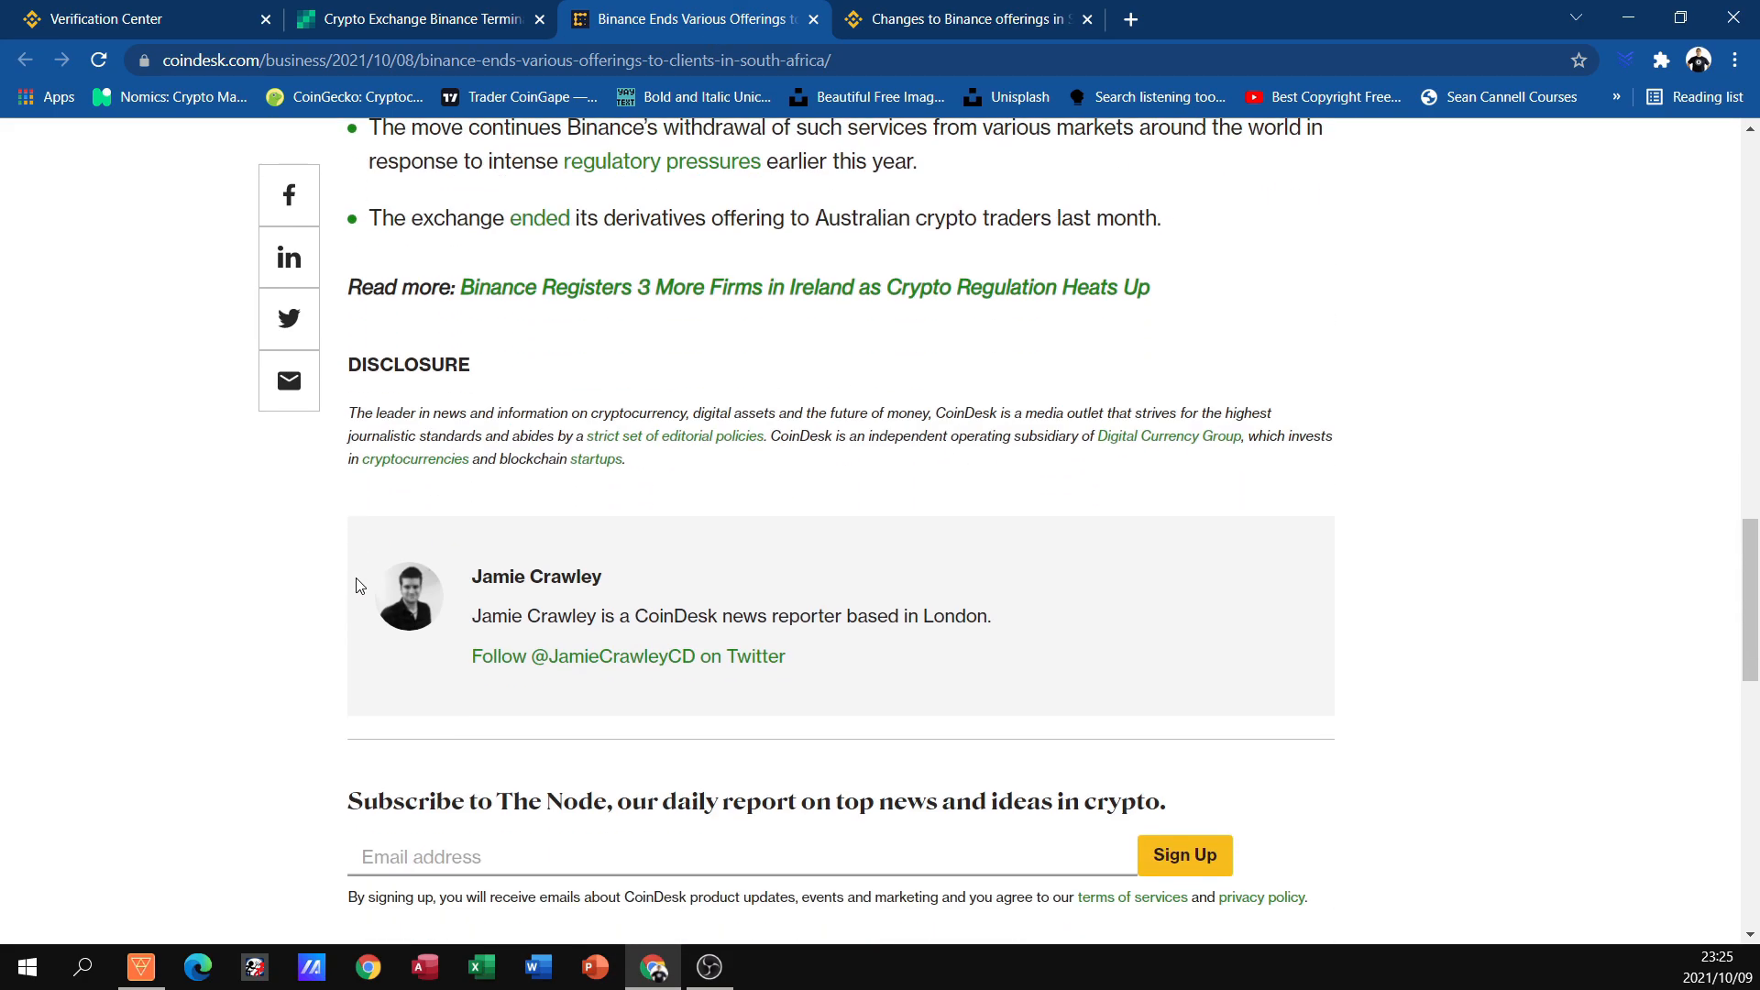
mouse_move(966, 19)
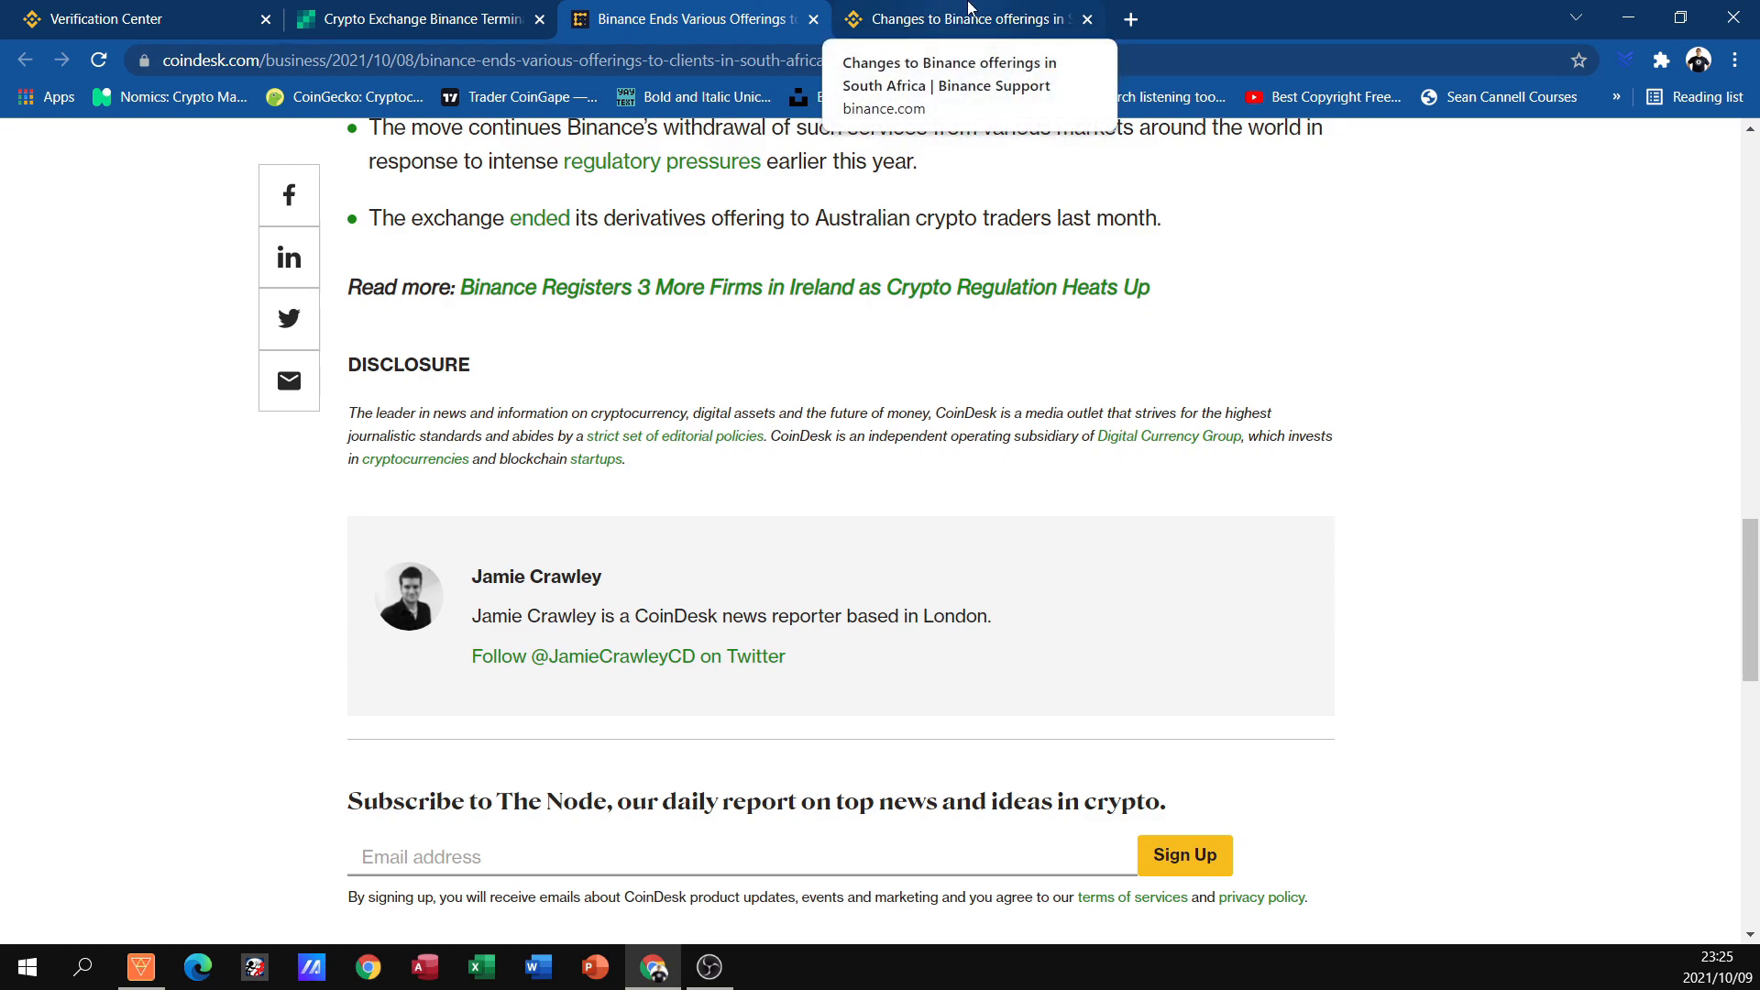
Show Binance's 'Changes to Binance offerings in South Africa' announcement and highlight the 6 January 2022 position-closing deadline
click(959, 18)
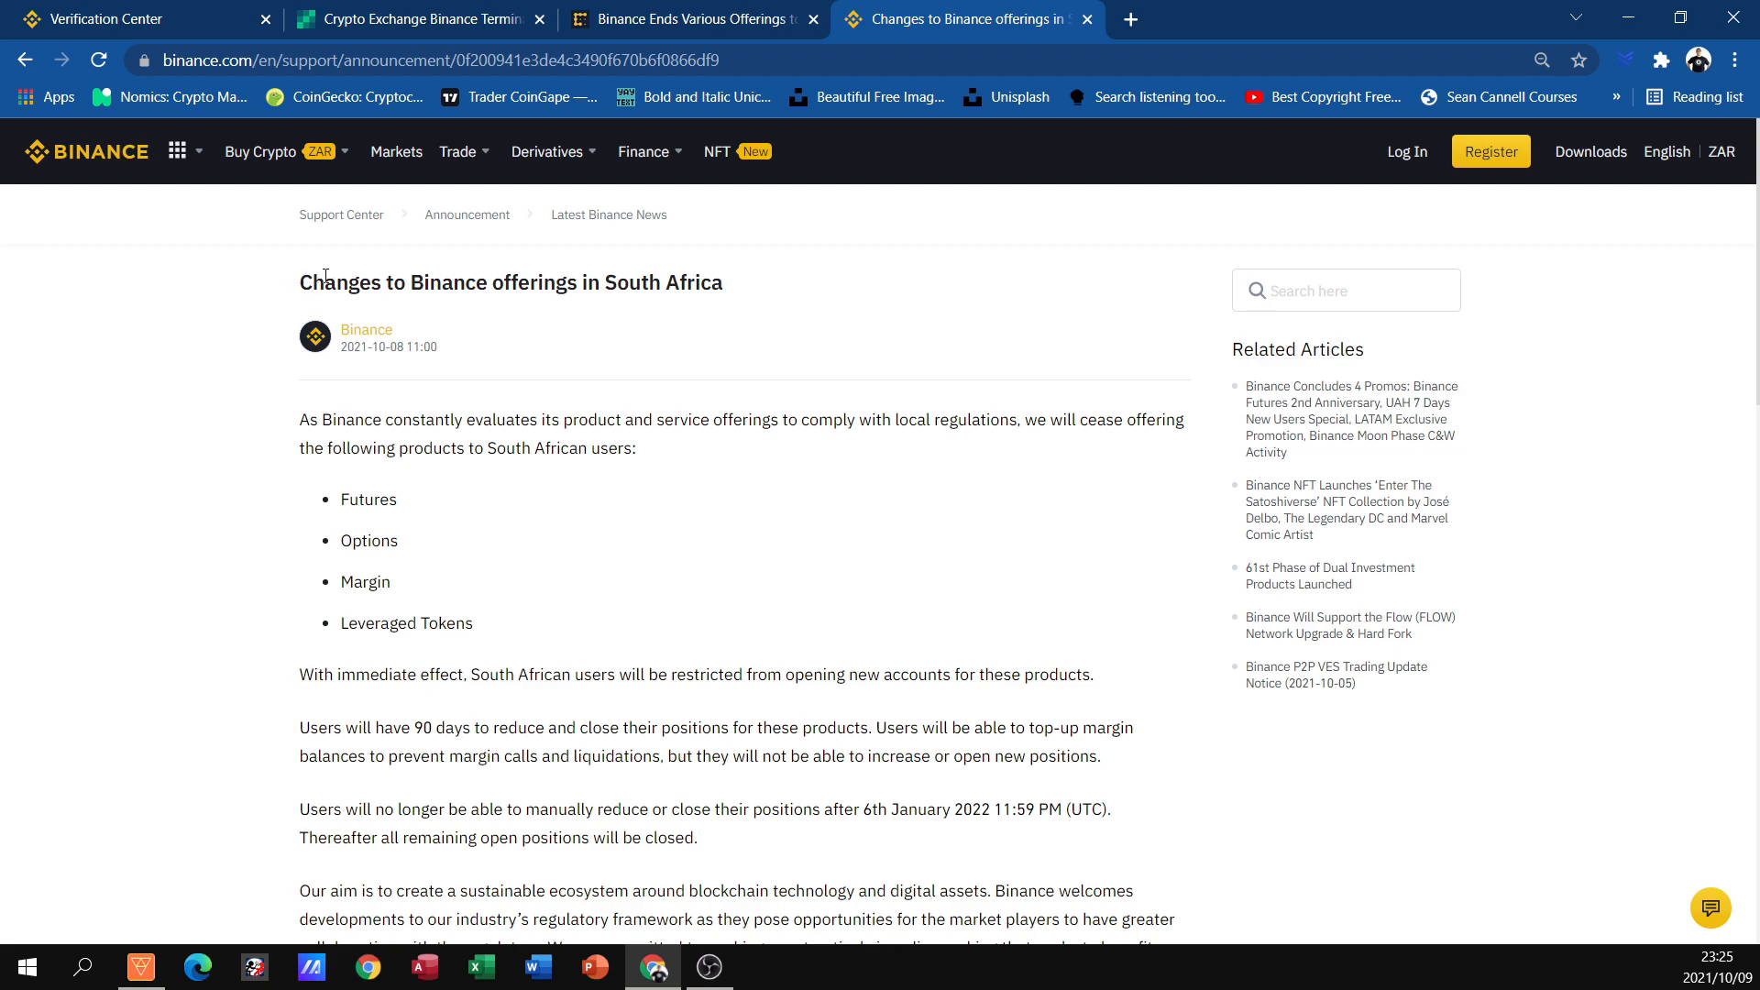
mouse_move(379, 467)
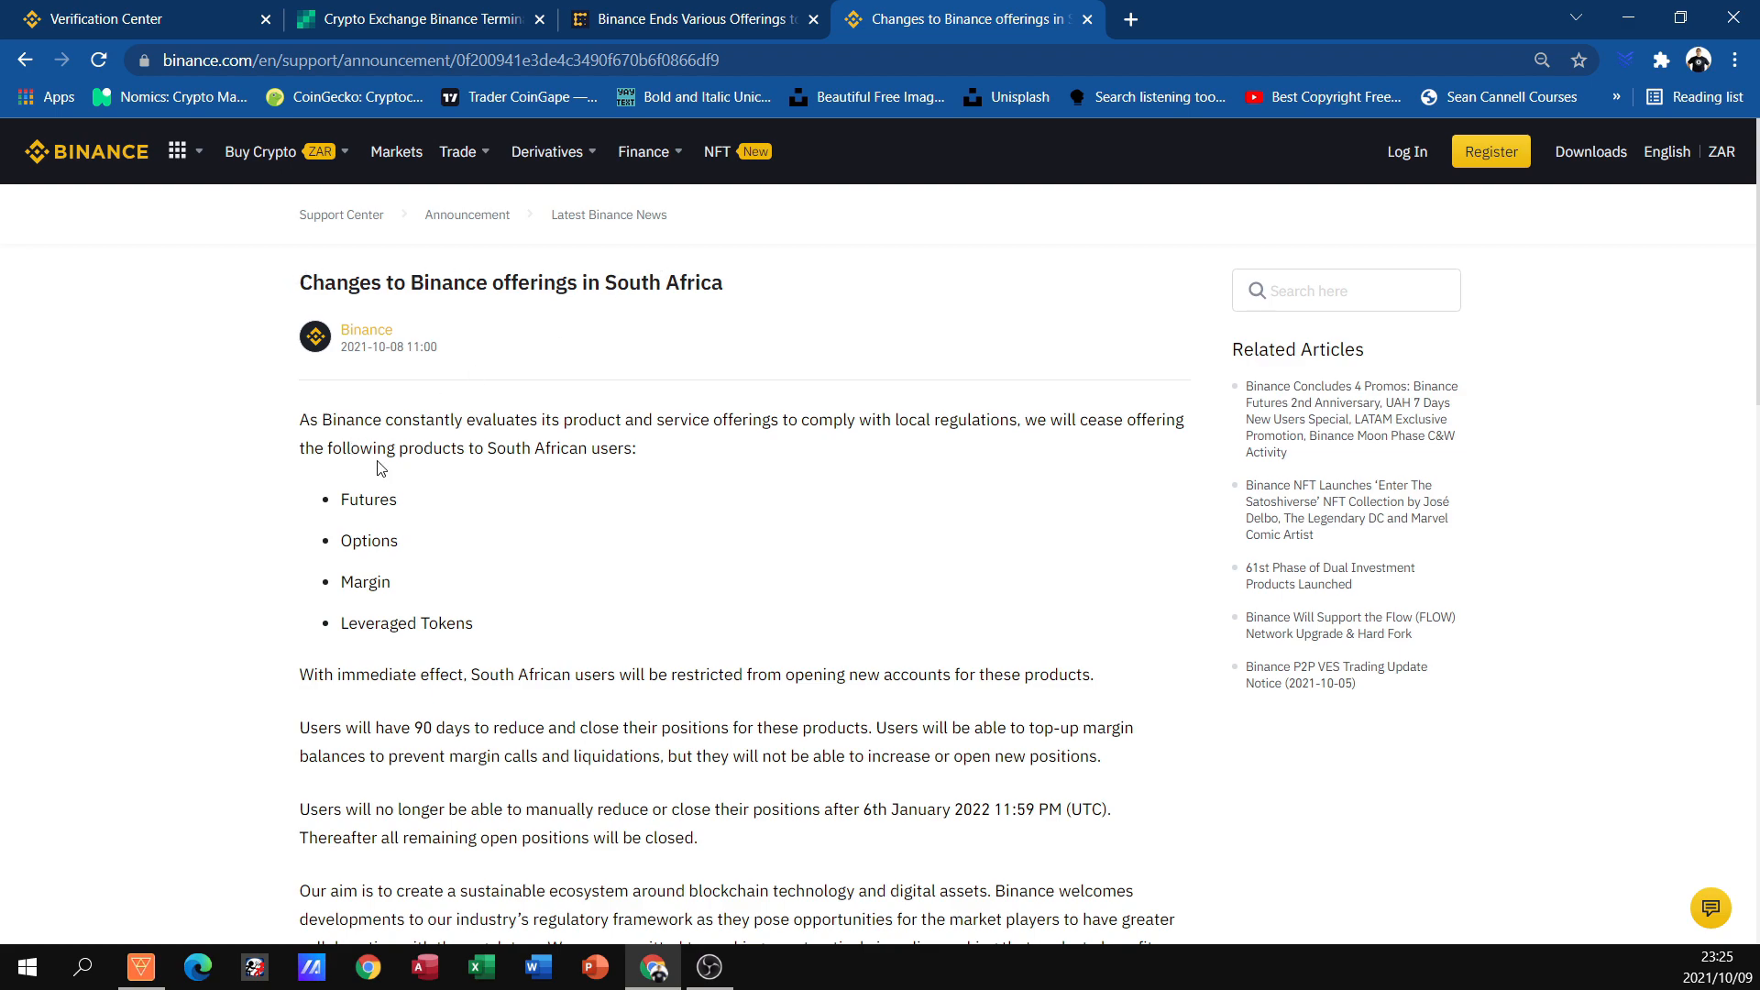
double_click(369, 498)
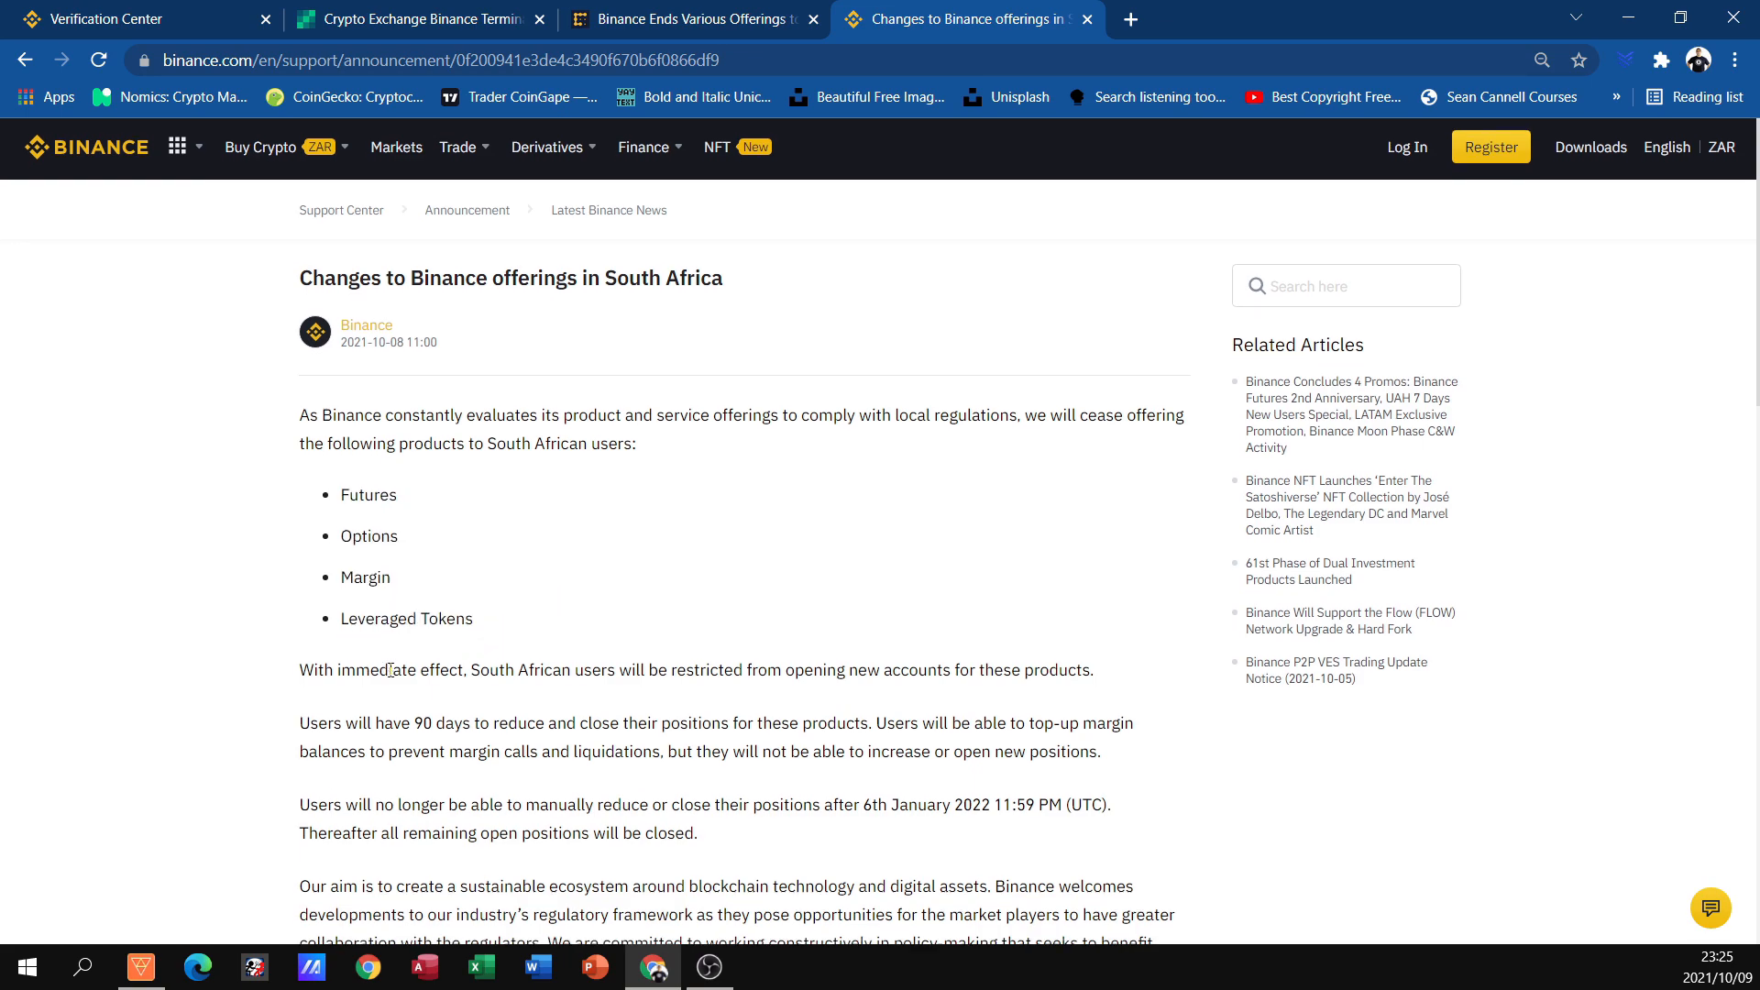
scroll(down, 3)
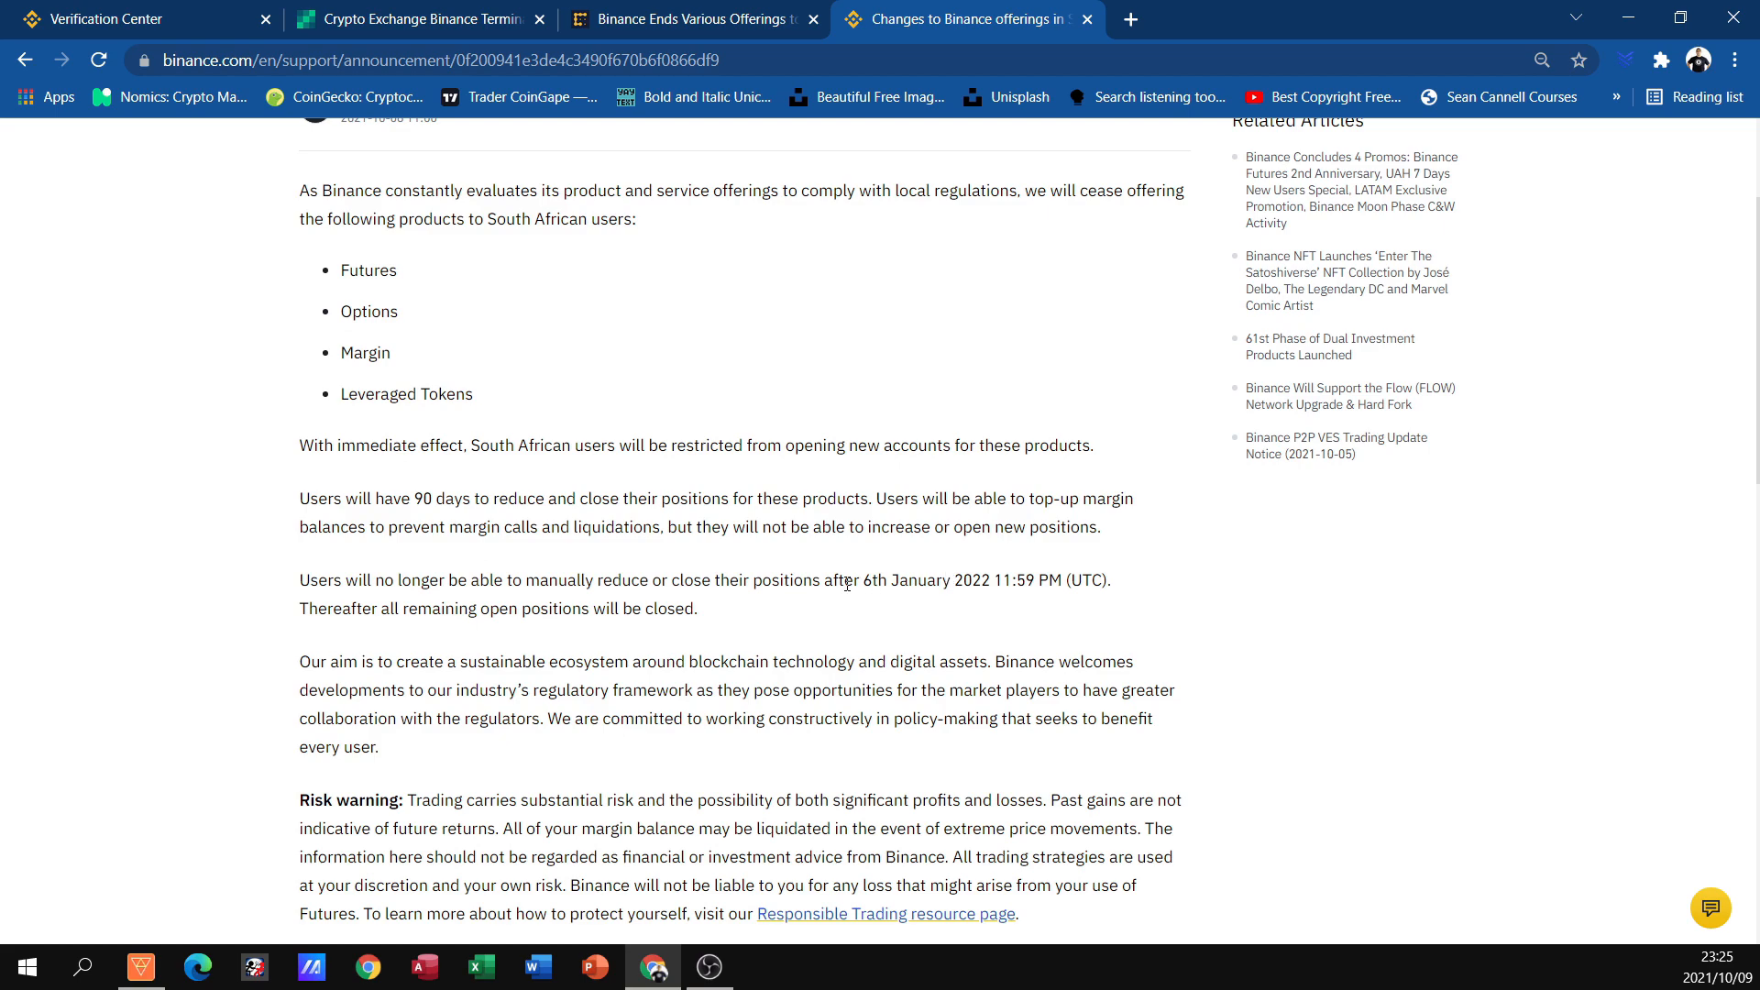
drag(857, 581, 1028, 581)
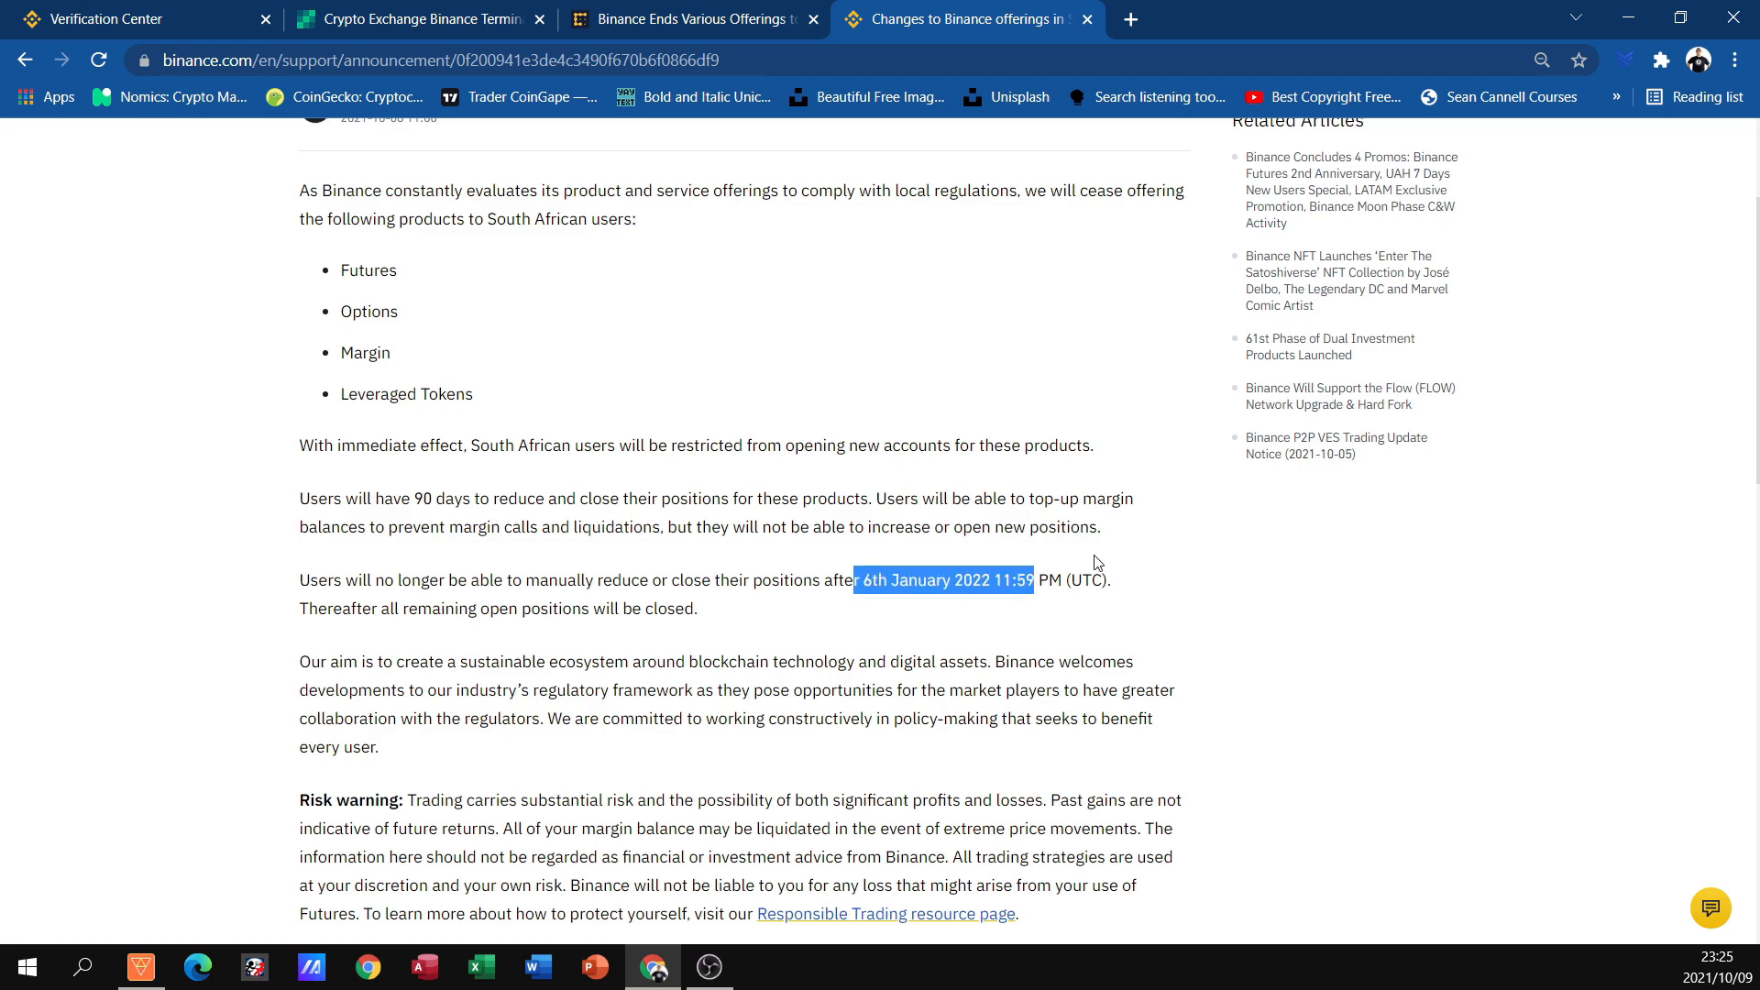
mouse_move(719, 641)
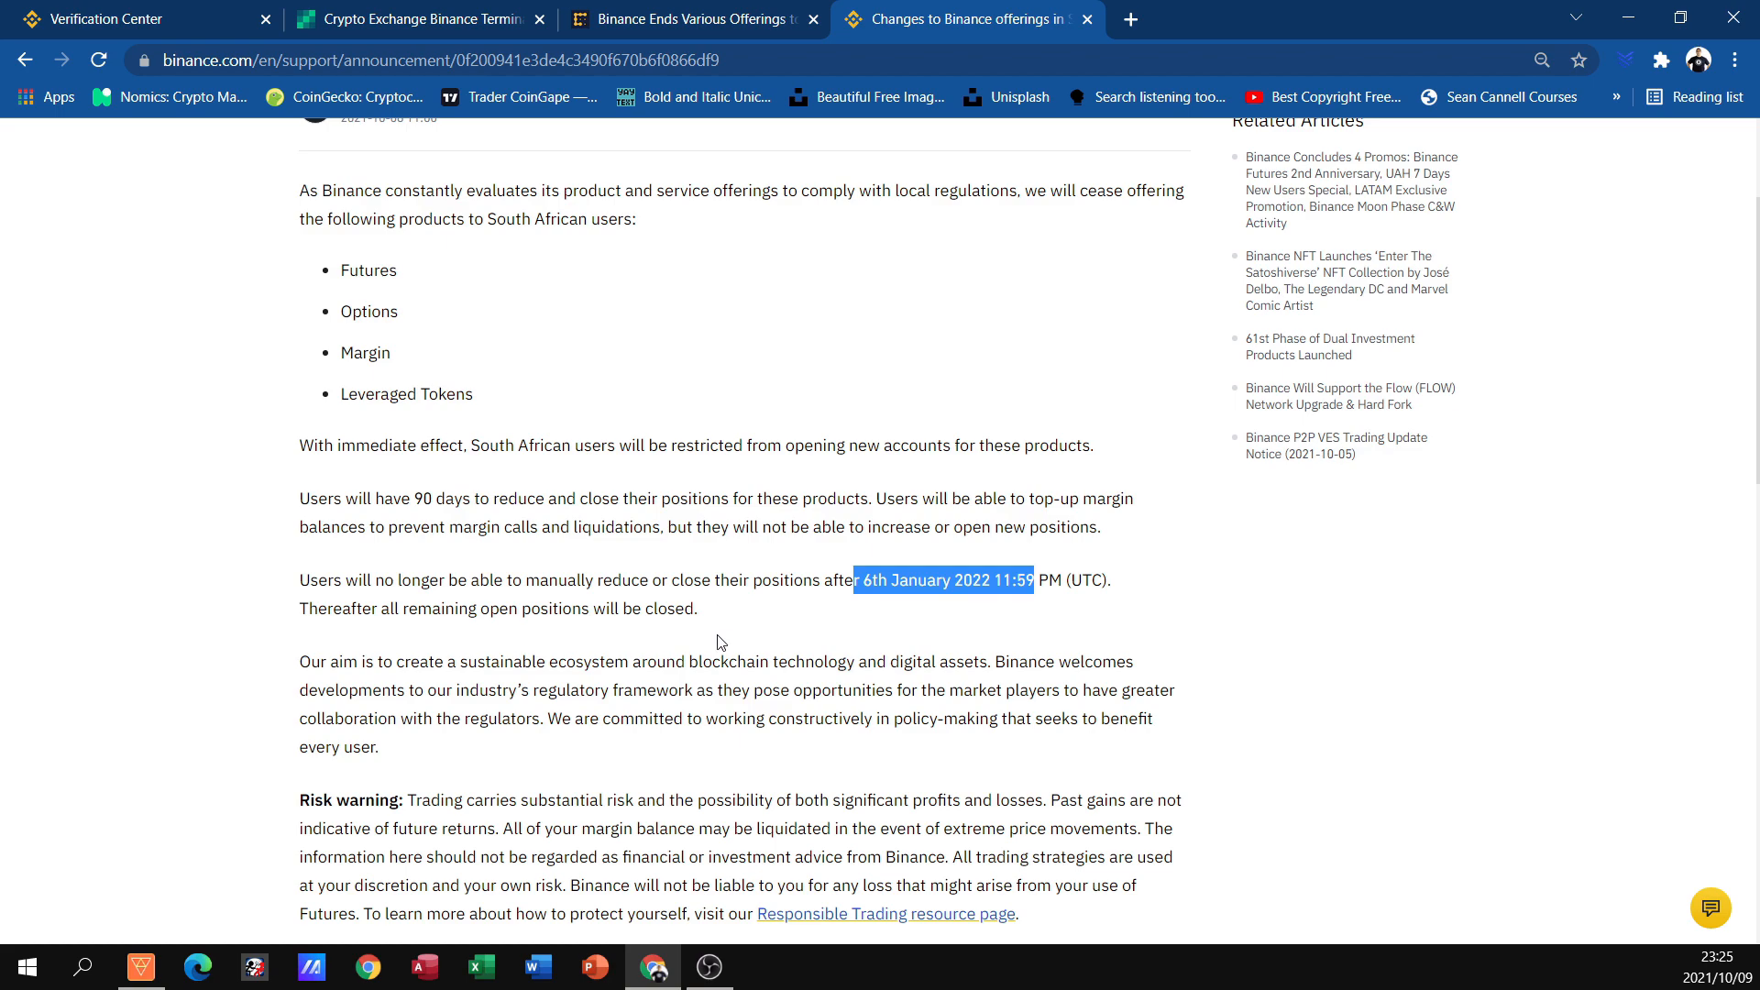
mouse_move(418, 356)
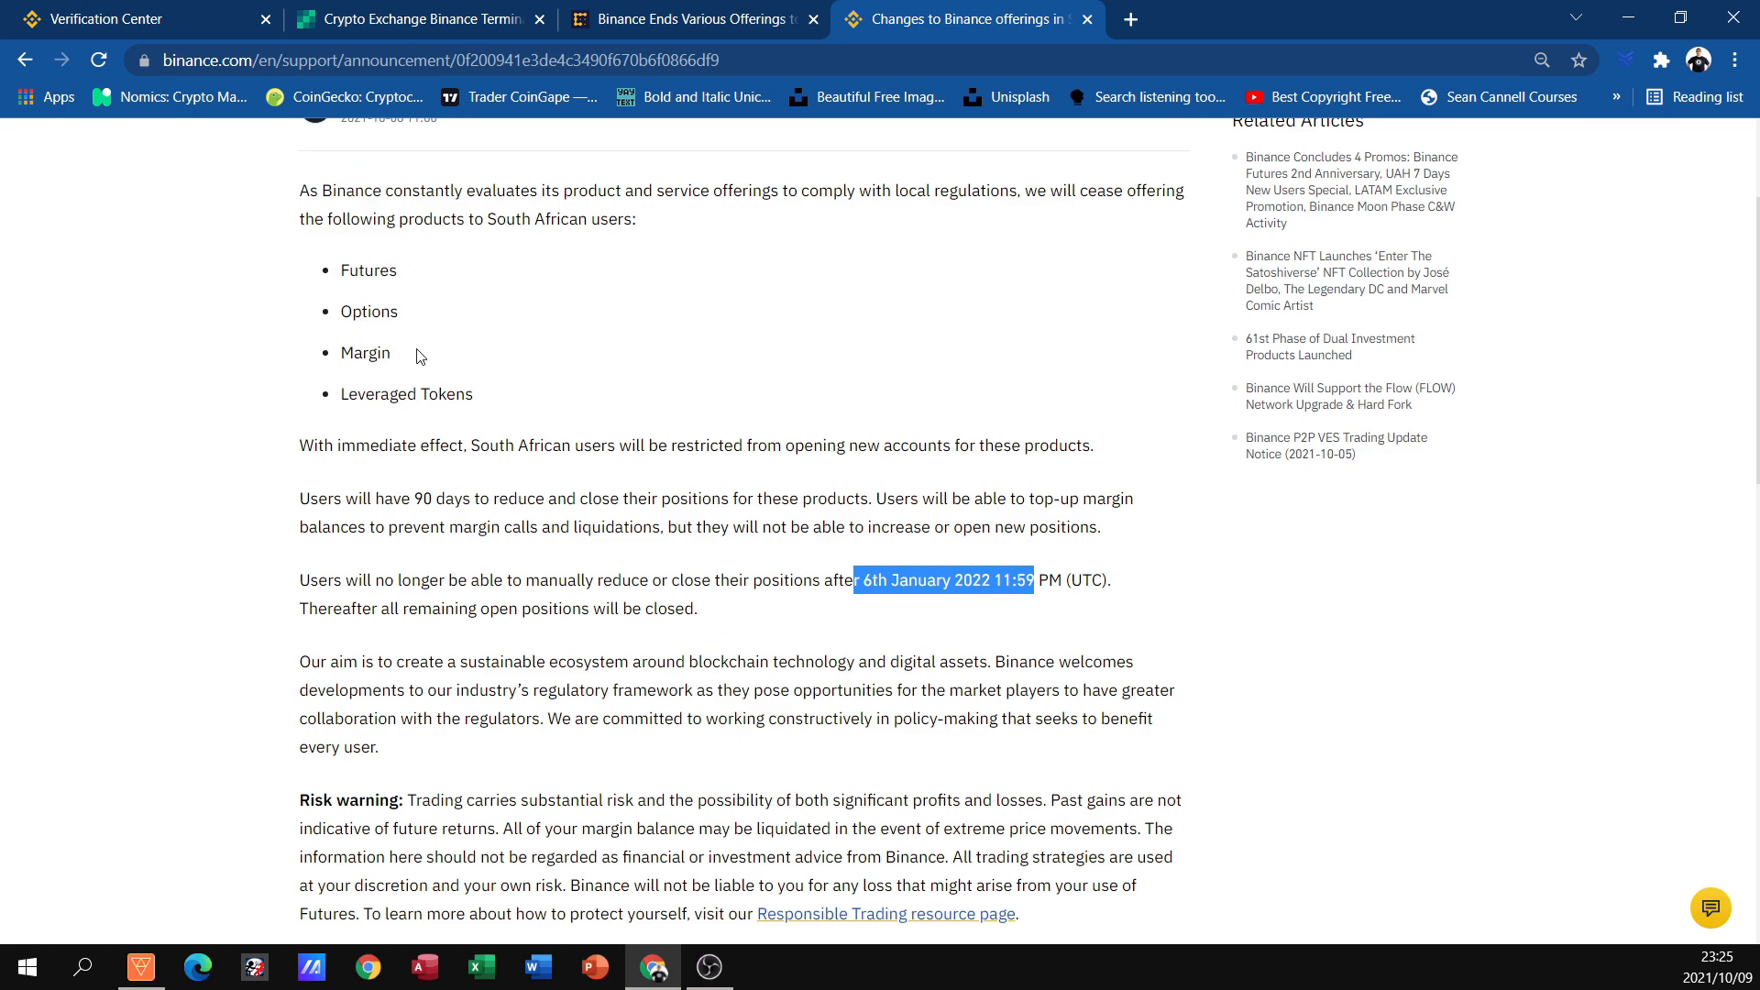
mouse_move(539, 436)
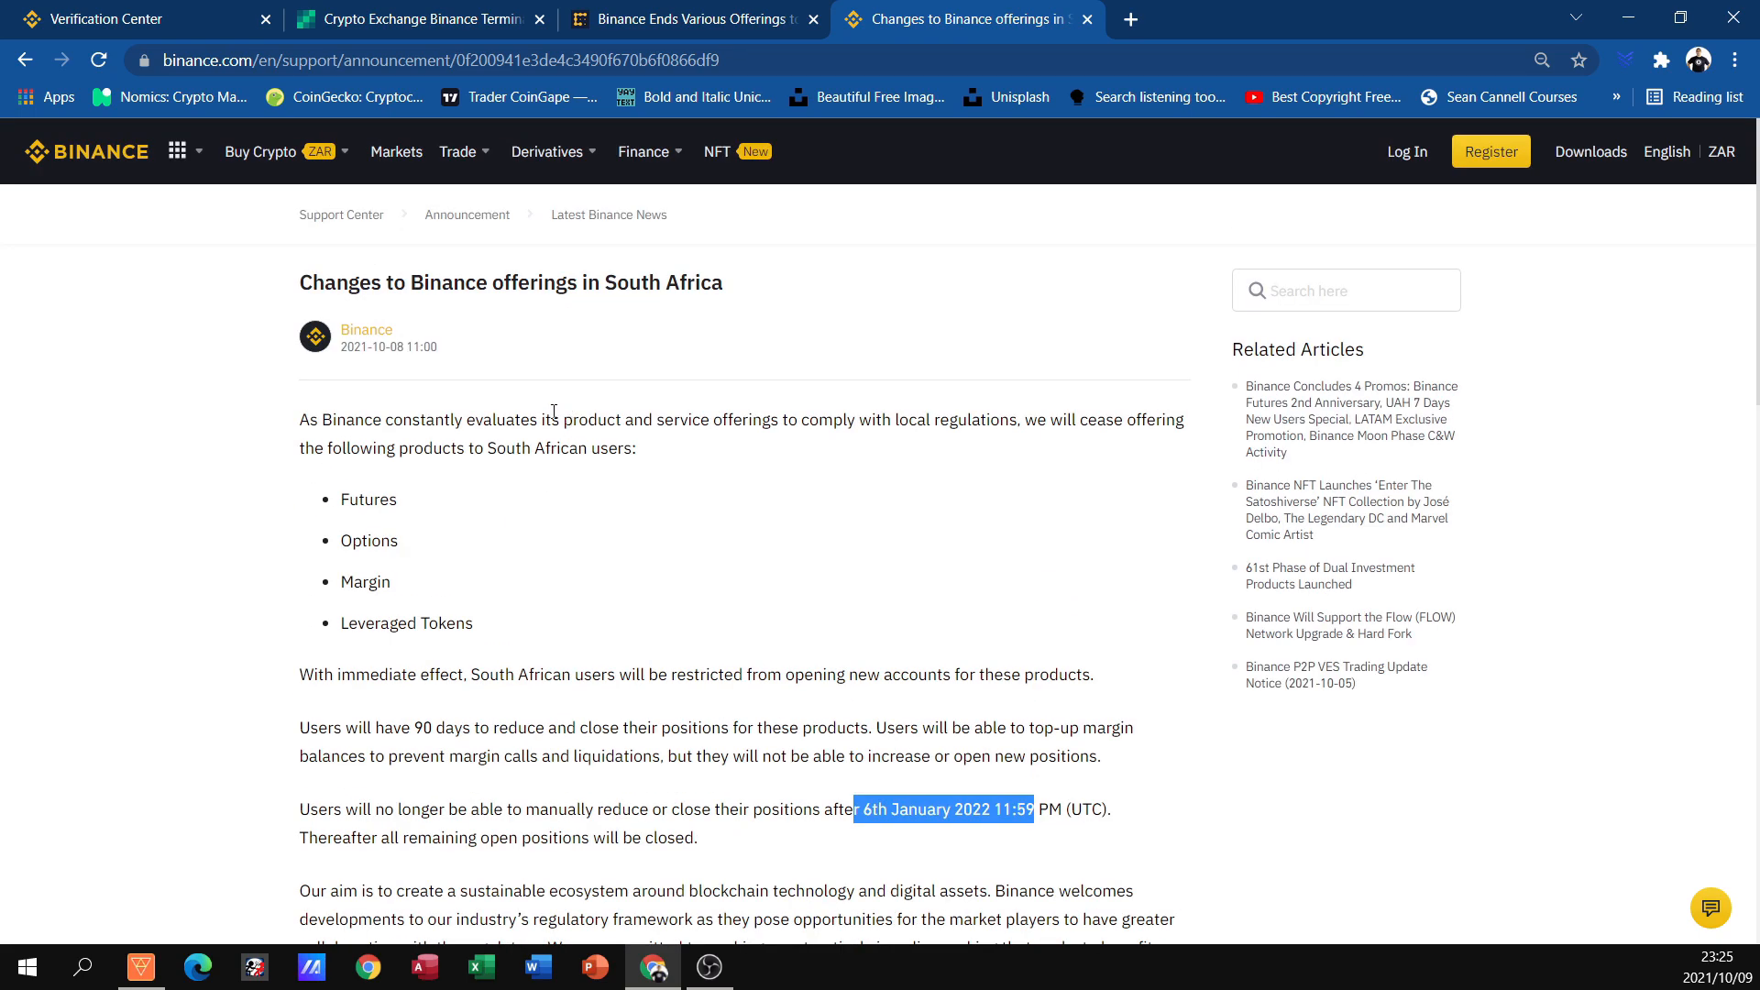
click(547, 152)
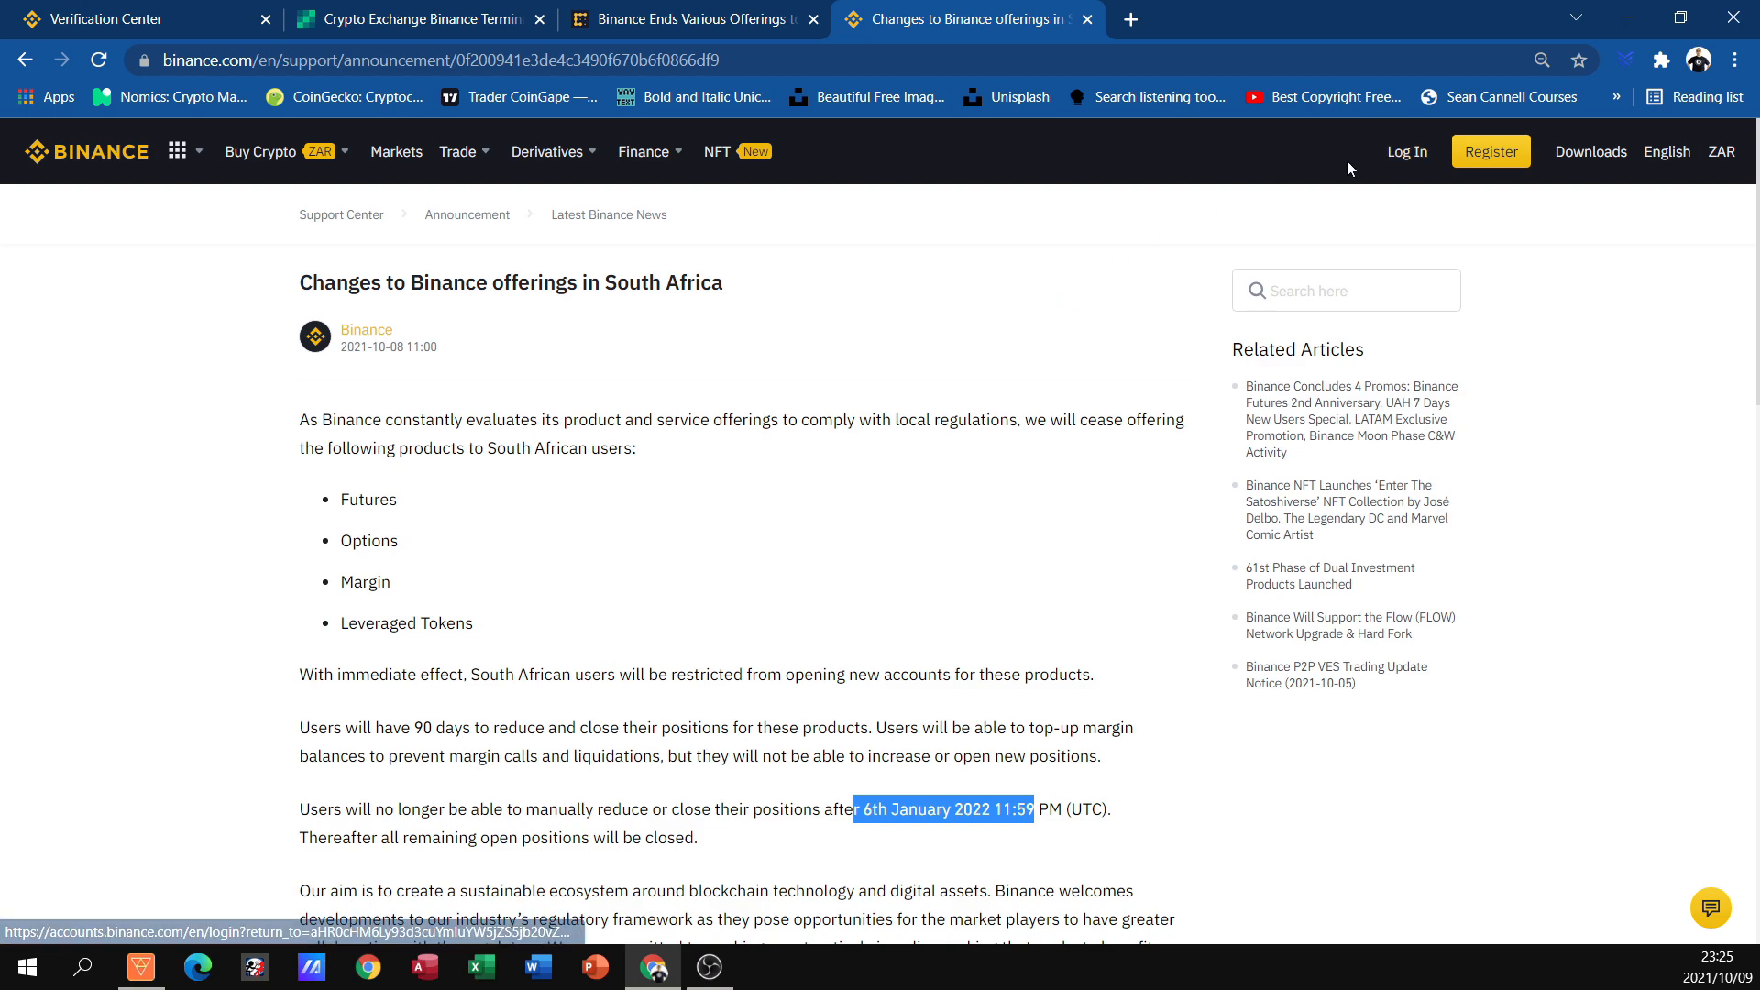
mouse_move(106, 19)
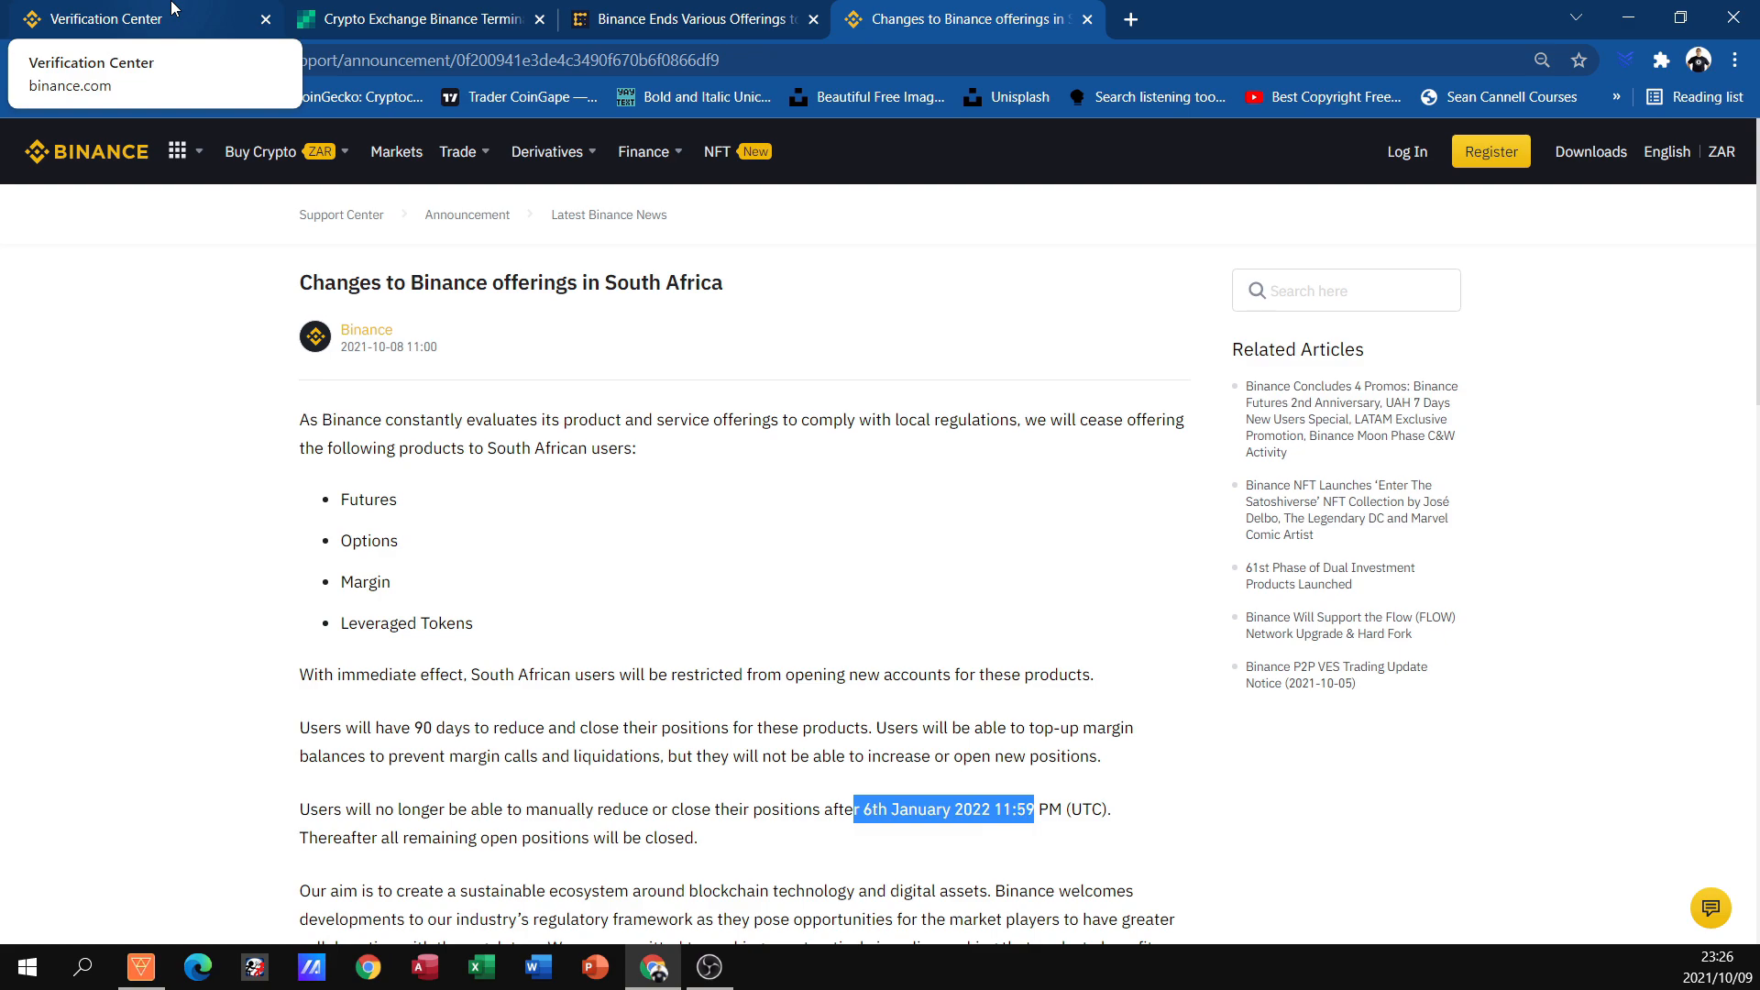
Show the Personal Verification page for the South African account, briefly checking the header account menu
click(90, 18)
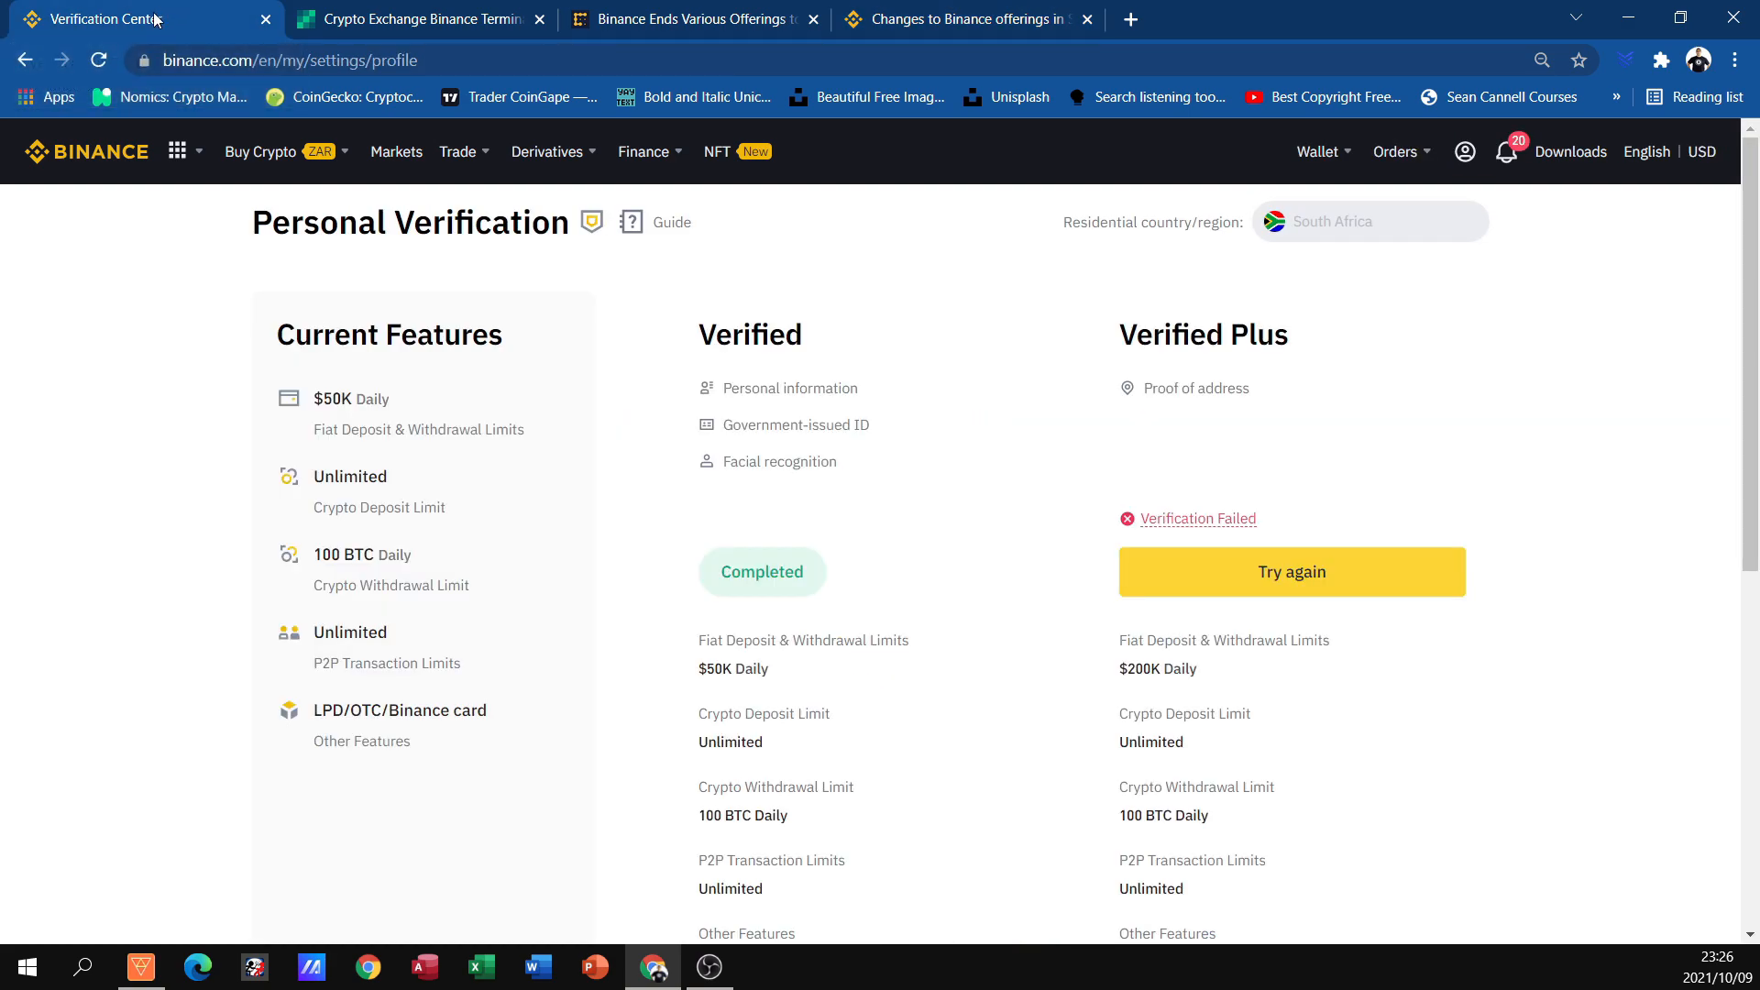
mouse_move(1296, 8)
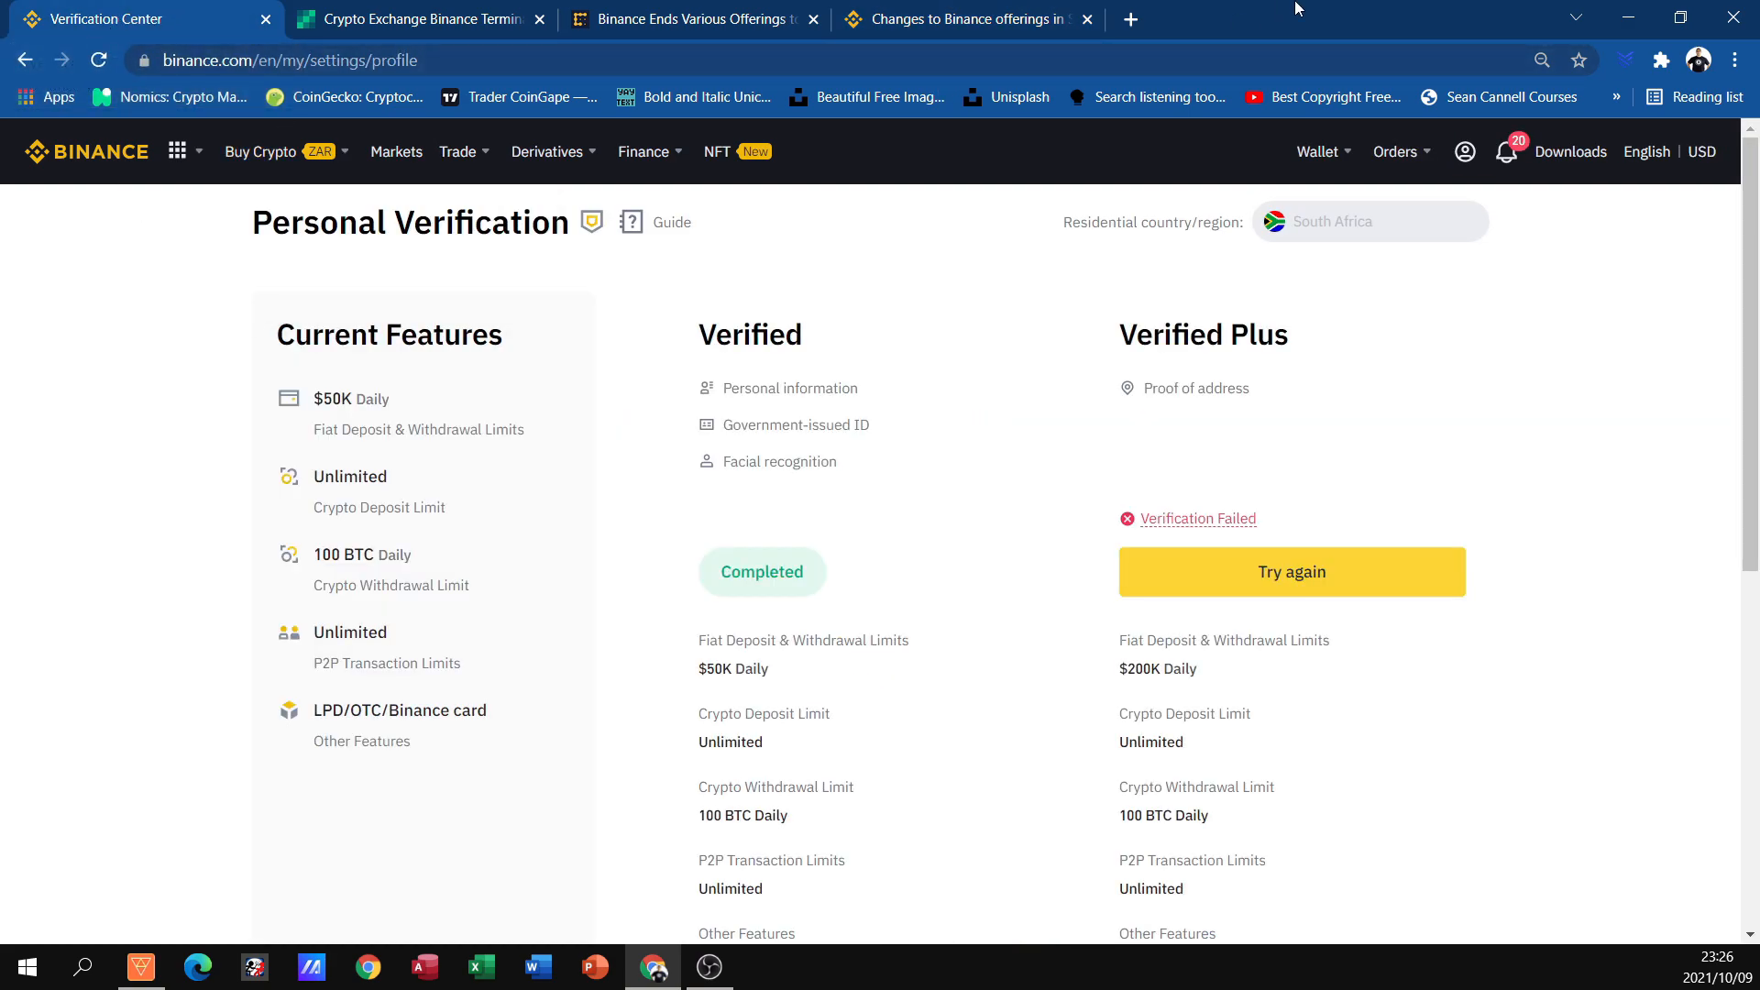
mouse_move(1441, 130)
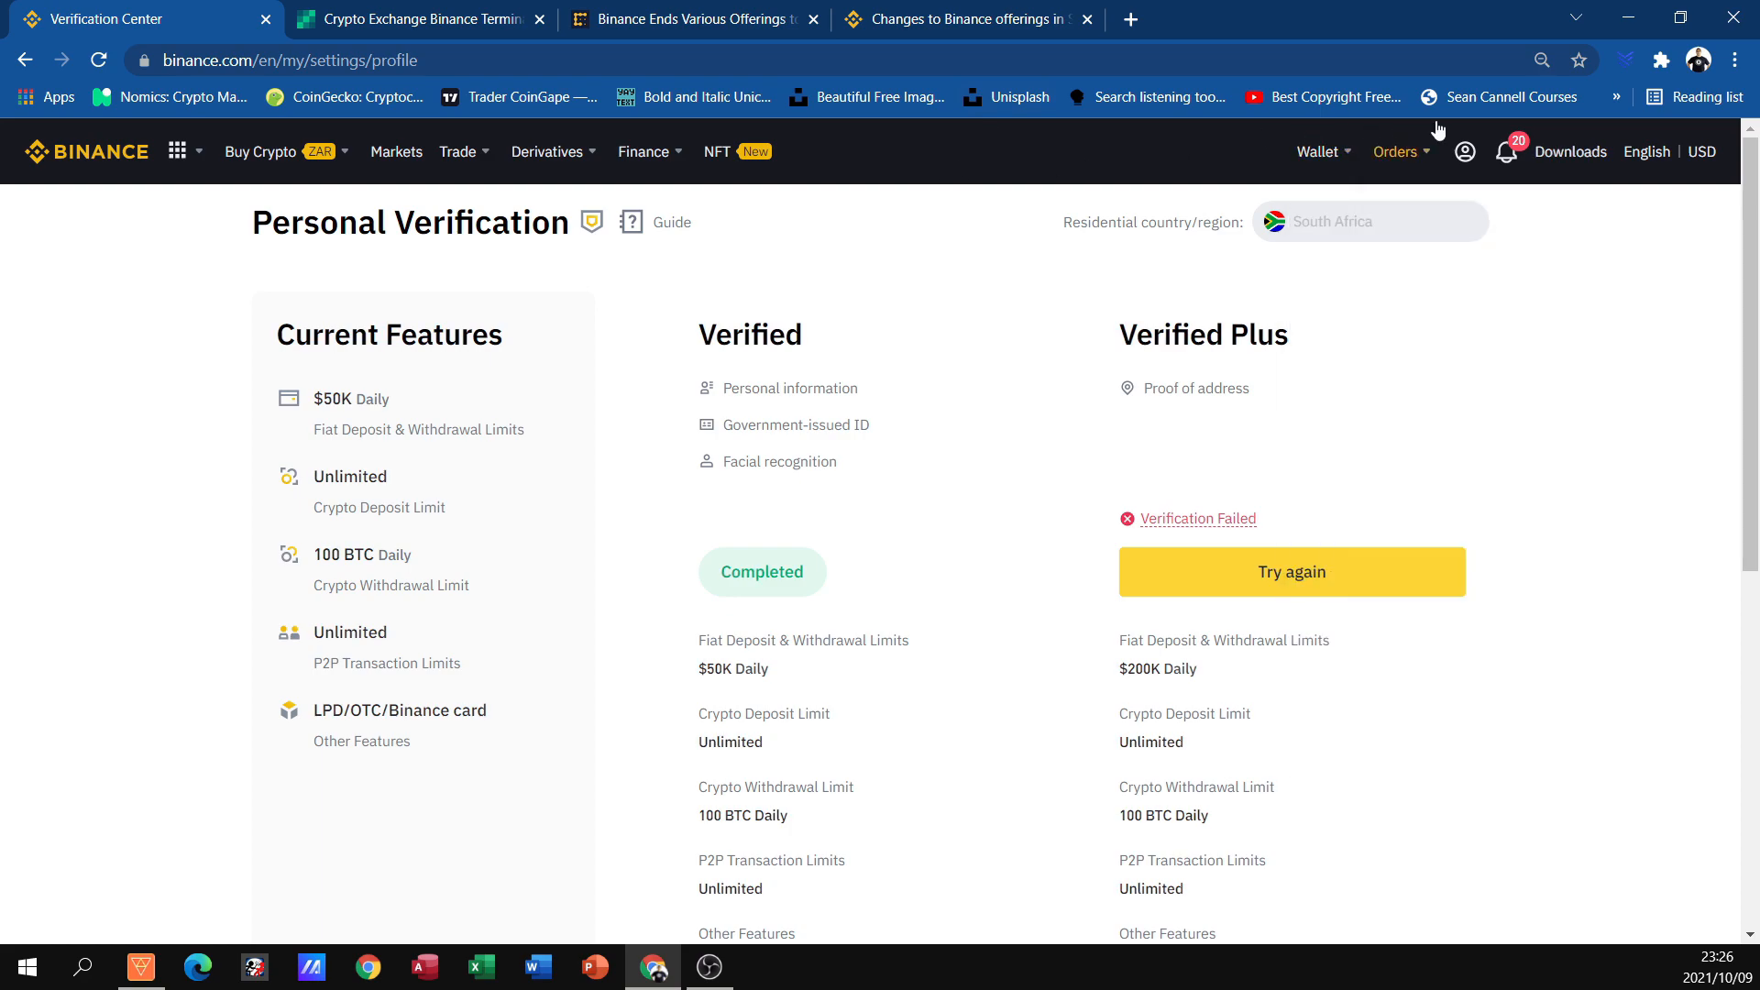
click(1465, 152)
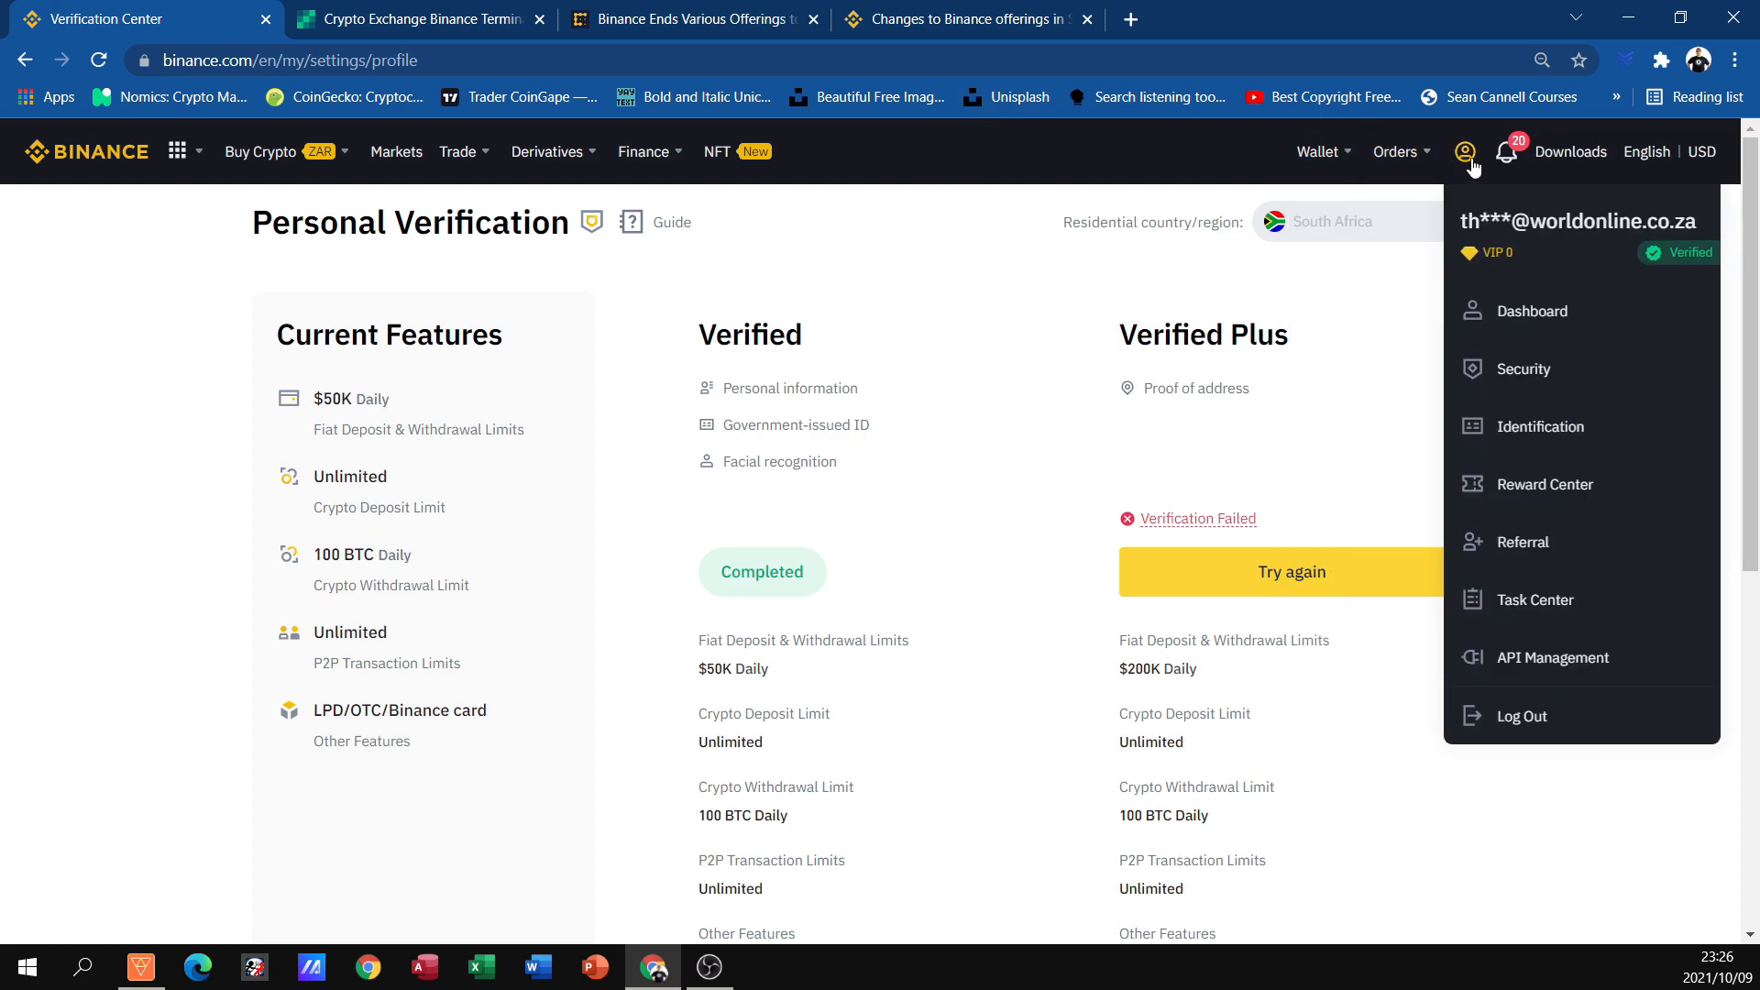
click(1463, 152)
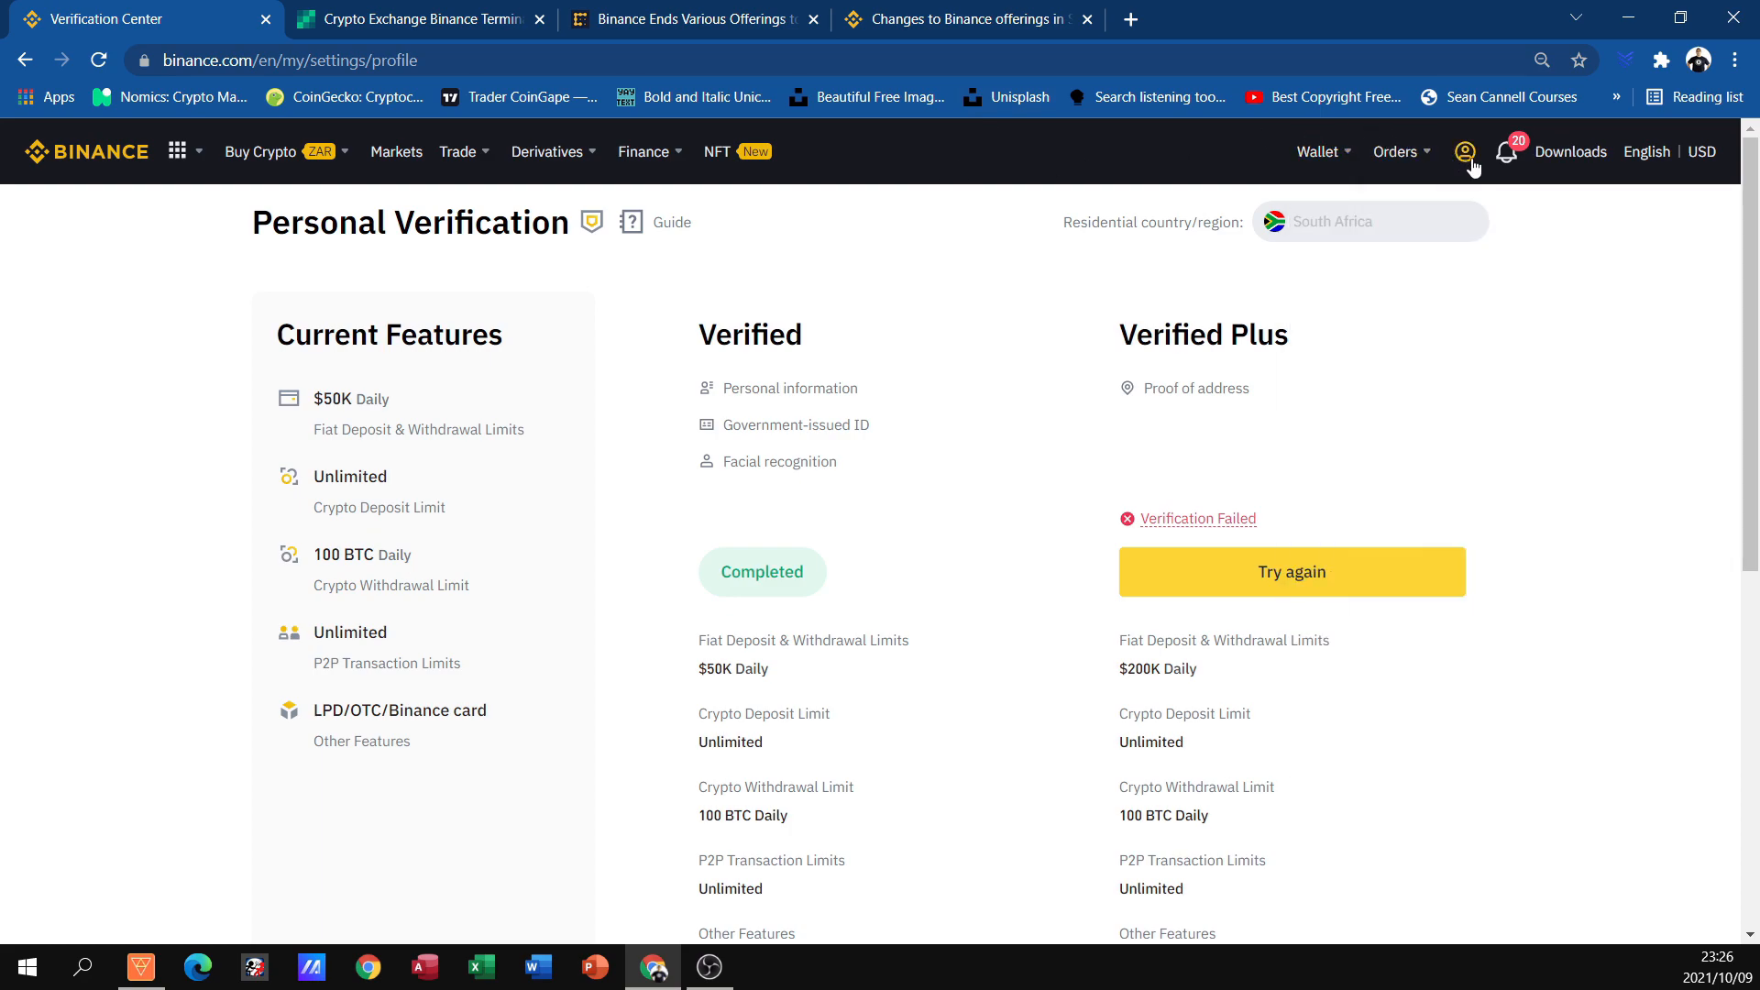
click(1465, 152)
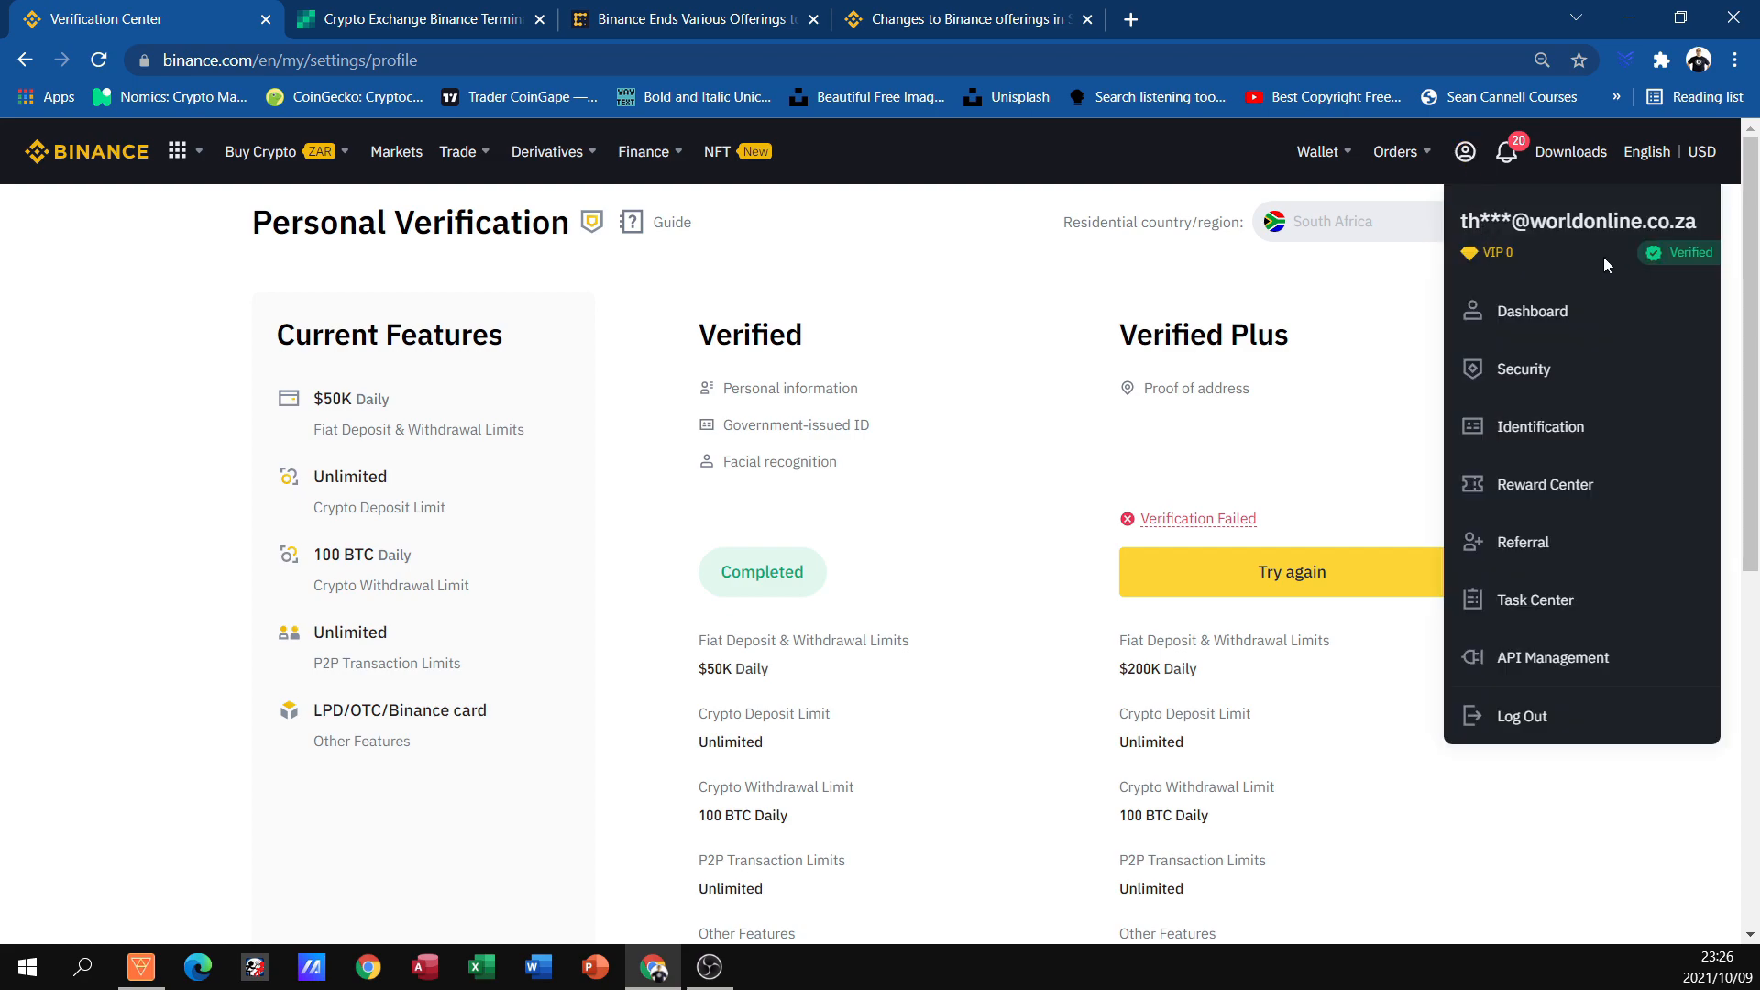
mouse_move(1655, 271)
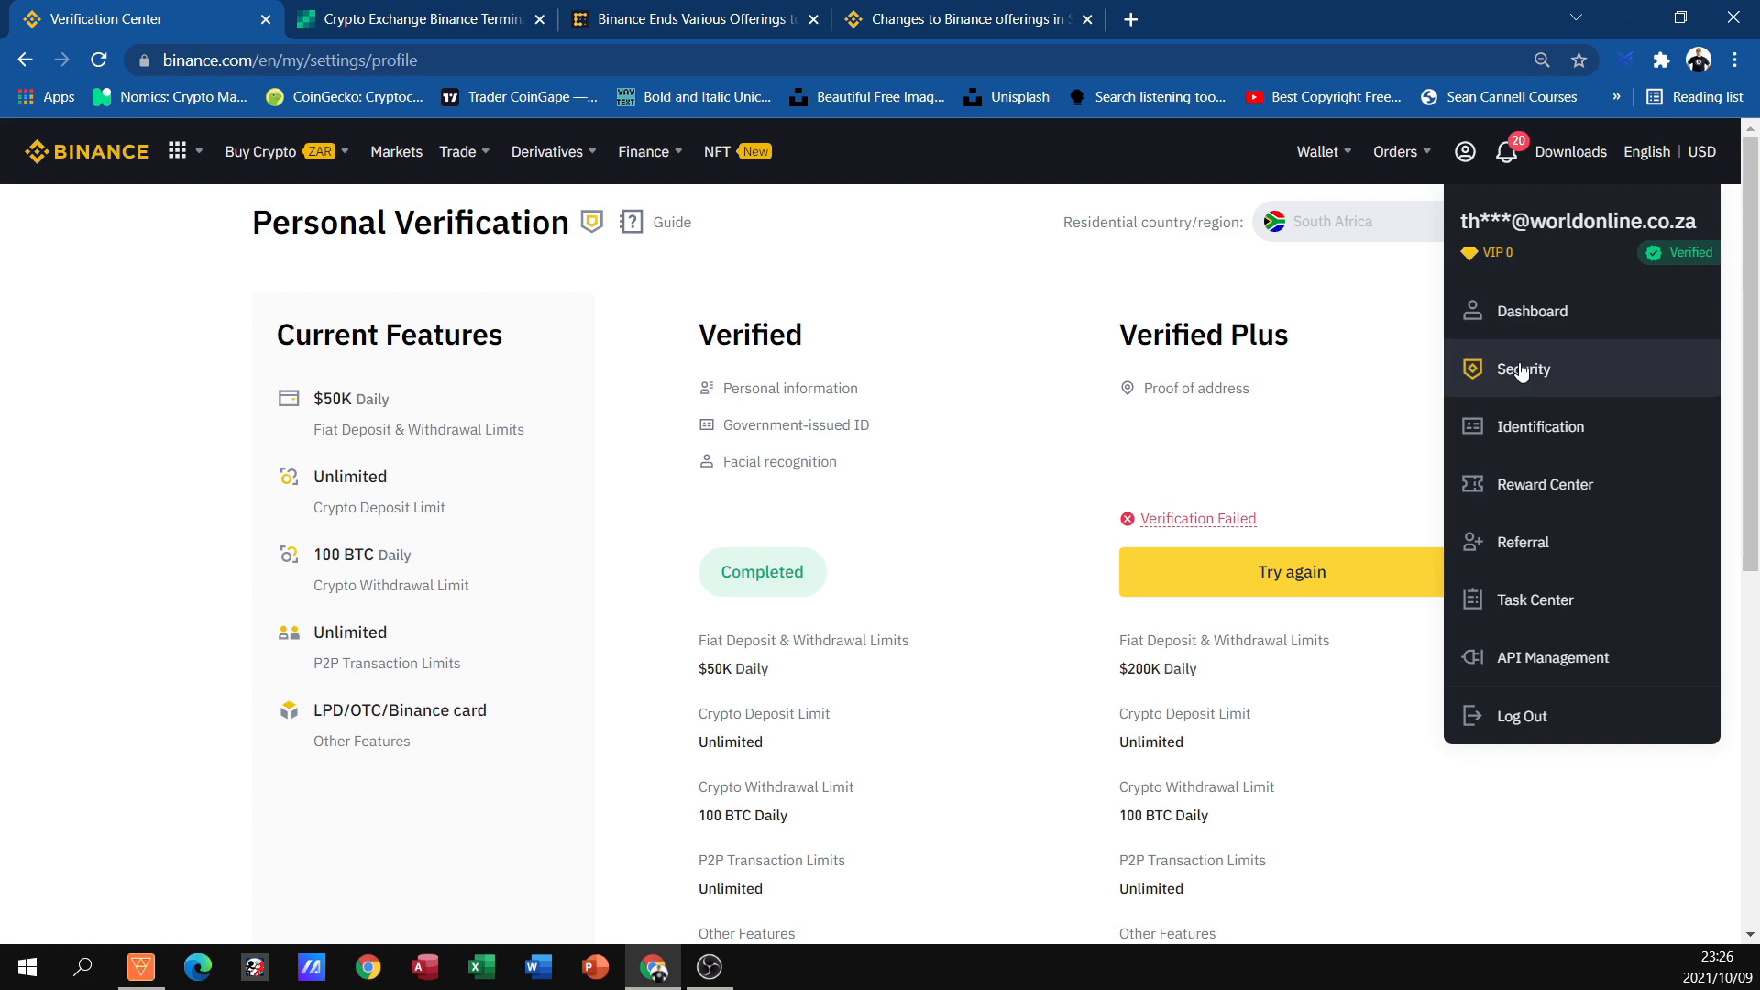
click(1522, 368)
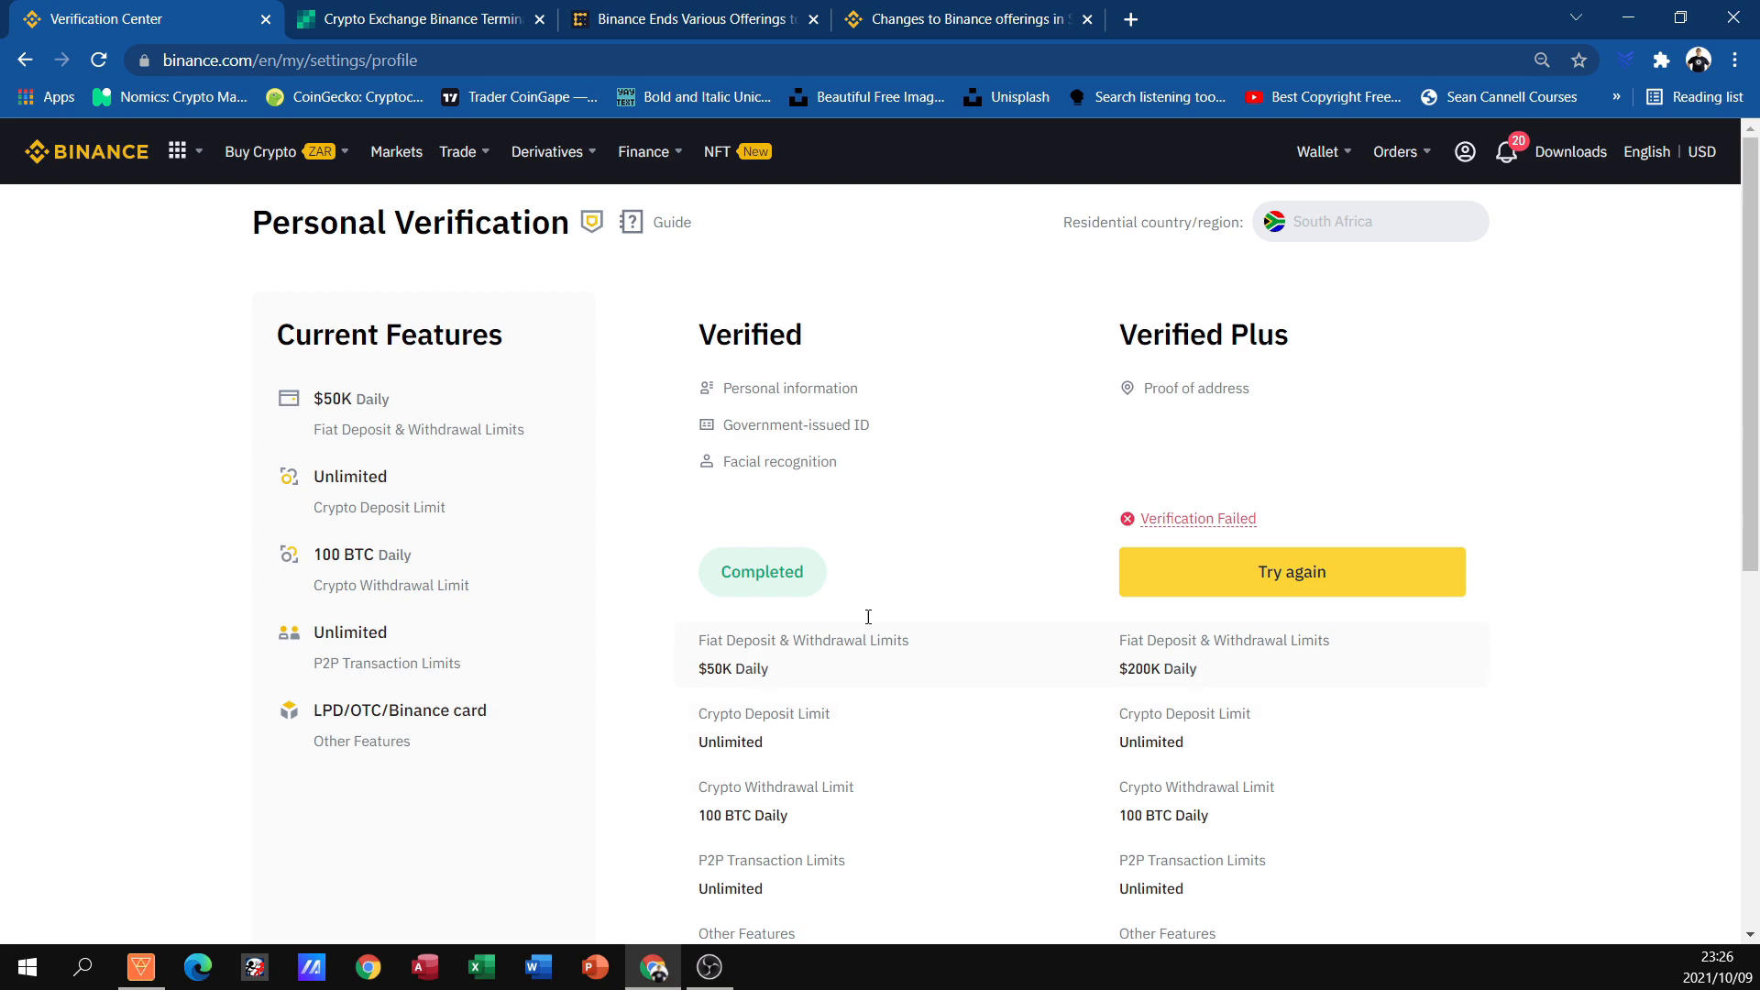
mouse_move(774, 367)
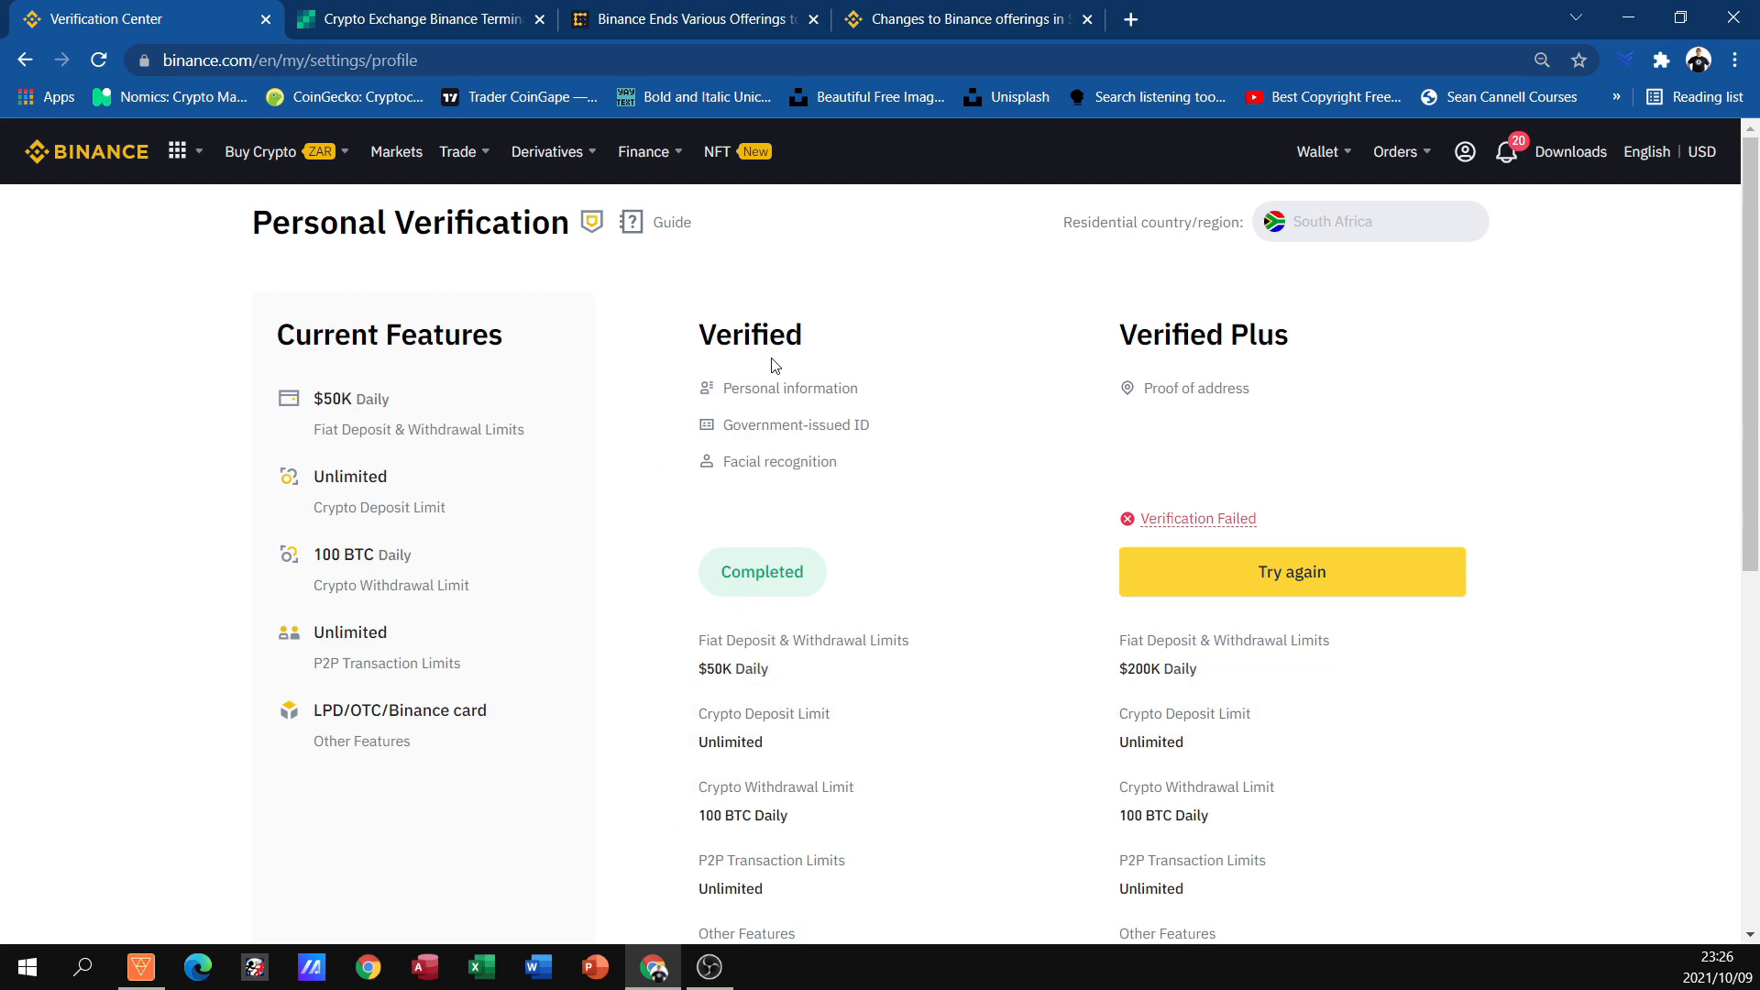
mouse_move(708, 385)
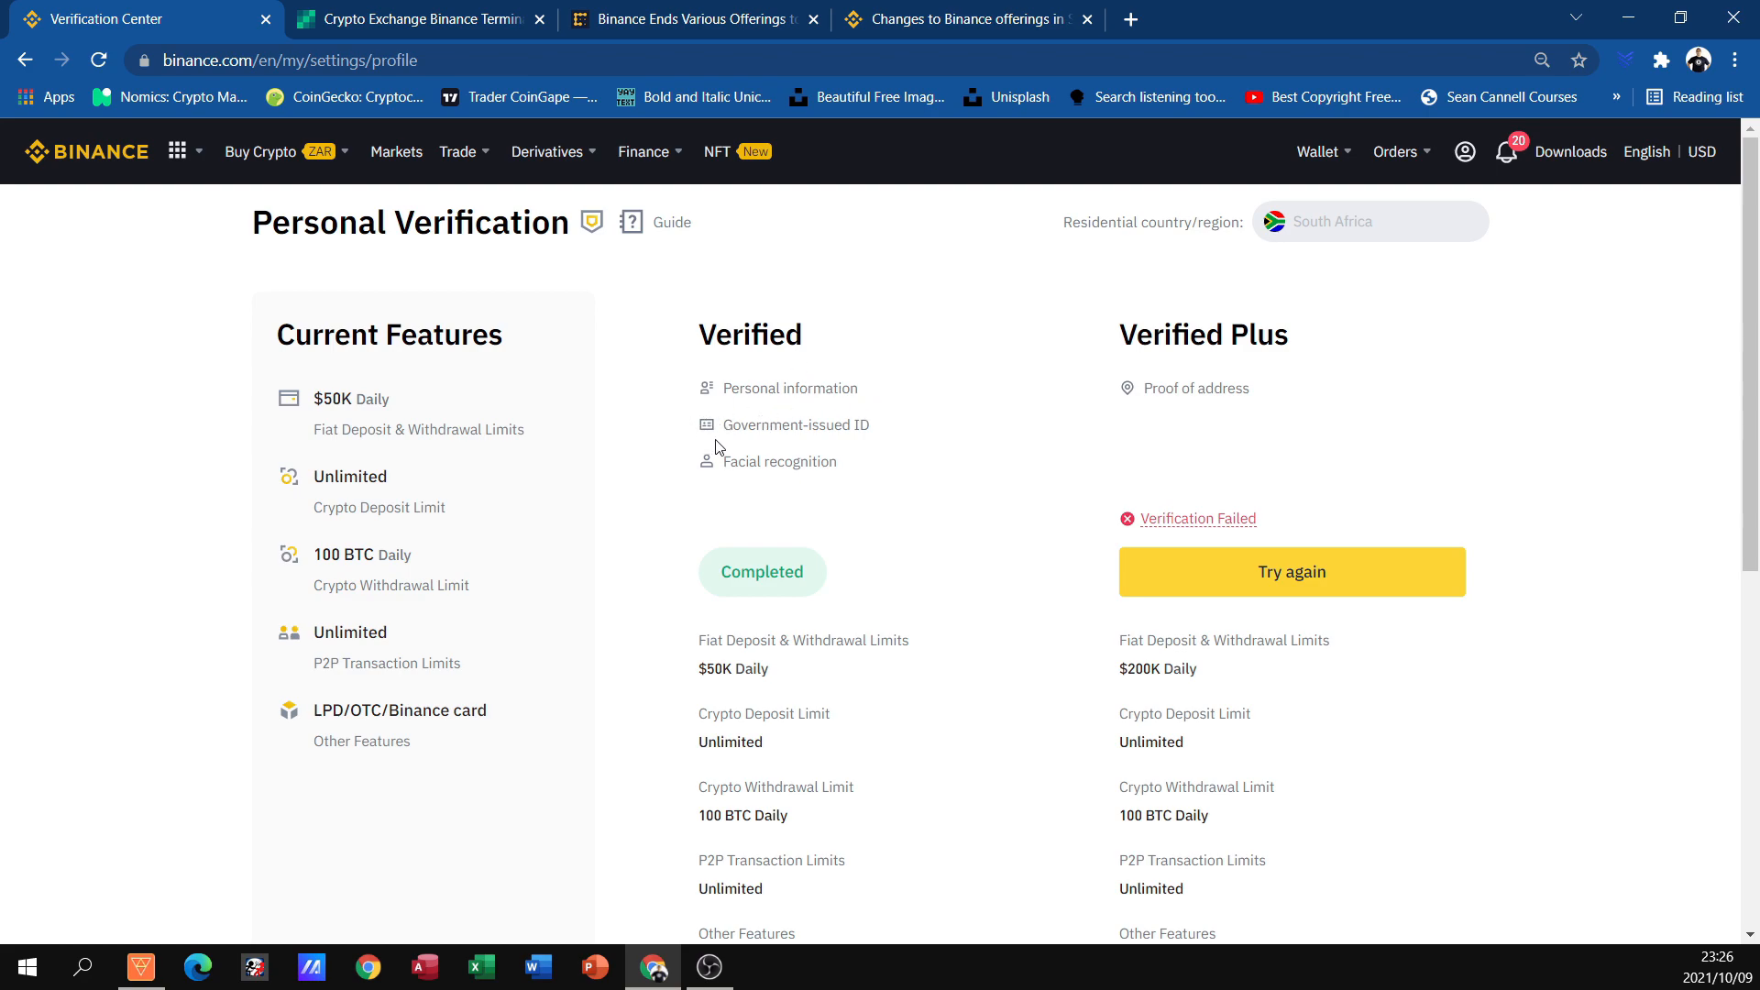
mouse_move(888, 462)
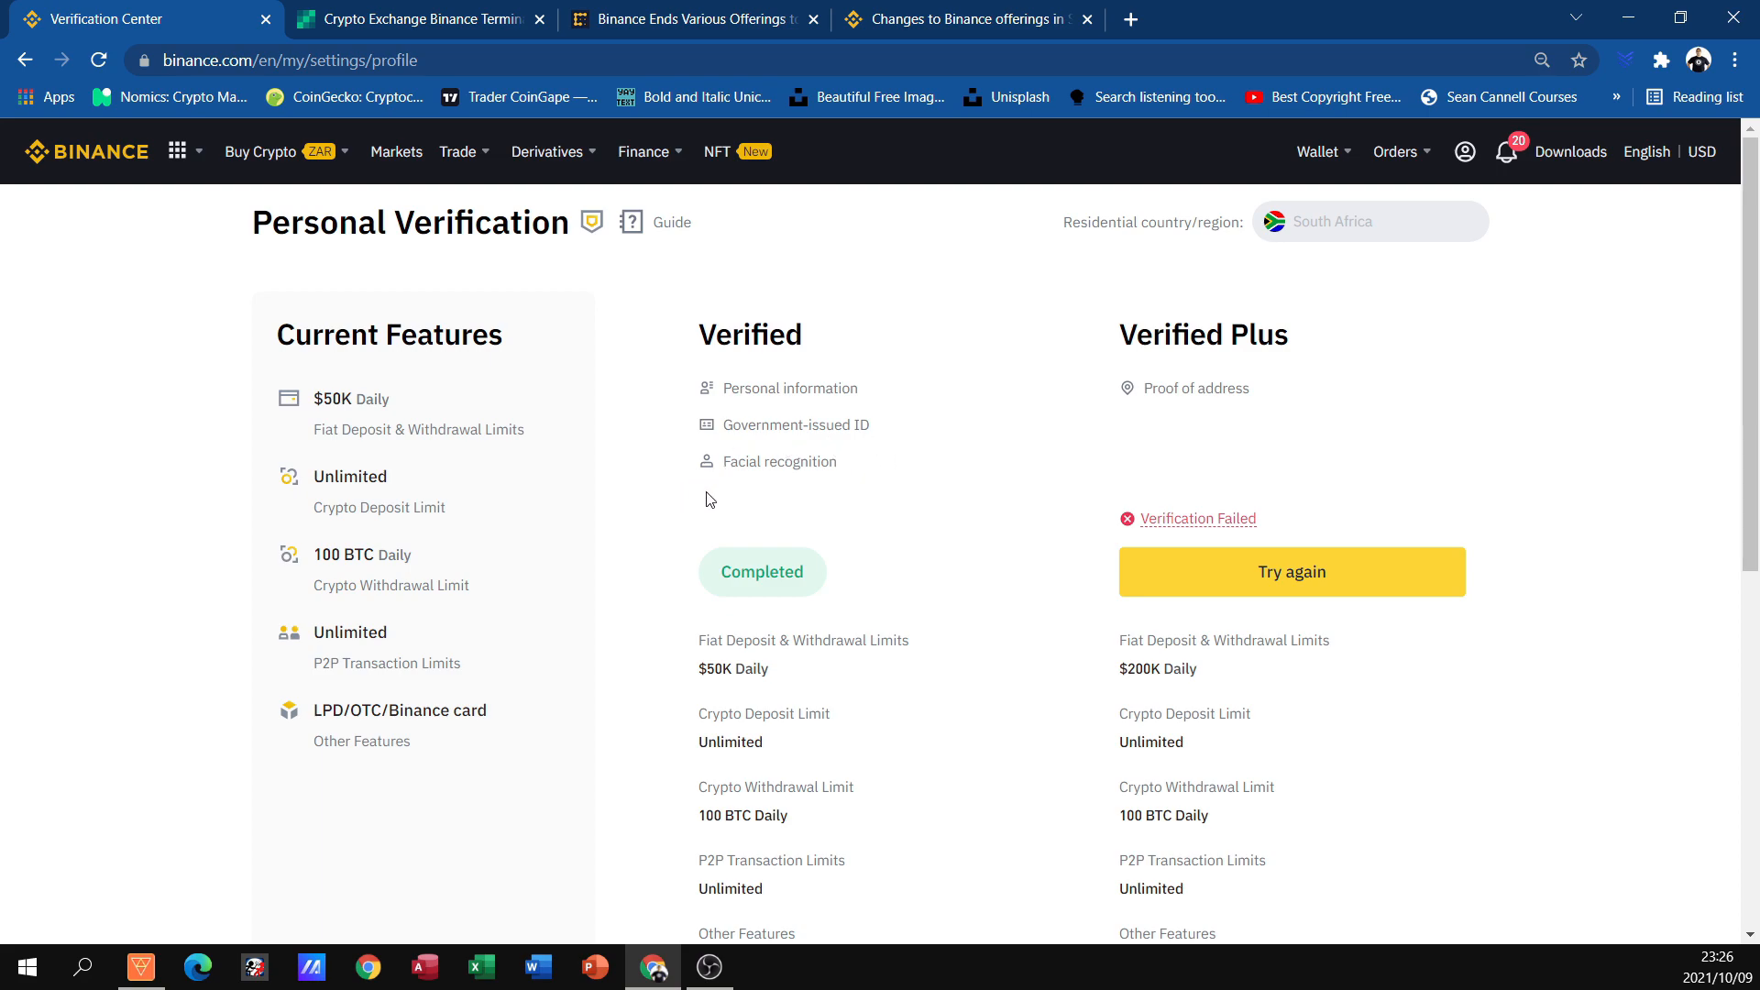
mouse_move(833, 493)
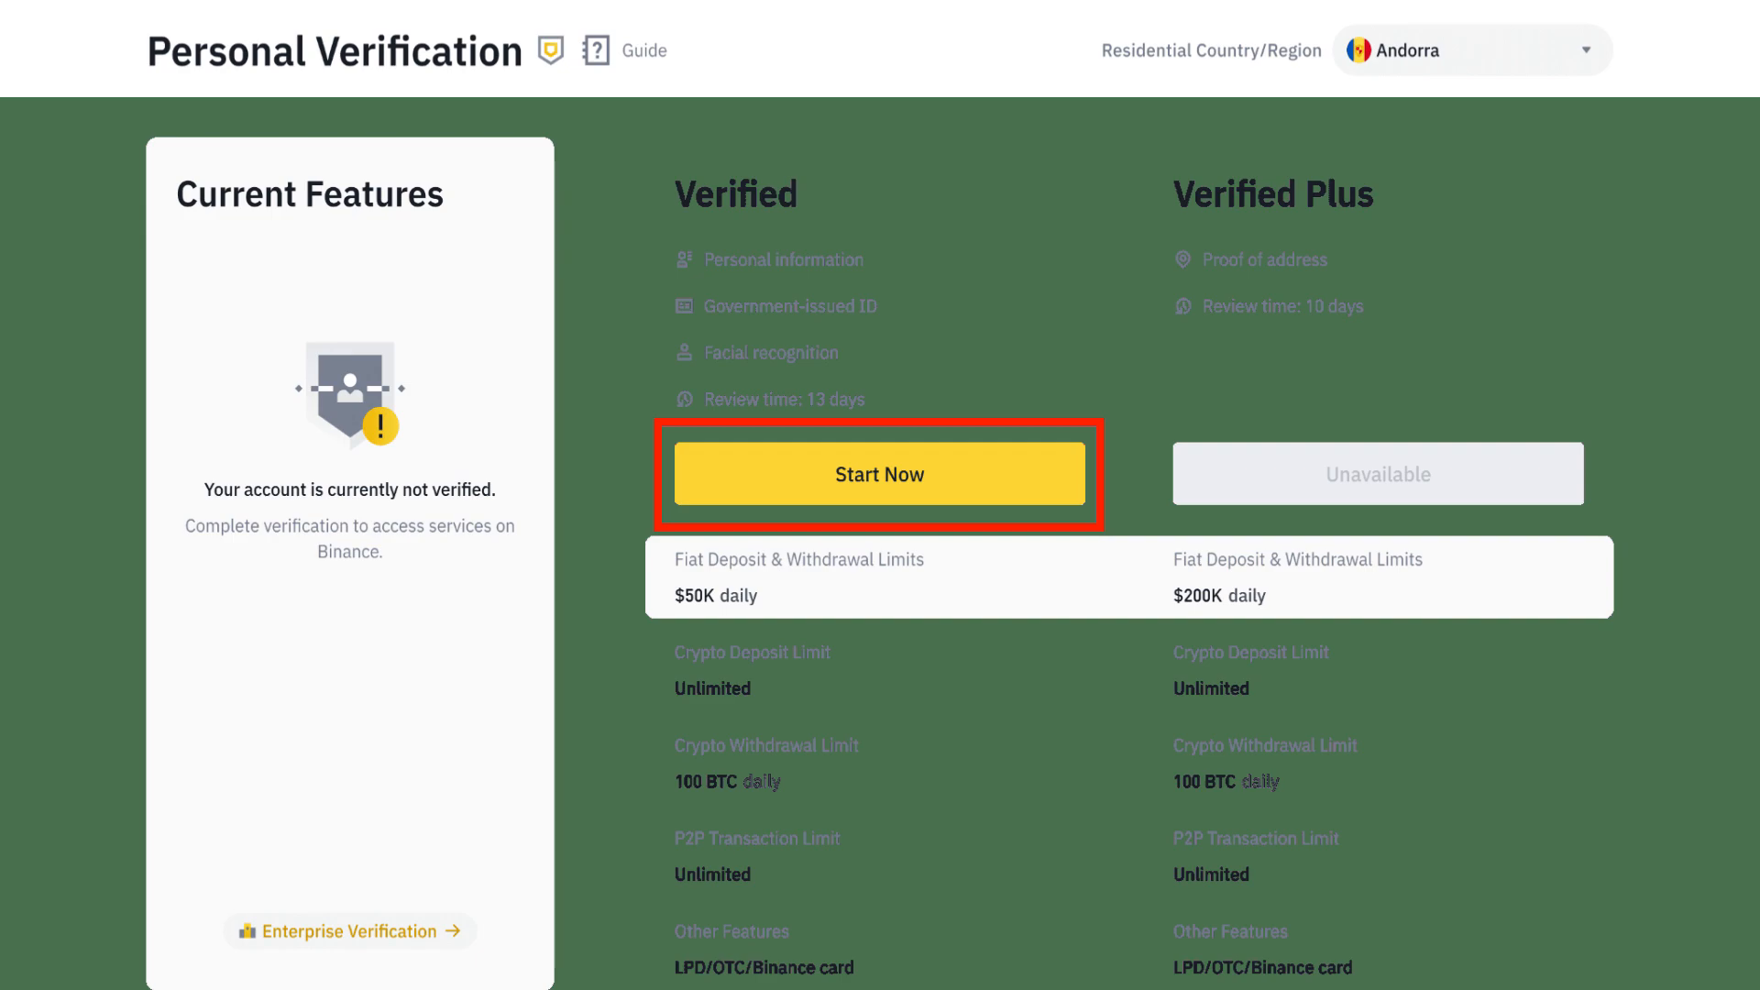
Start the Verified level and advance past country of residence and personal information to Identity Verification
click(878, 473)
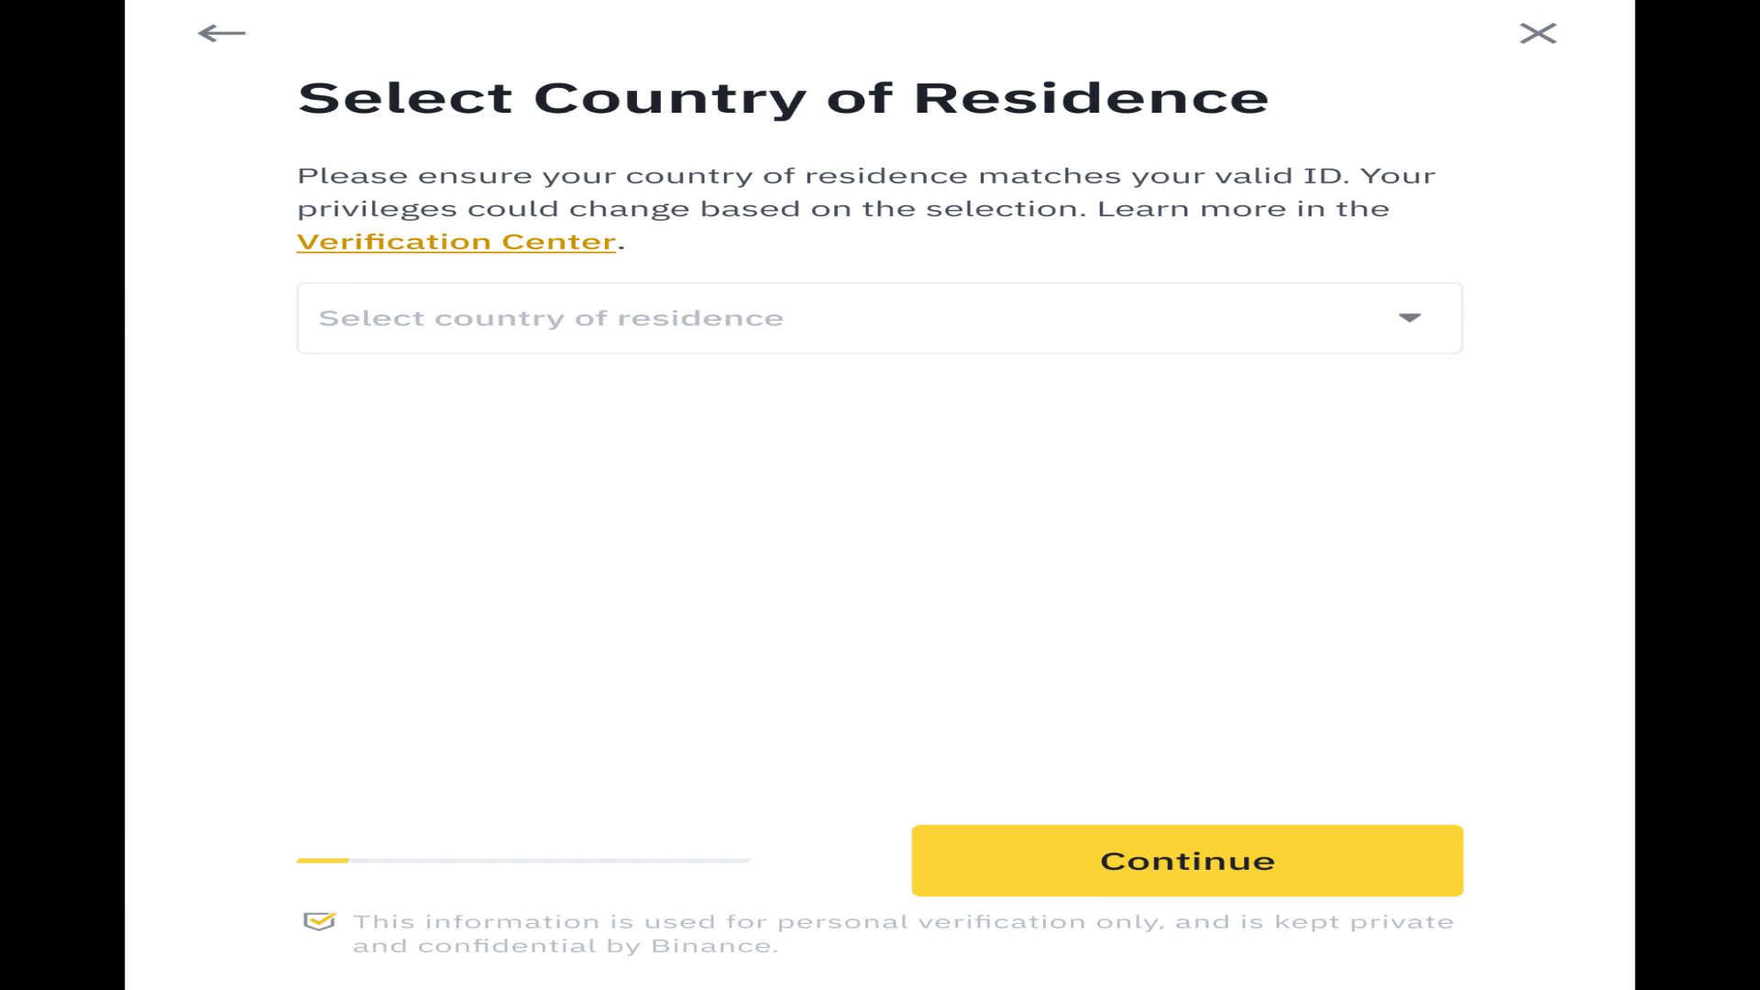
click(878, 317)
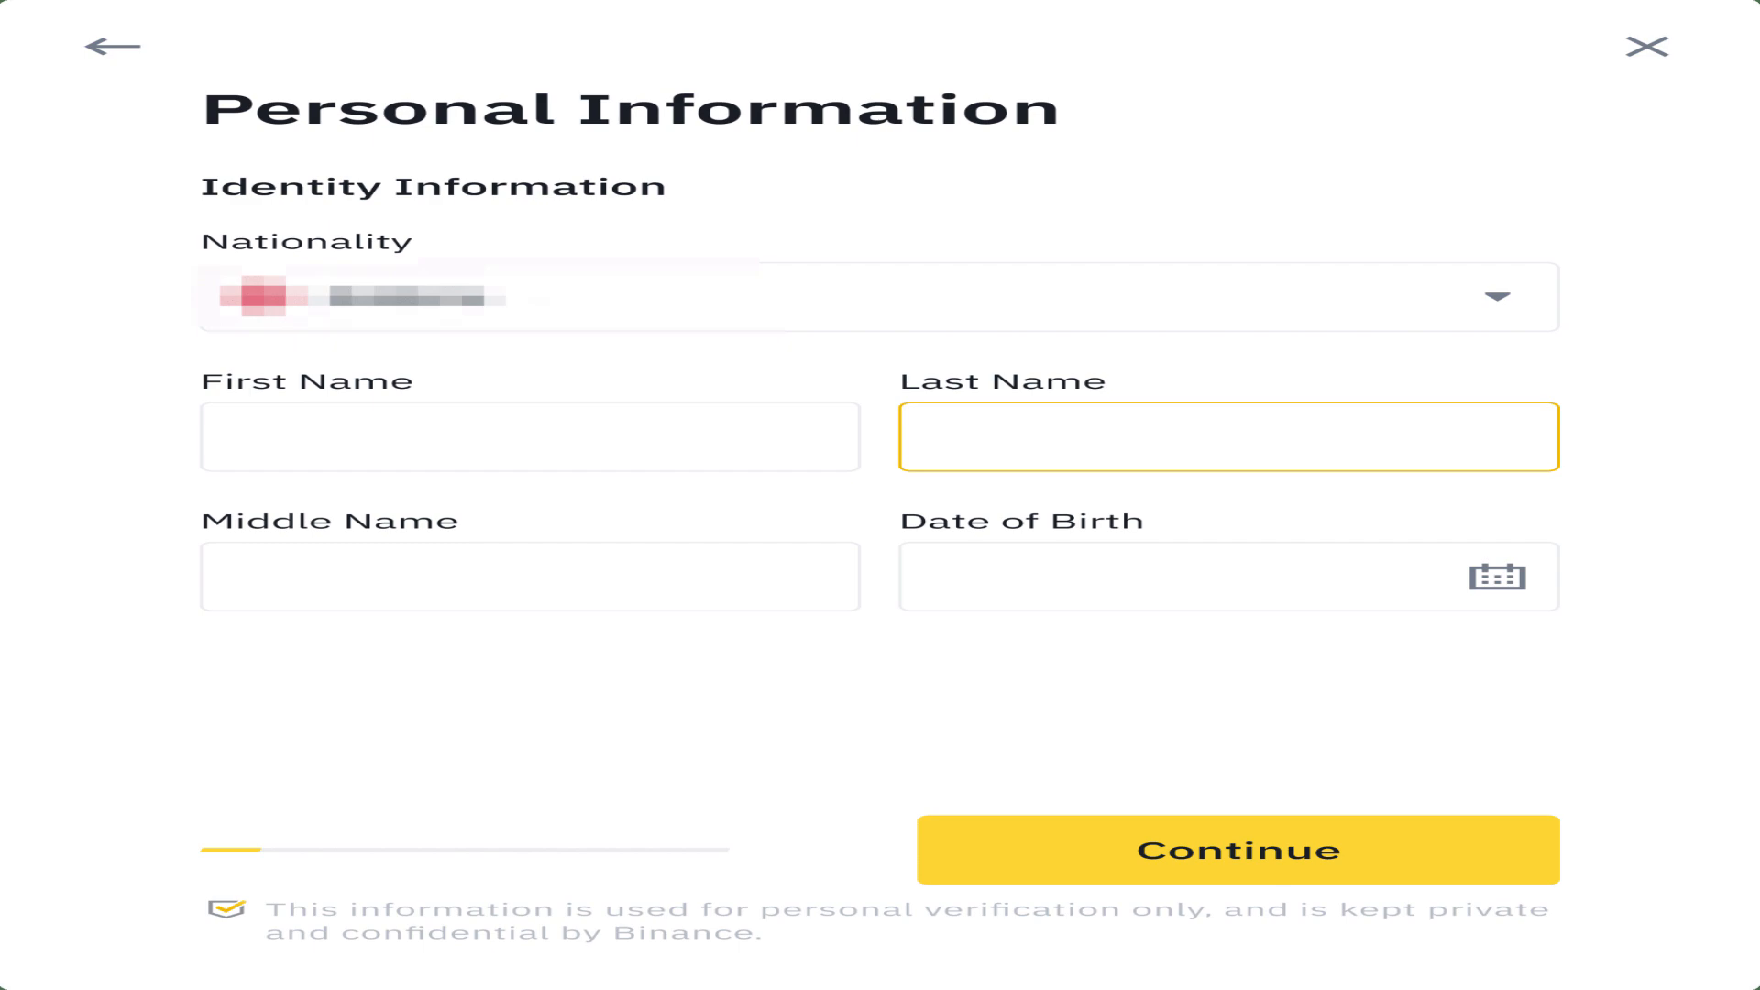
click(1229, 849)
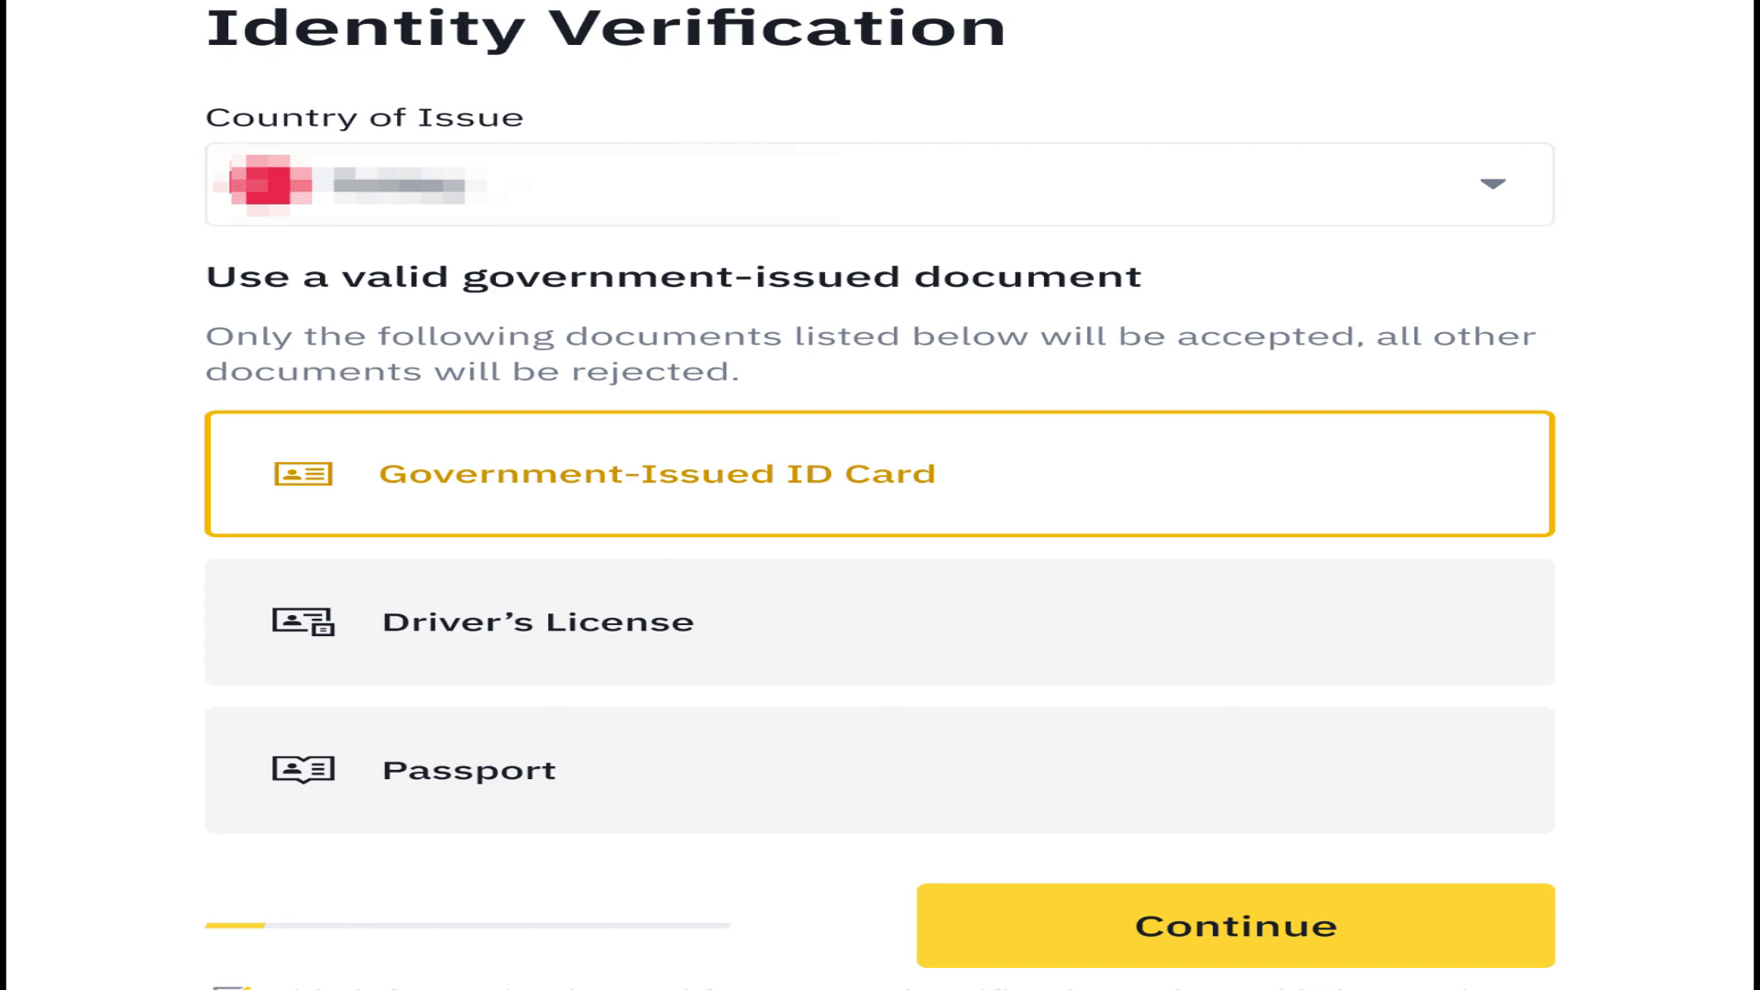
Choose Government-Issued ID Card, submit the ID card images and selfie photo to complete the Verified level
click(1231, 926)
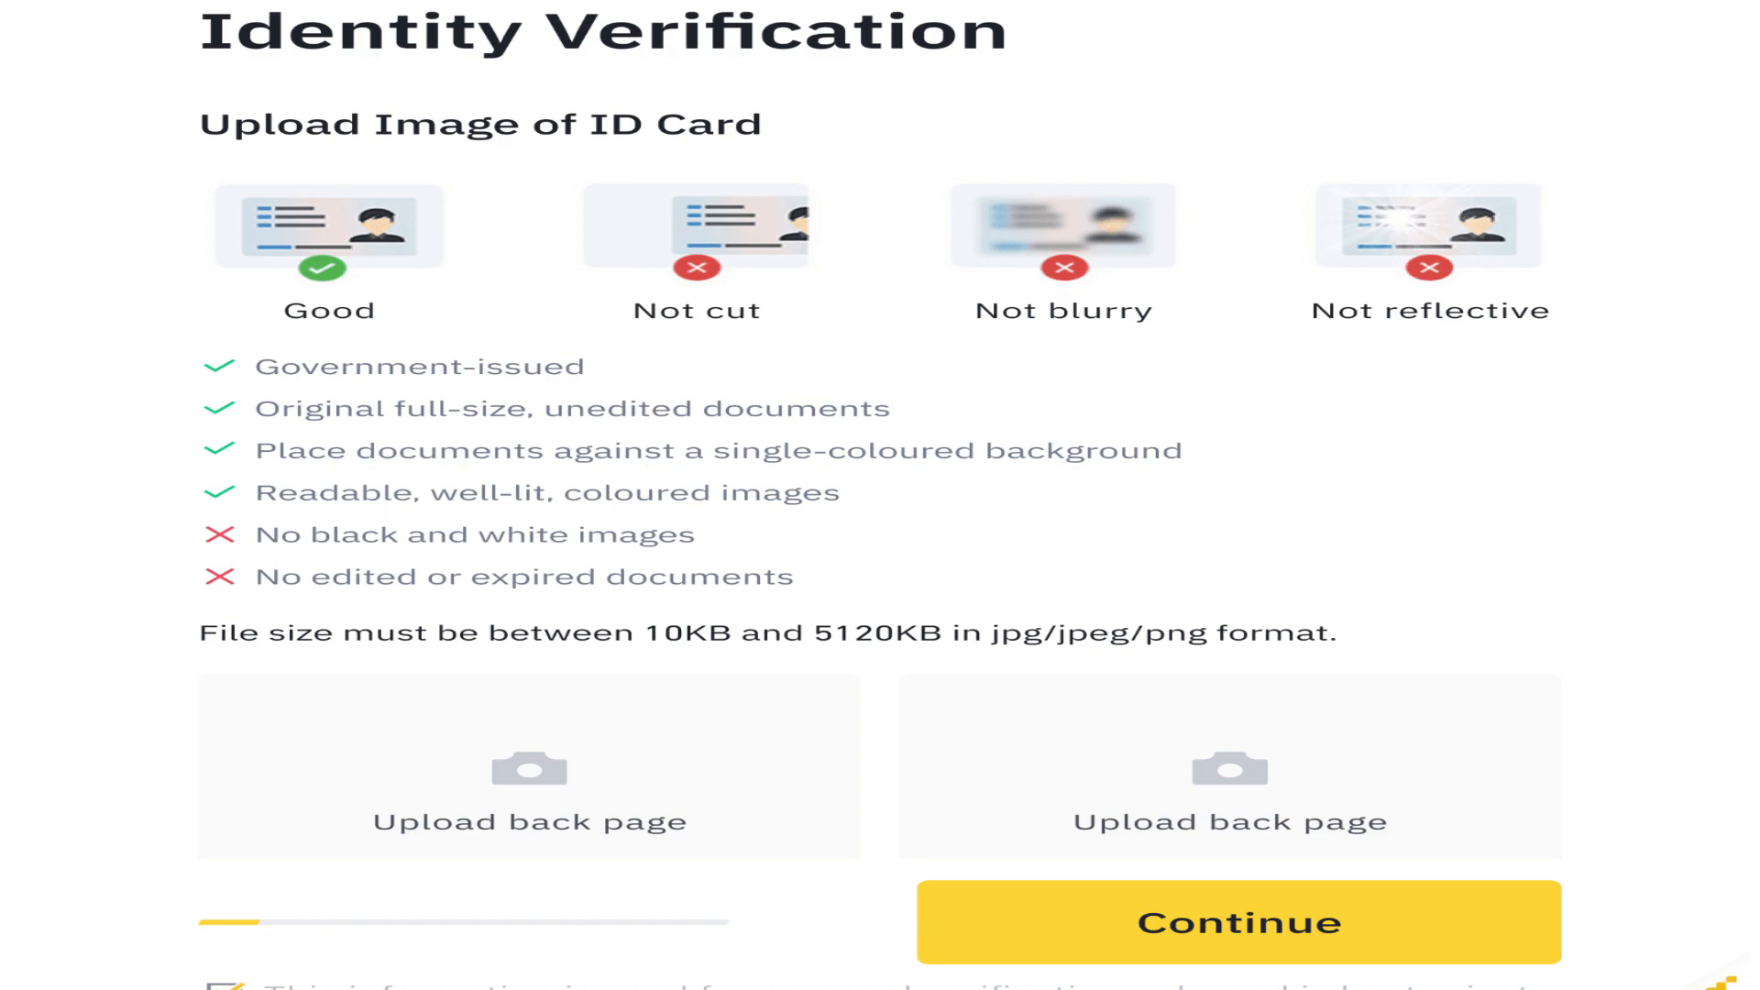
click(1236, 923)
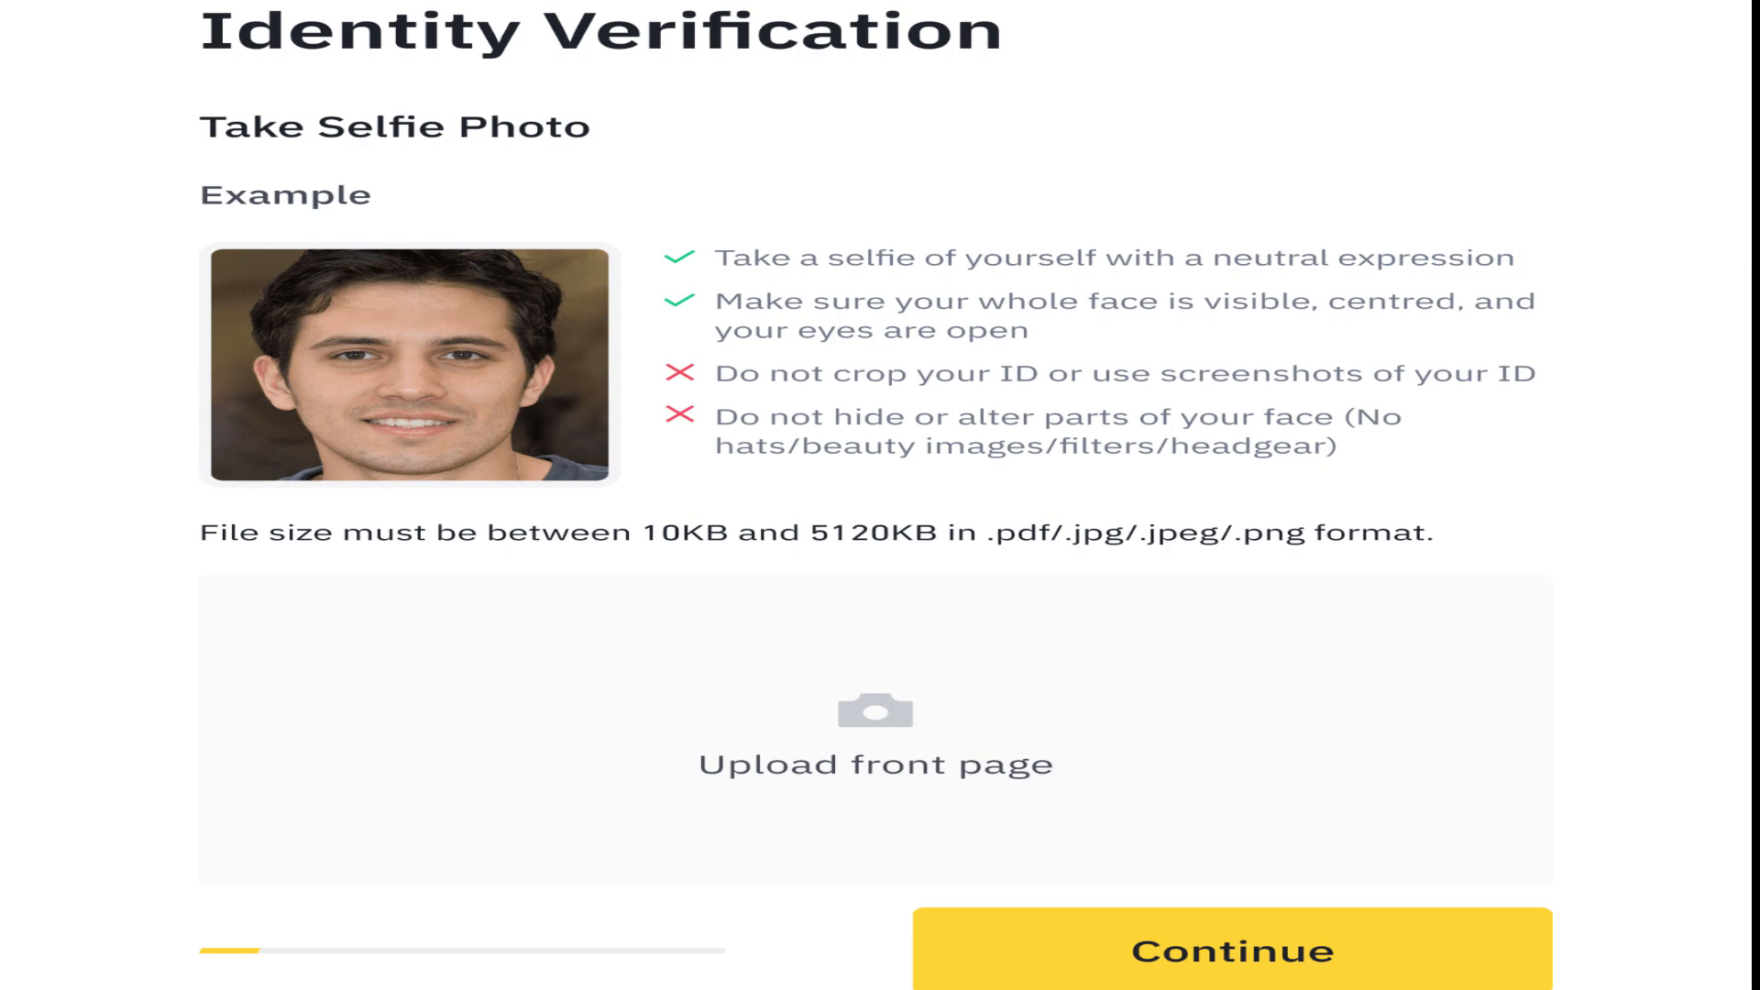
click(1228, 950)
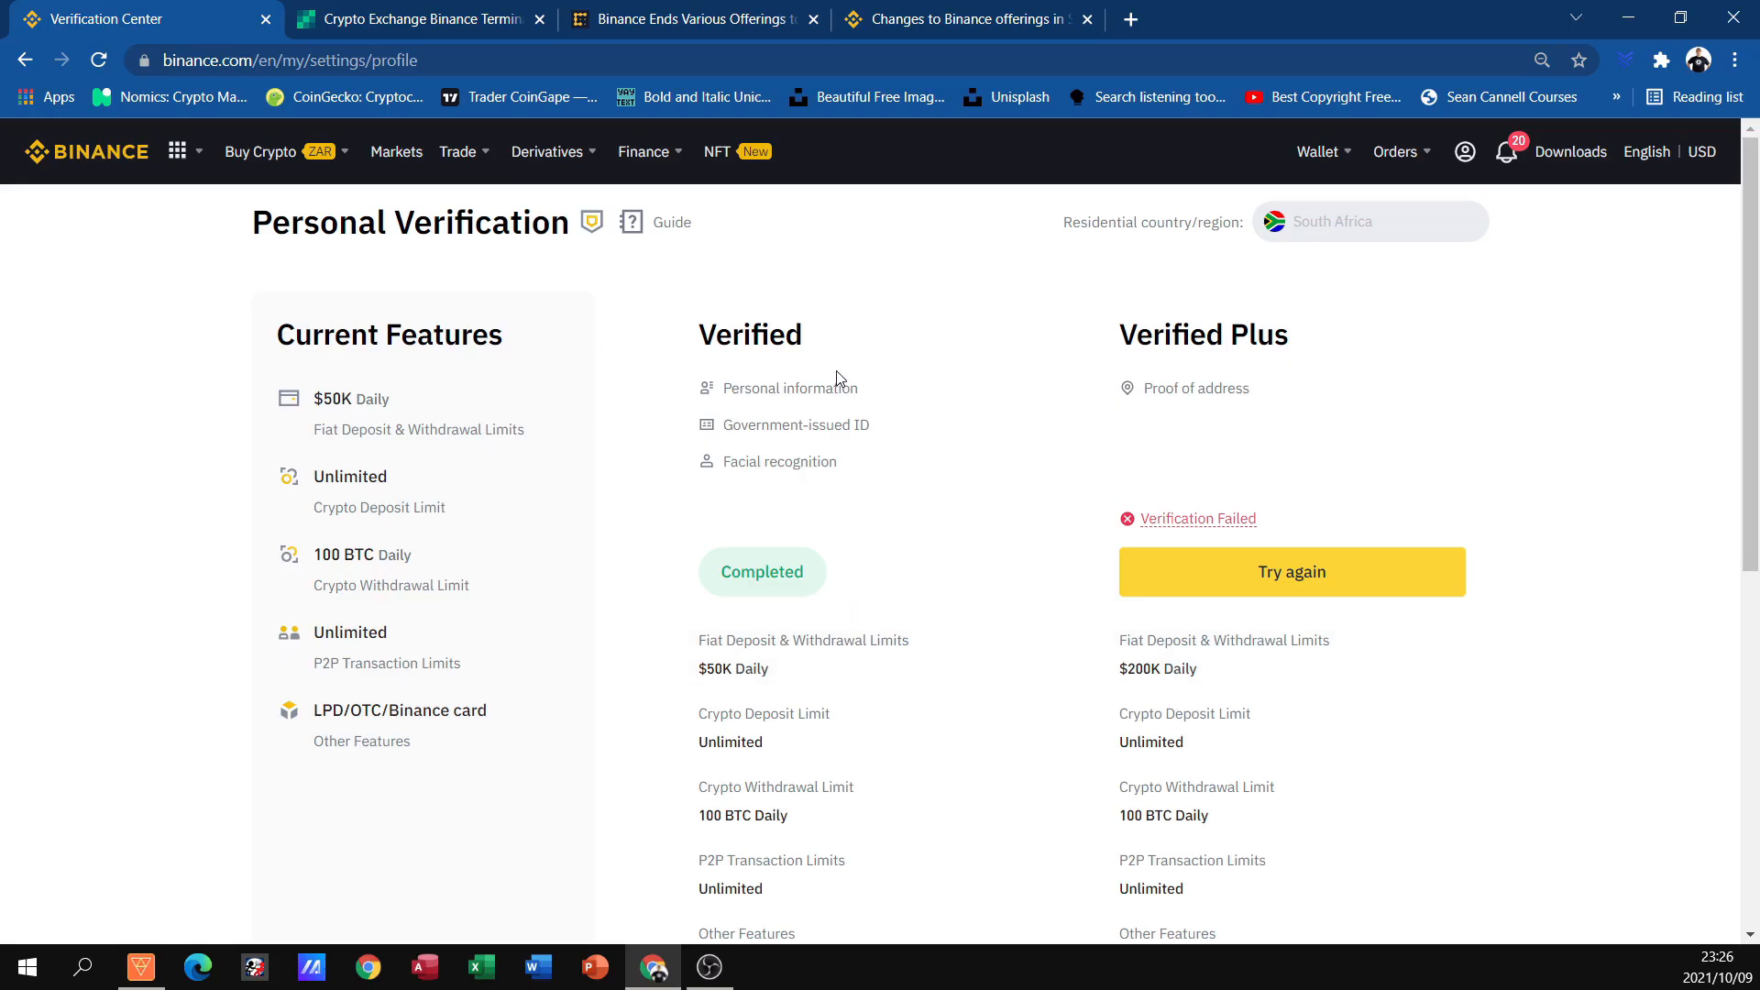
mouse_move(1192, 549)
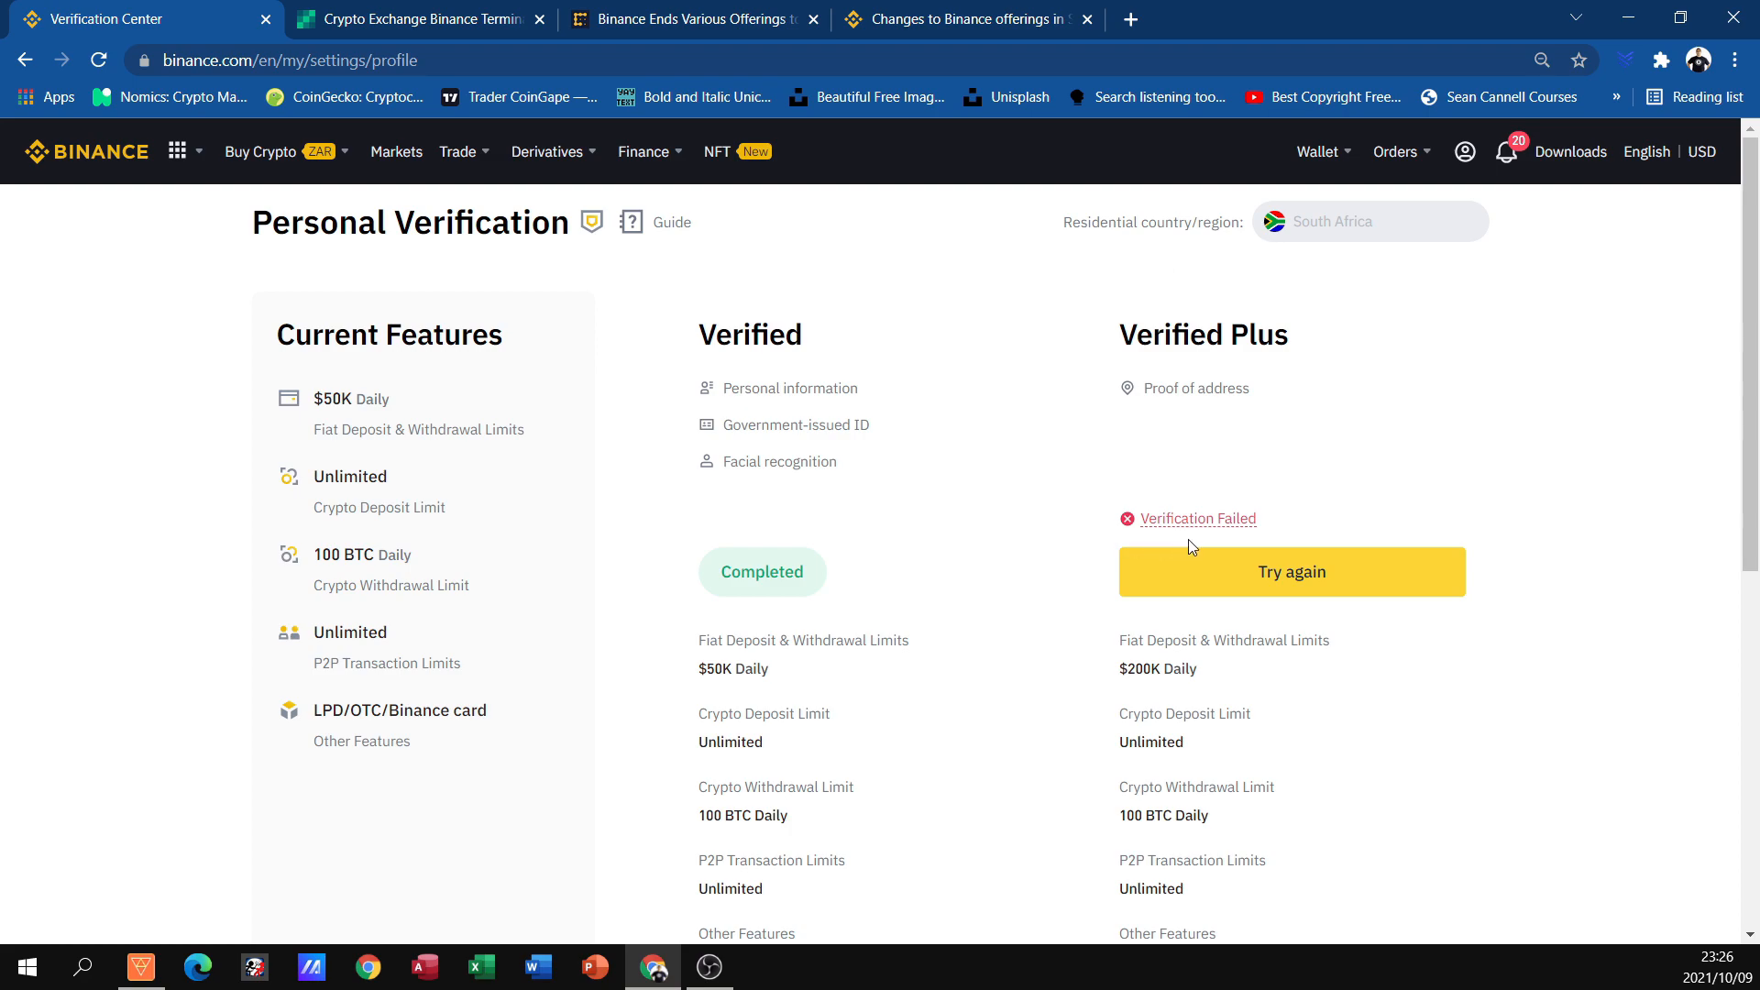
mouse_move(1104, 679)
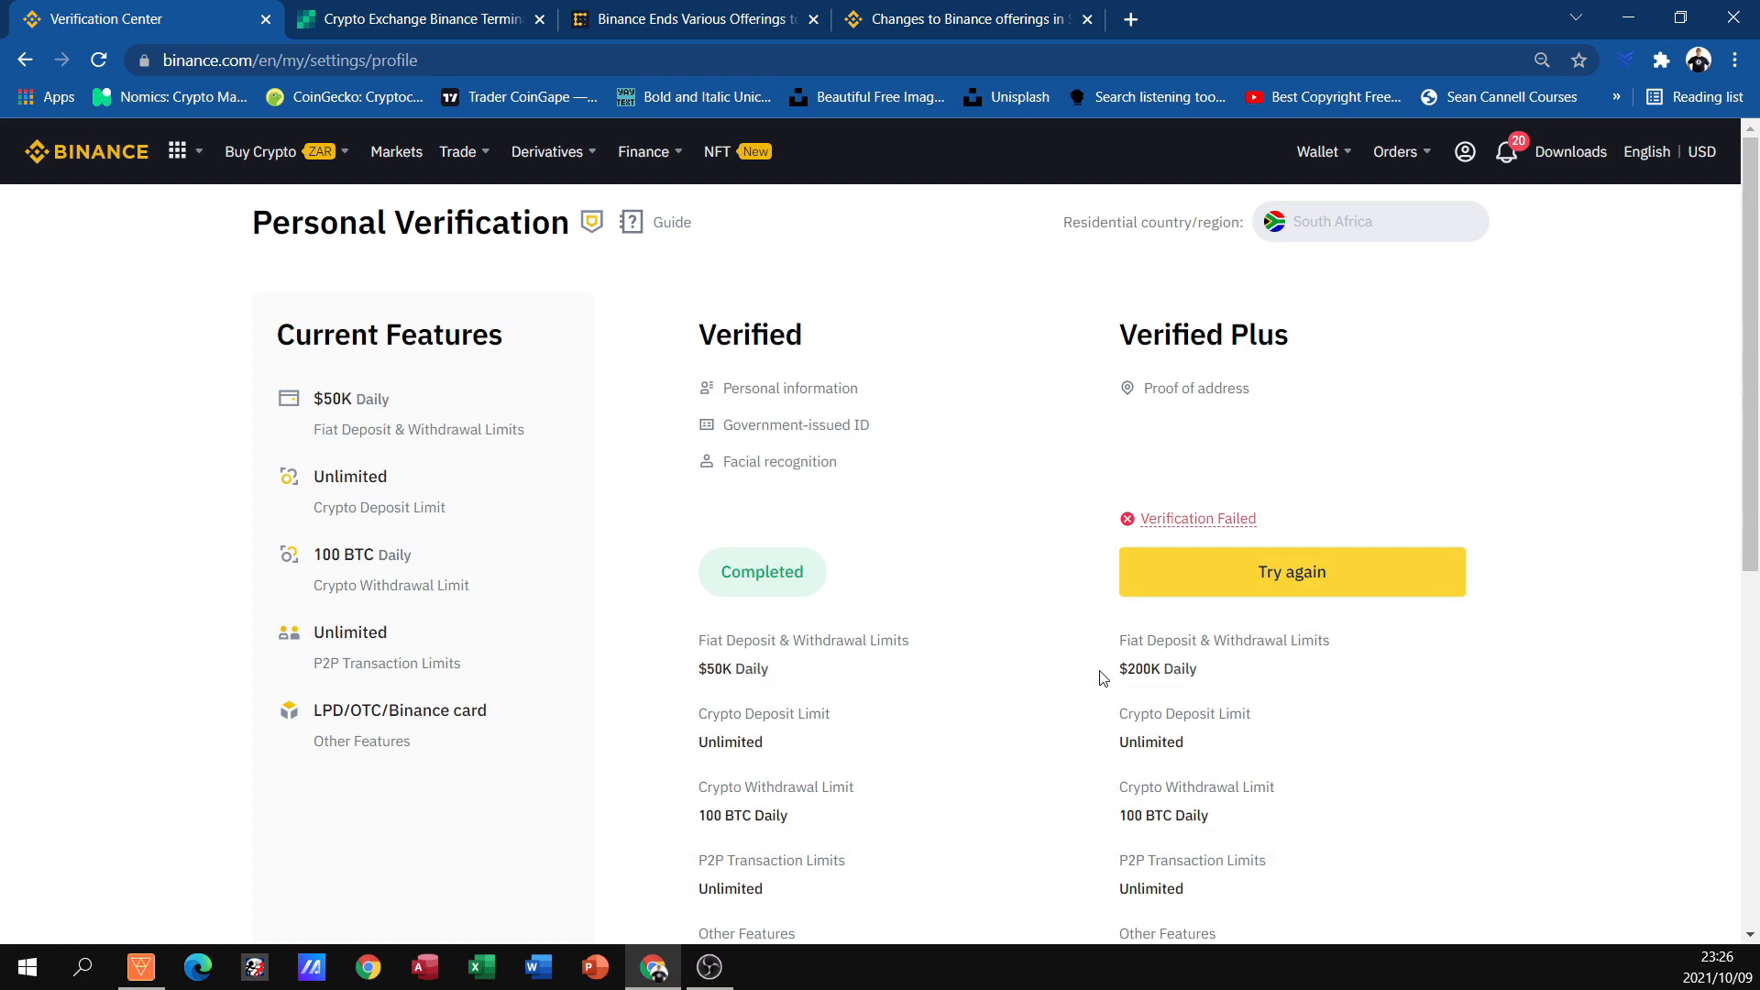
mouse_move(1056, 697)
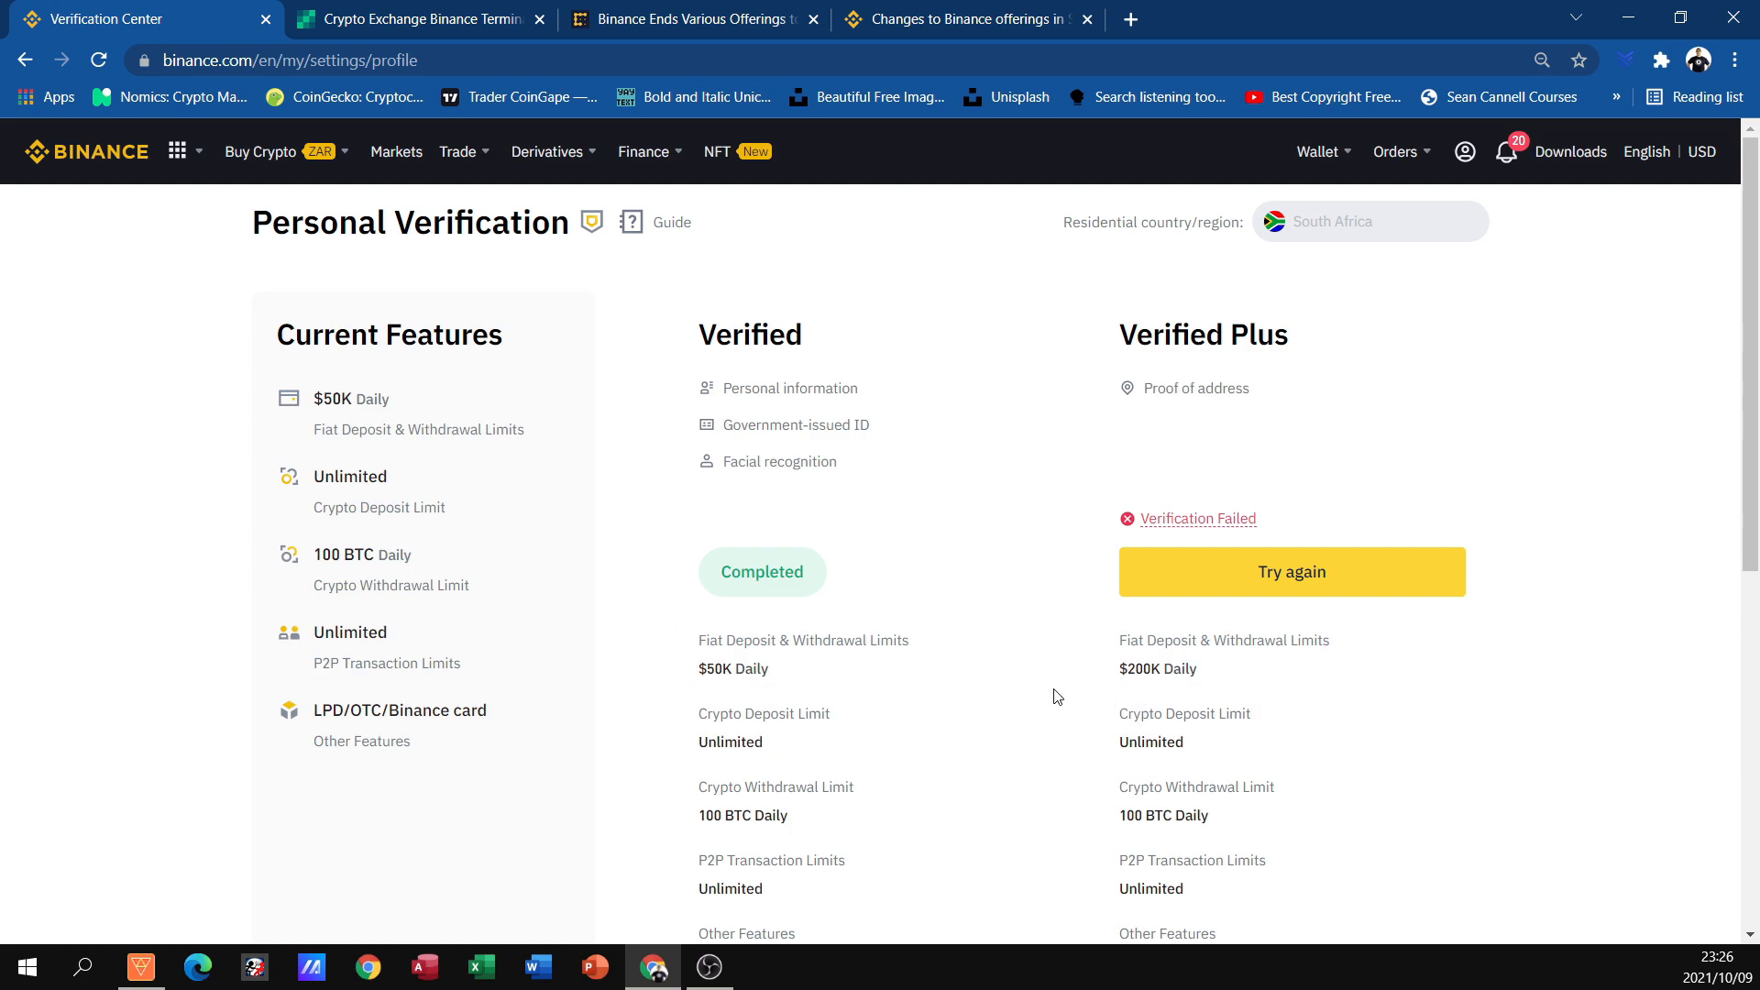
mouse_move(1150, 457)
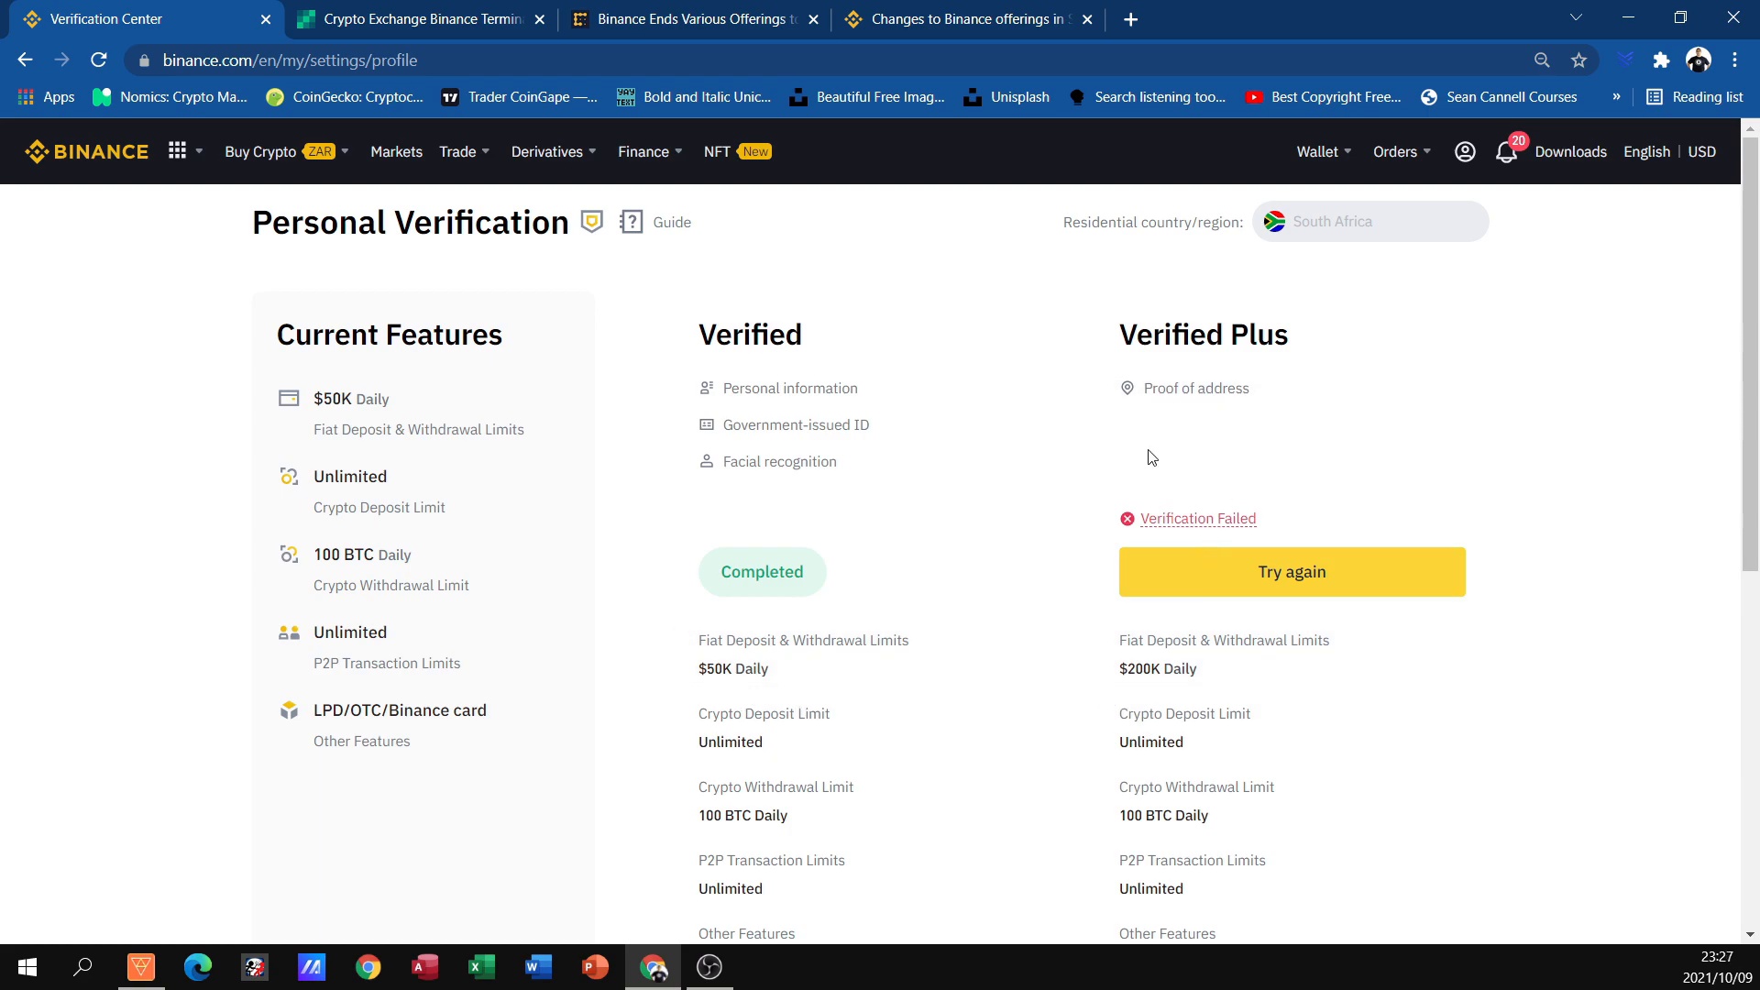
mouse_move(1199, 491)
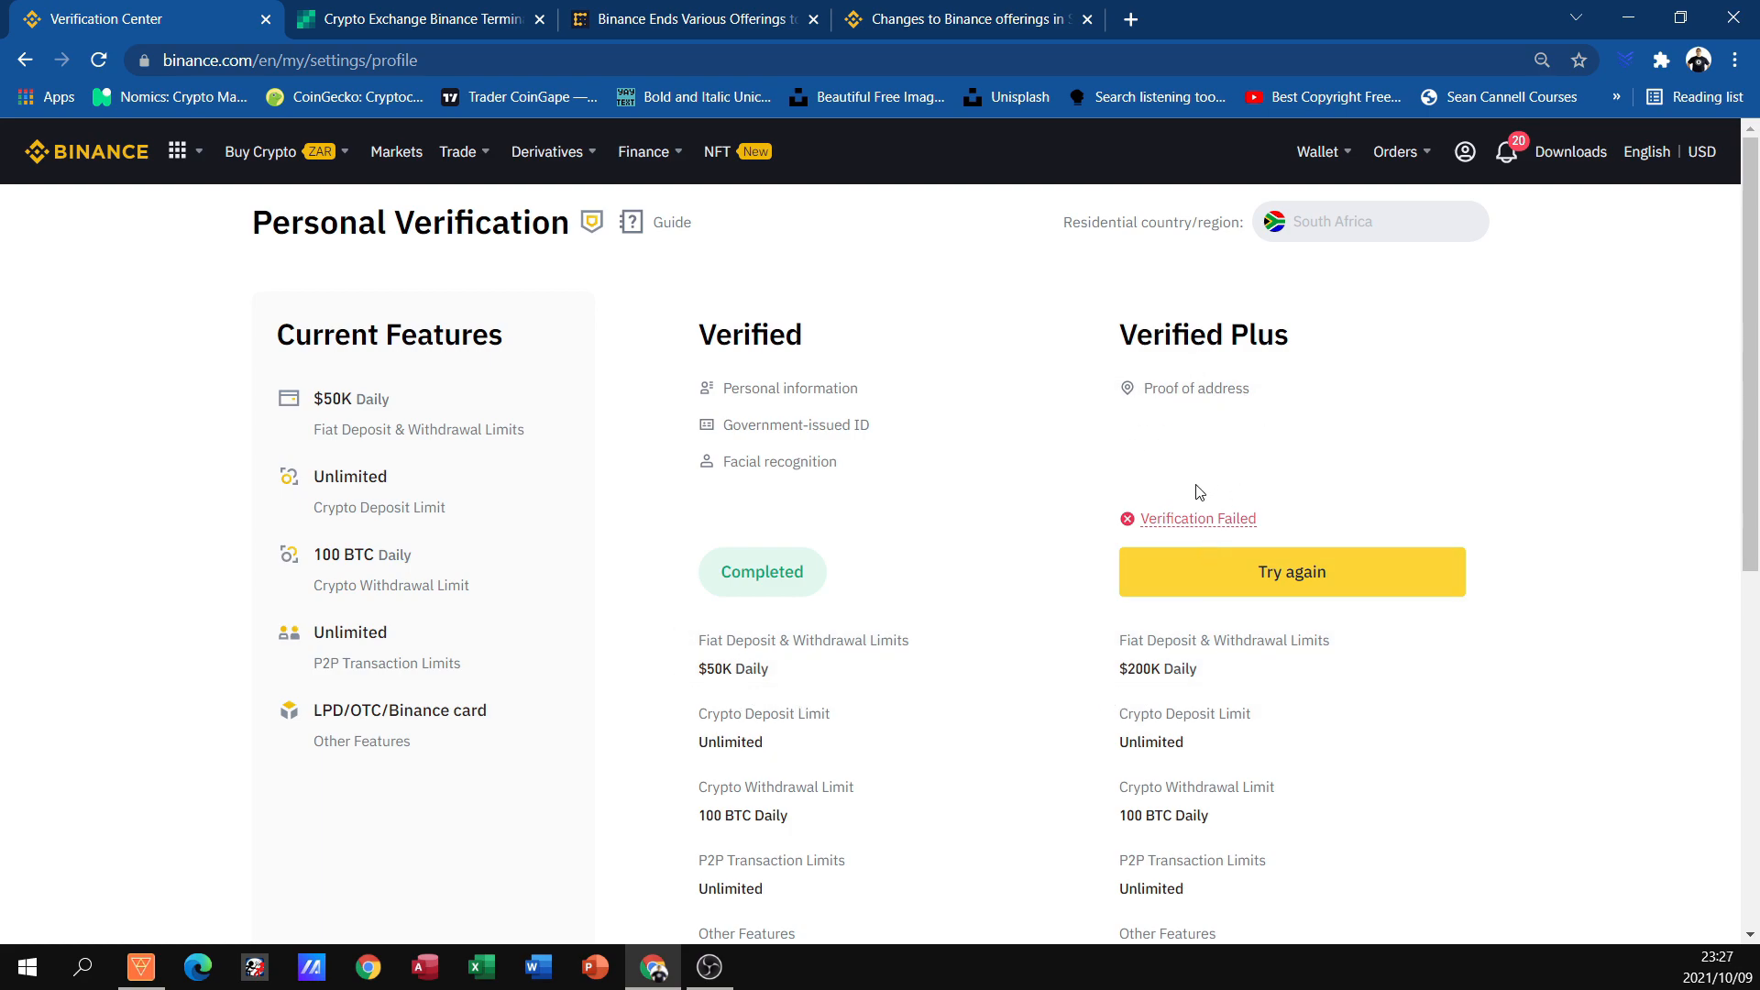
click(1291, 572)
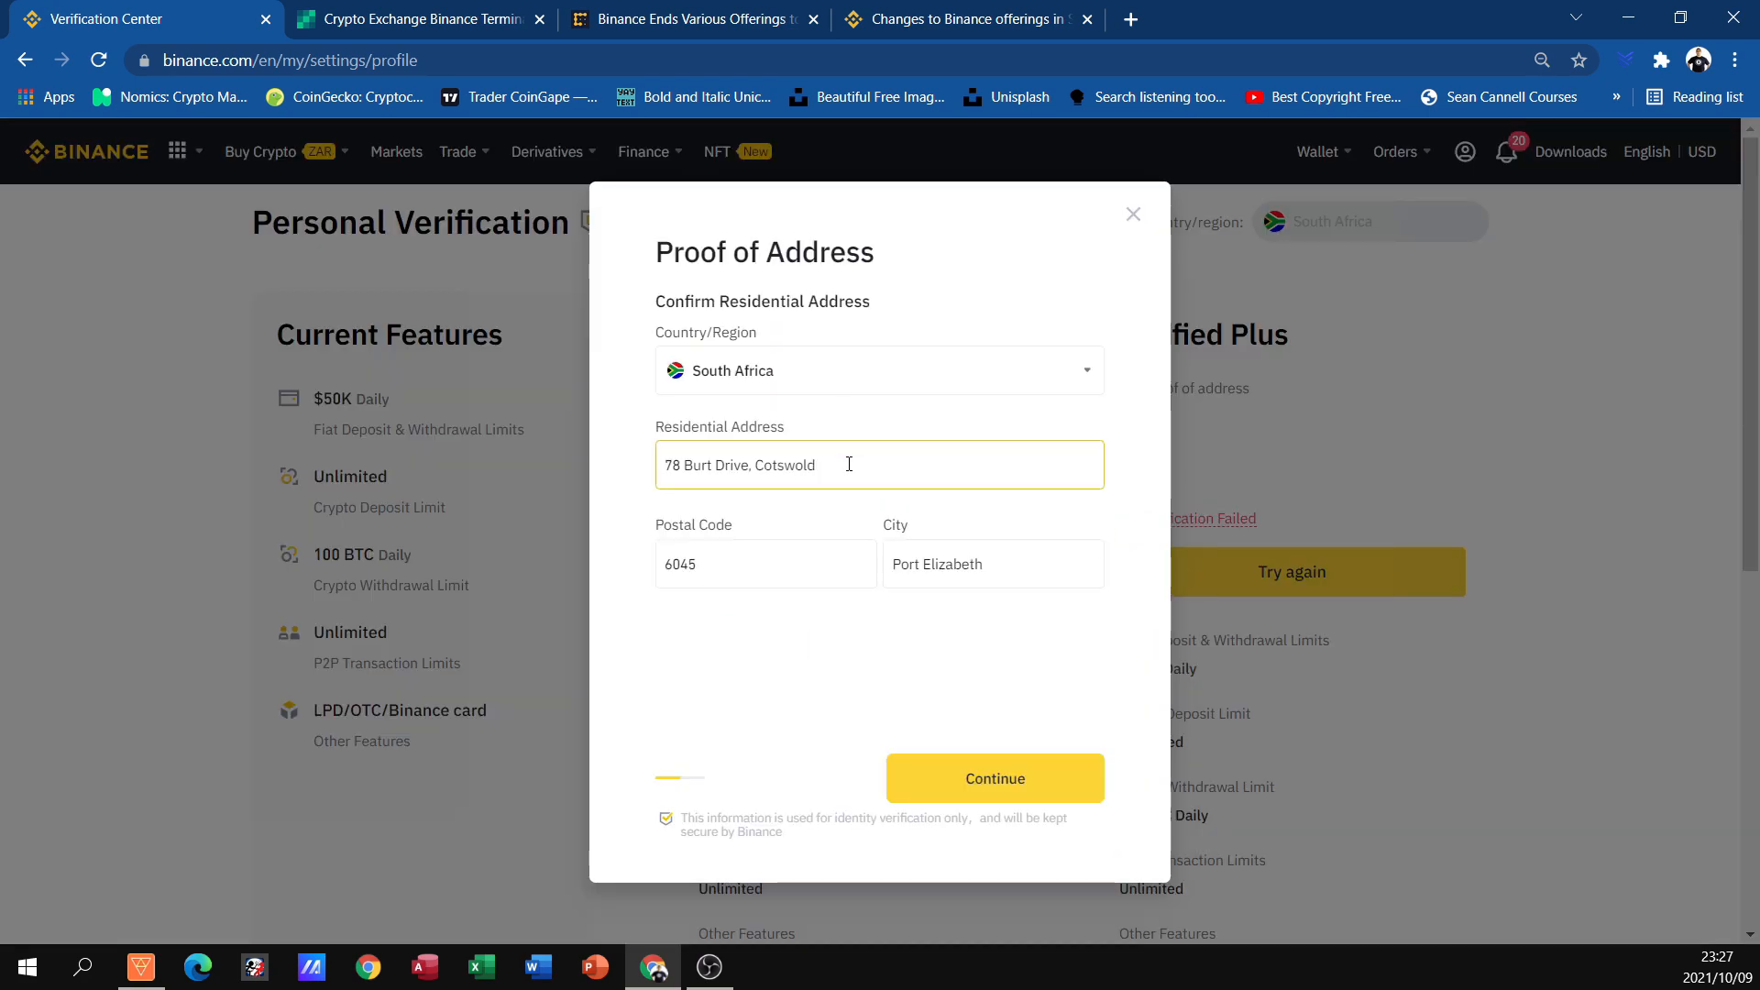
text(51)
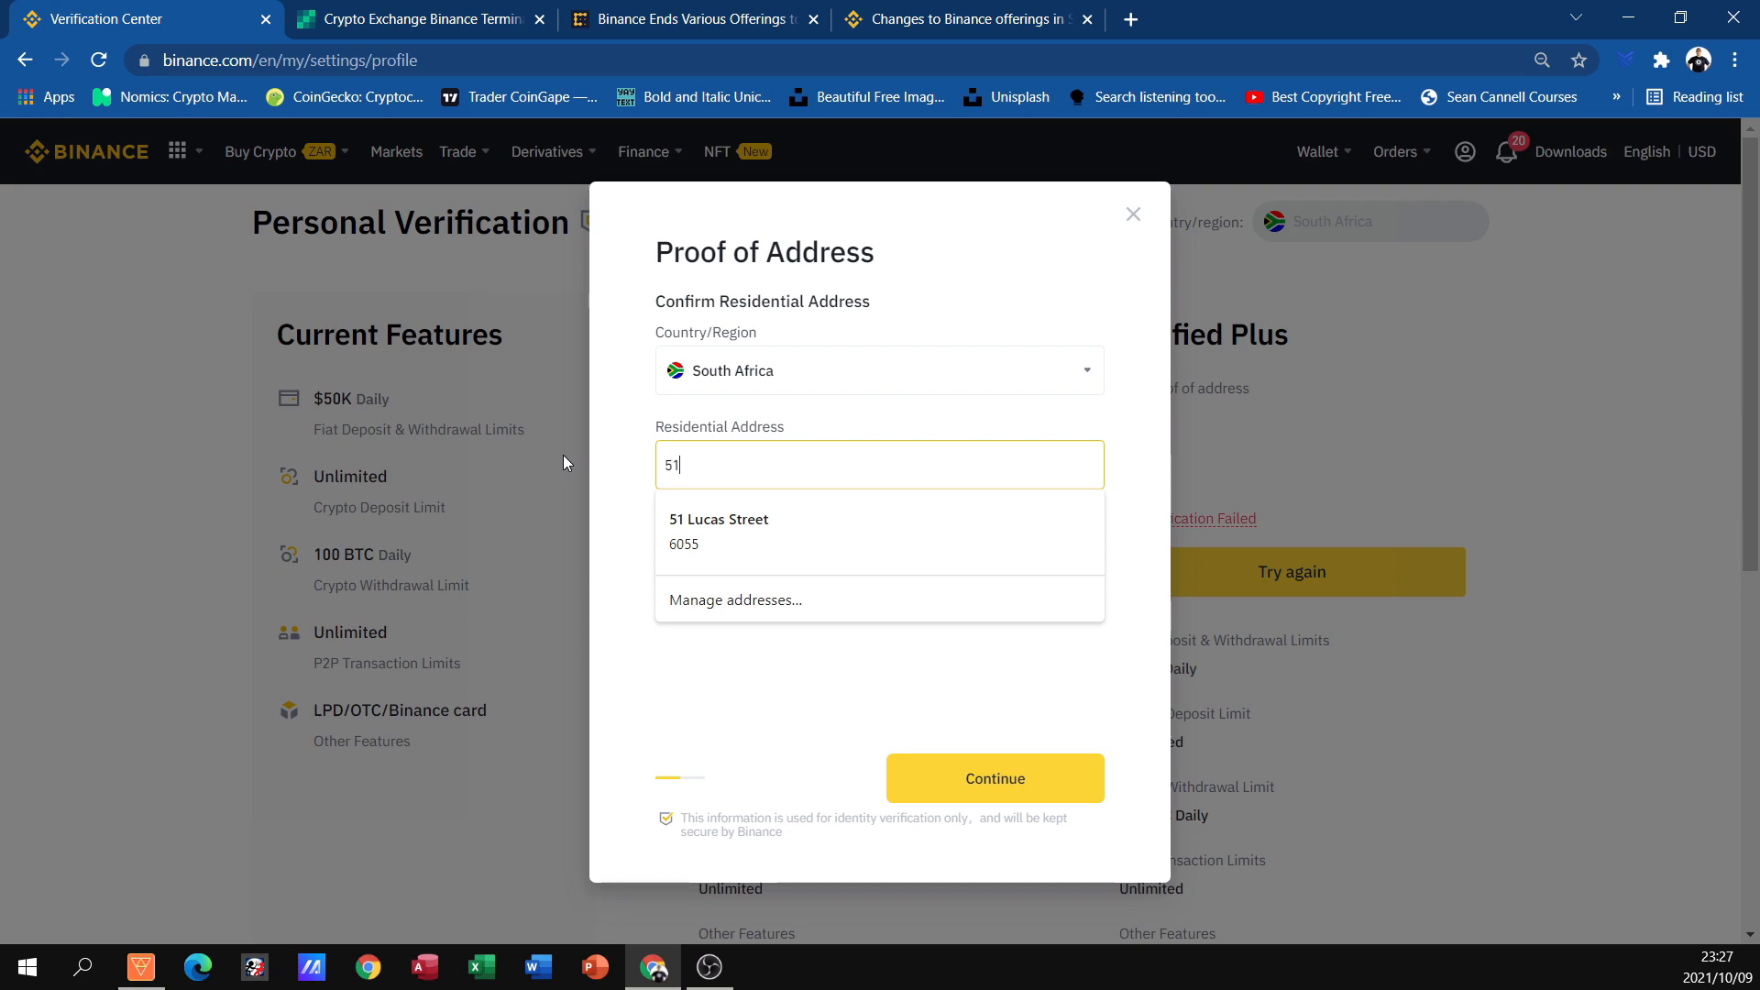
click(719, 531)
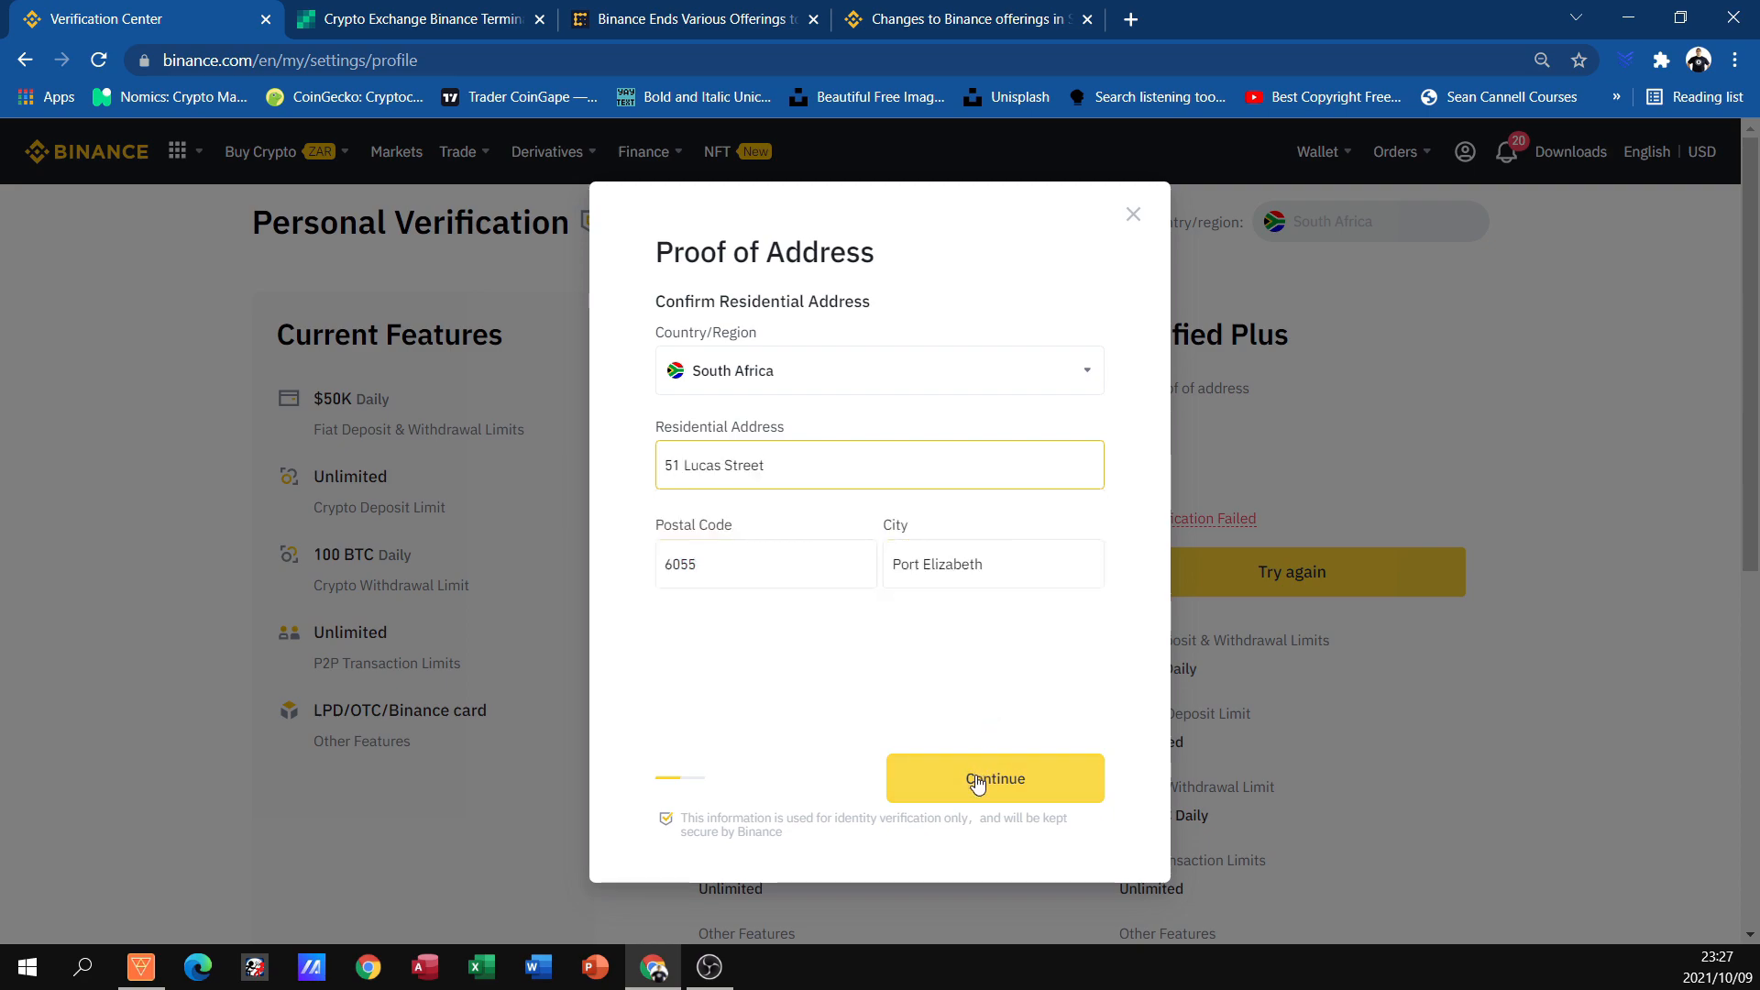
click(994, 777)
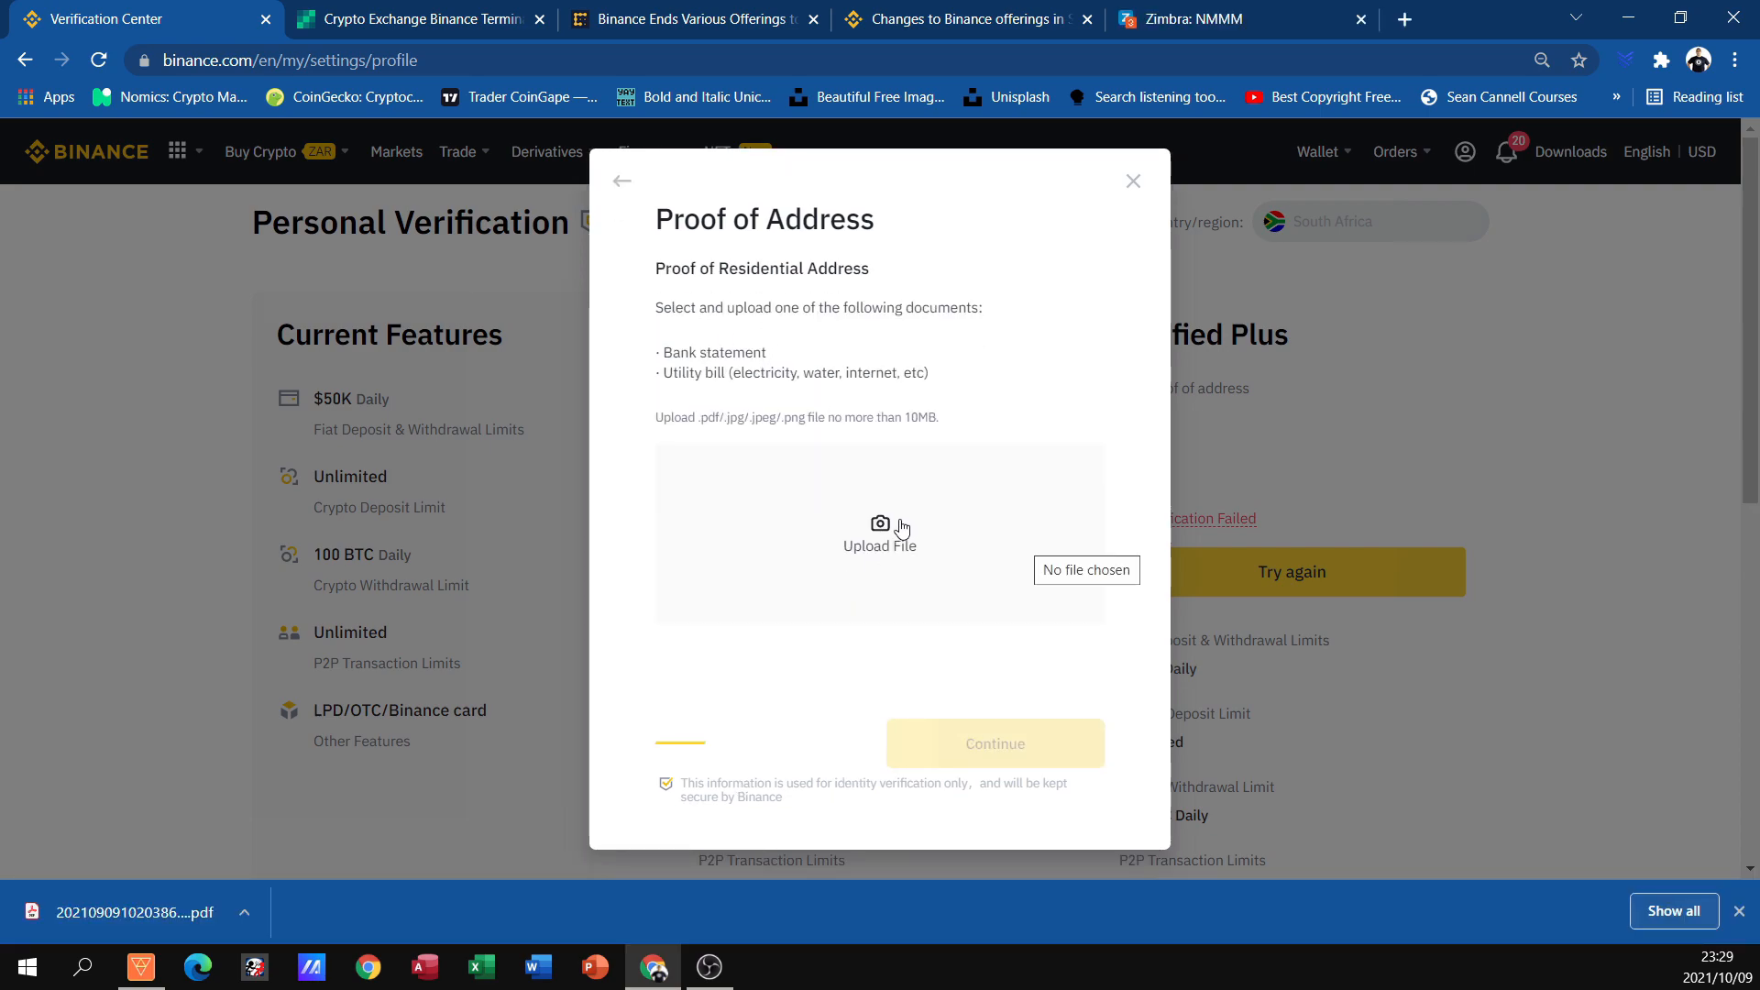
Attach the municipal tax invoice PDF from Dropbox > Important Docs as the proof of address document
click(881, 533)
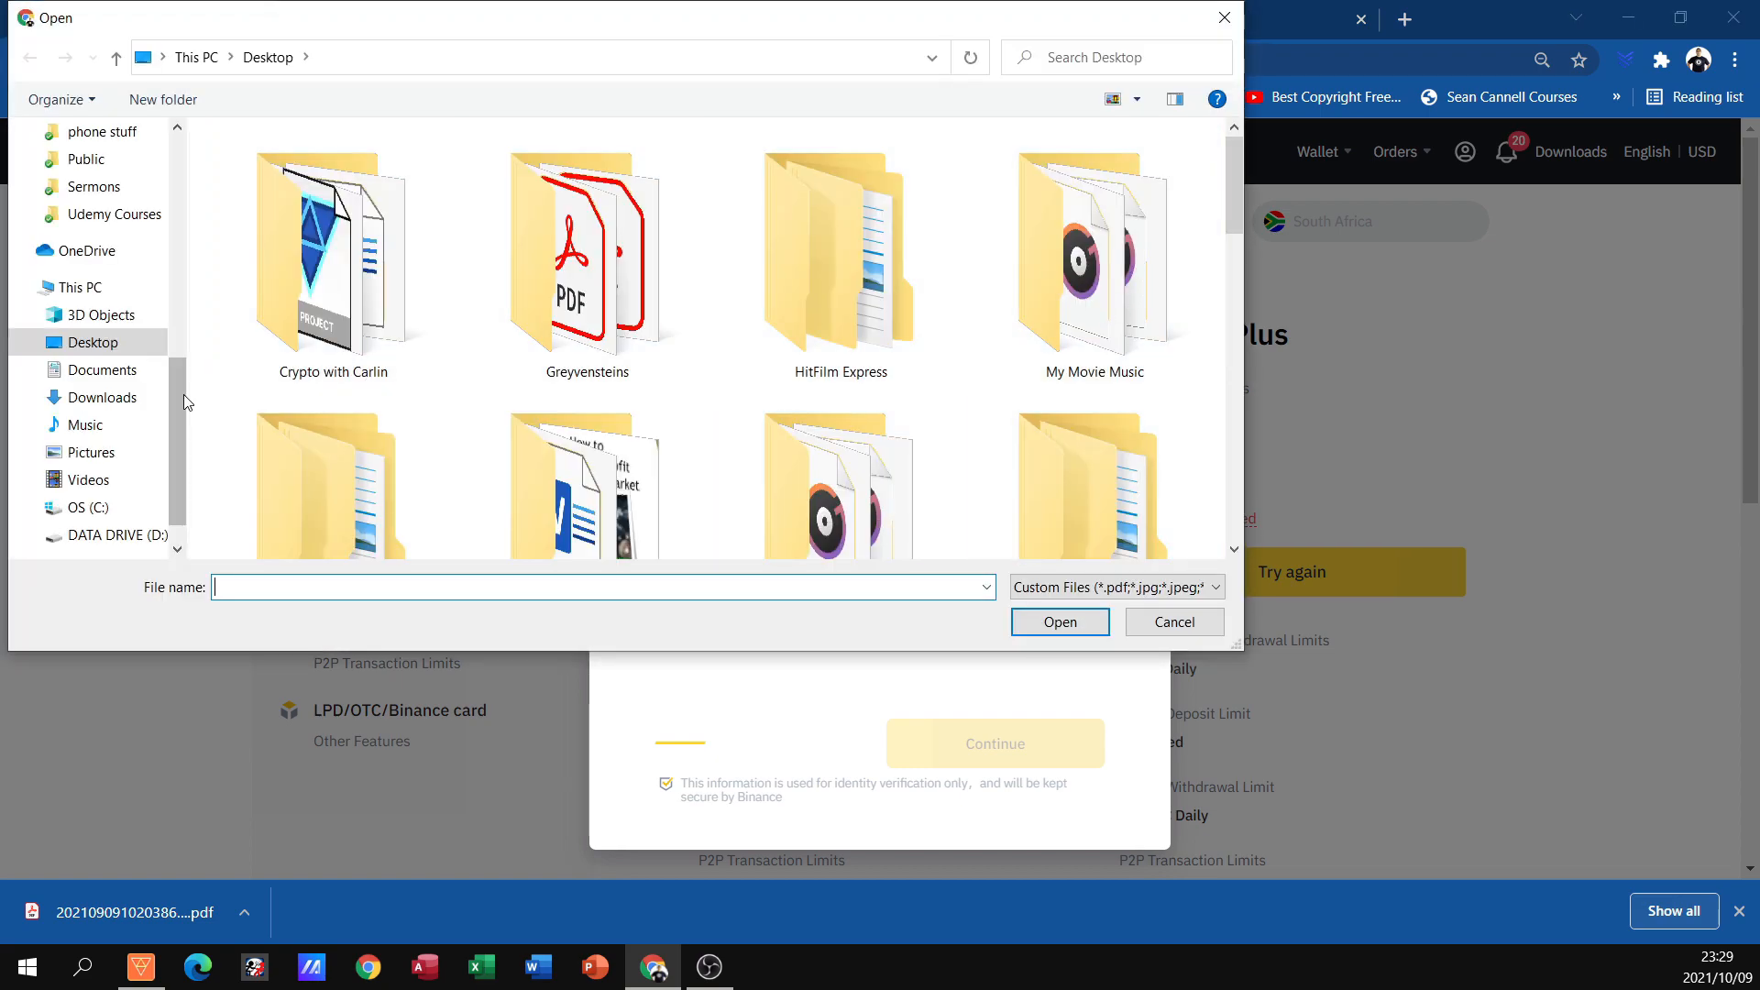
click(117, 214)
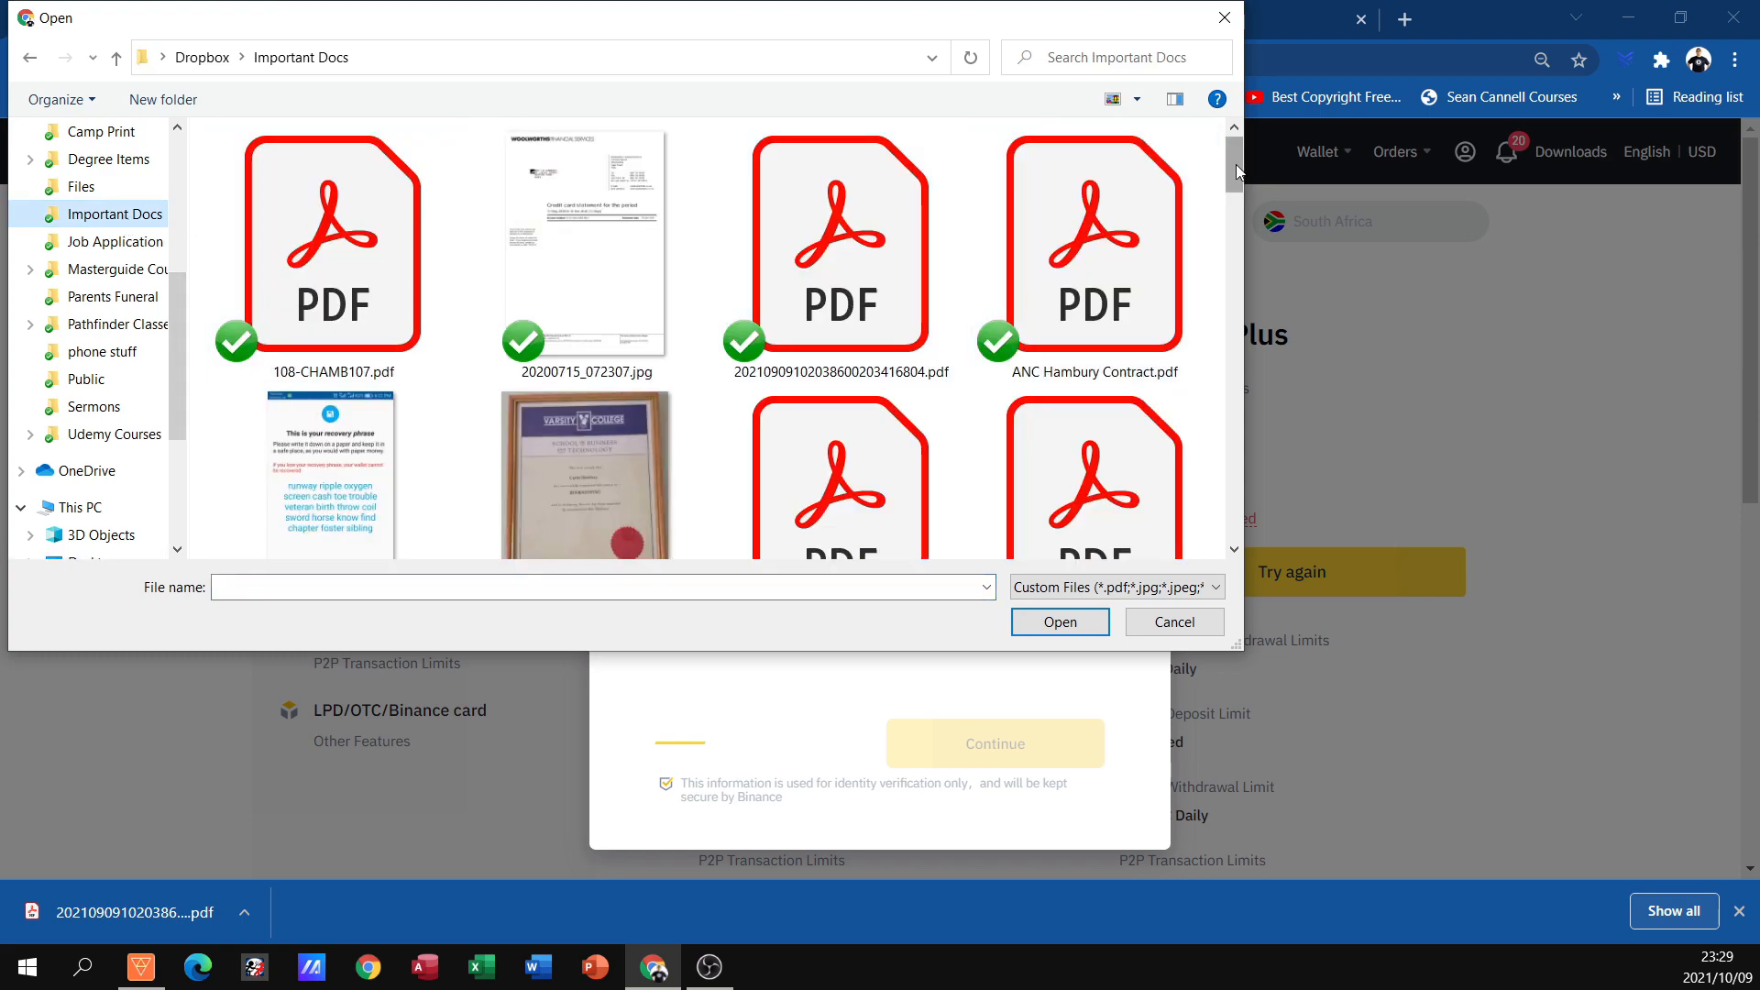
mouse_move(840, 248)
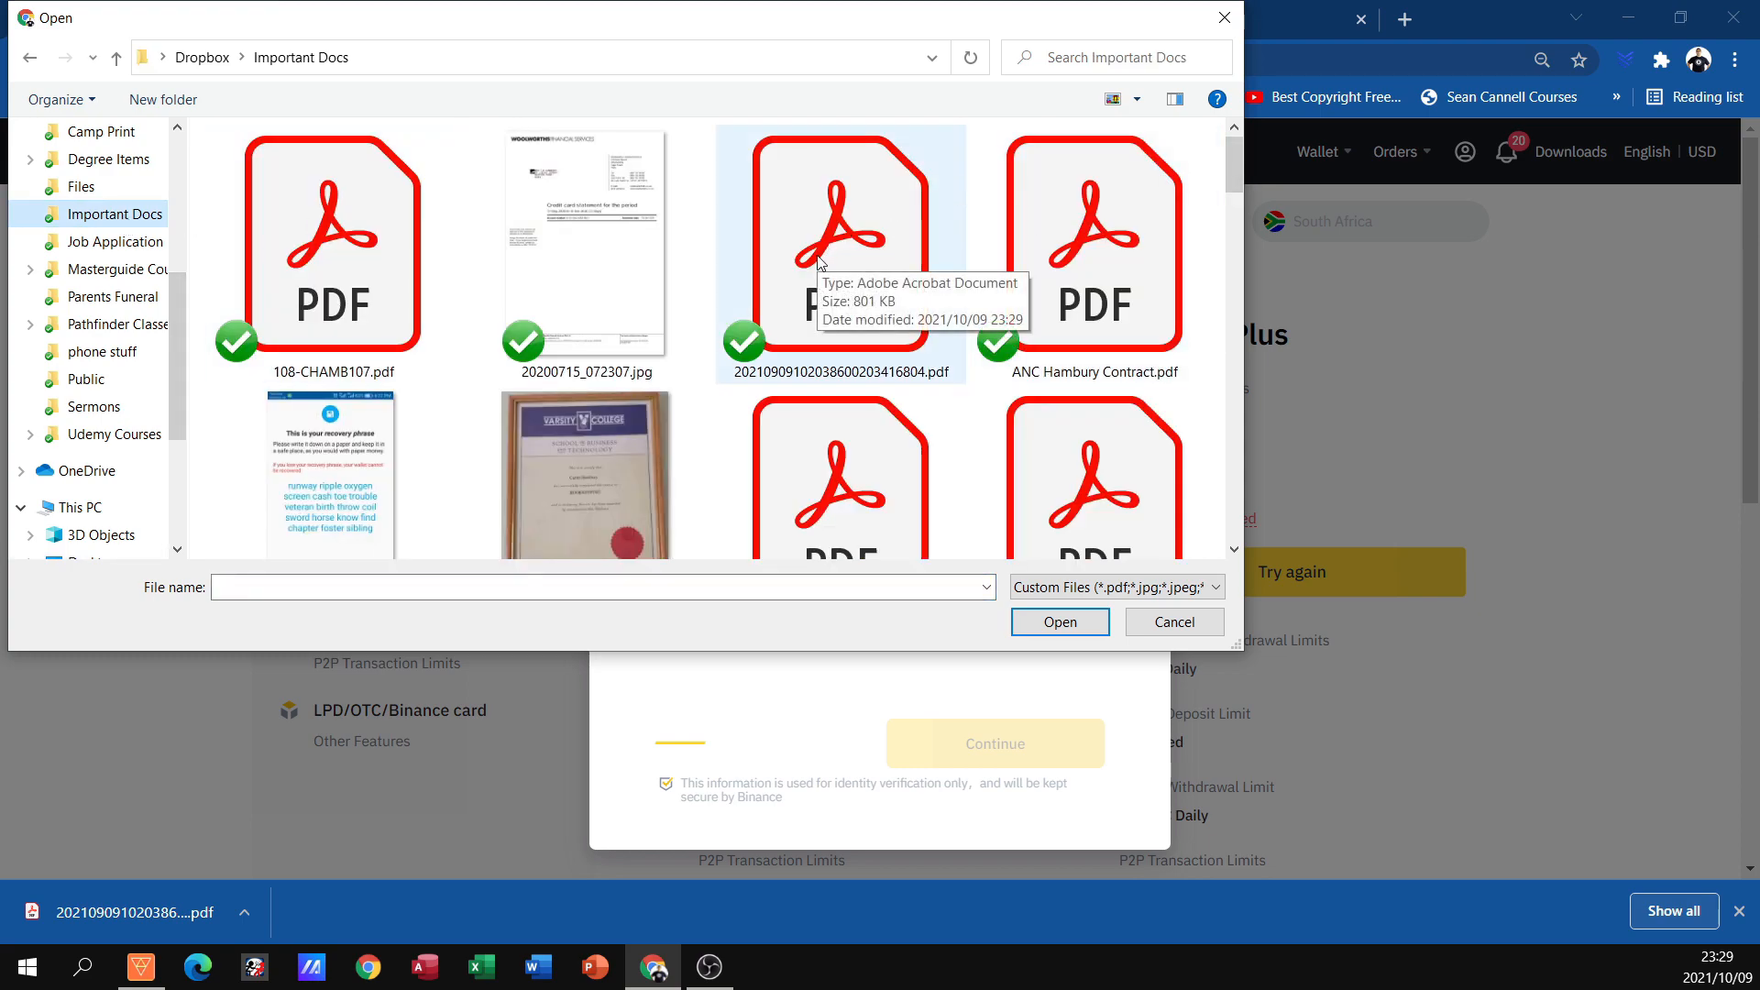
click(1058, 621)
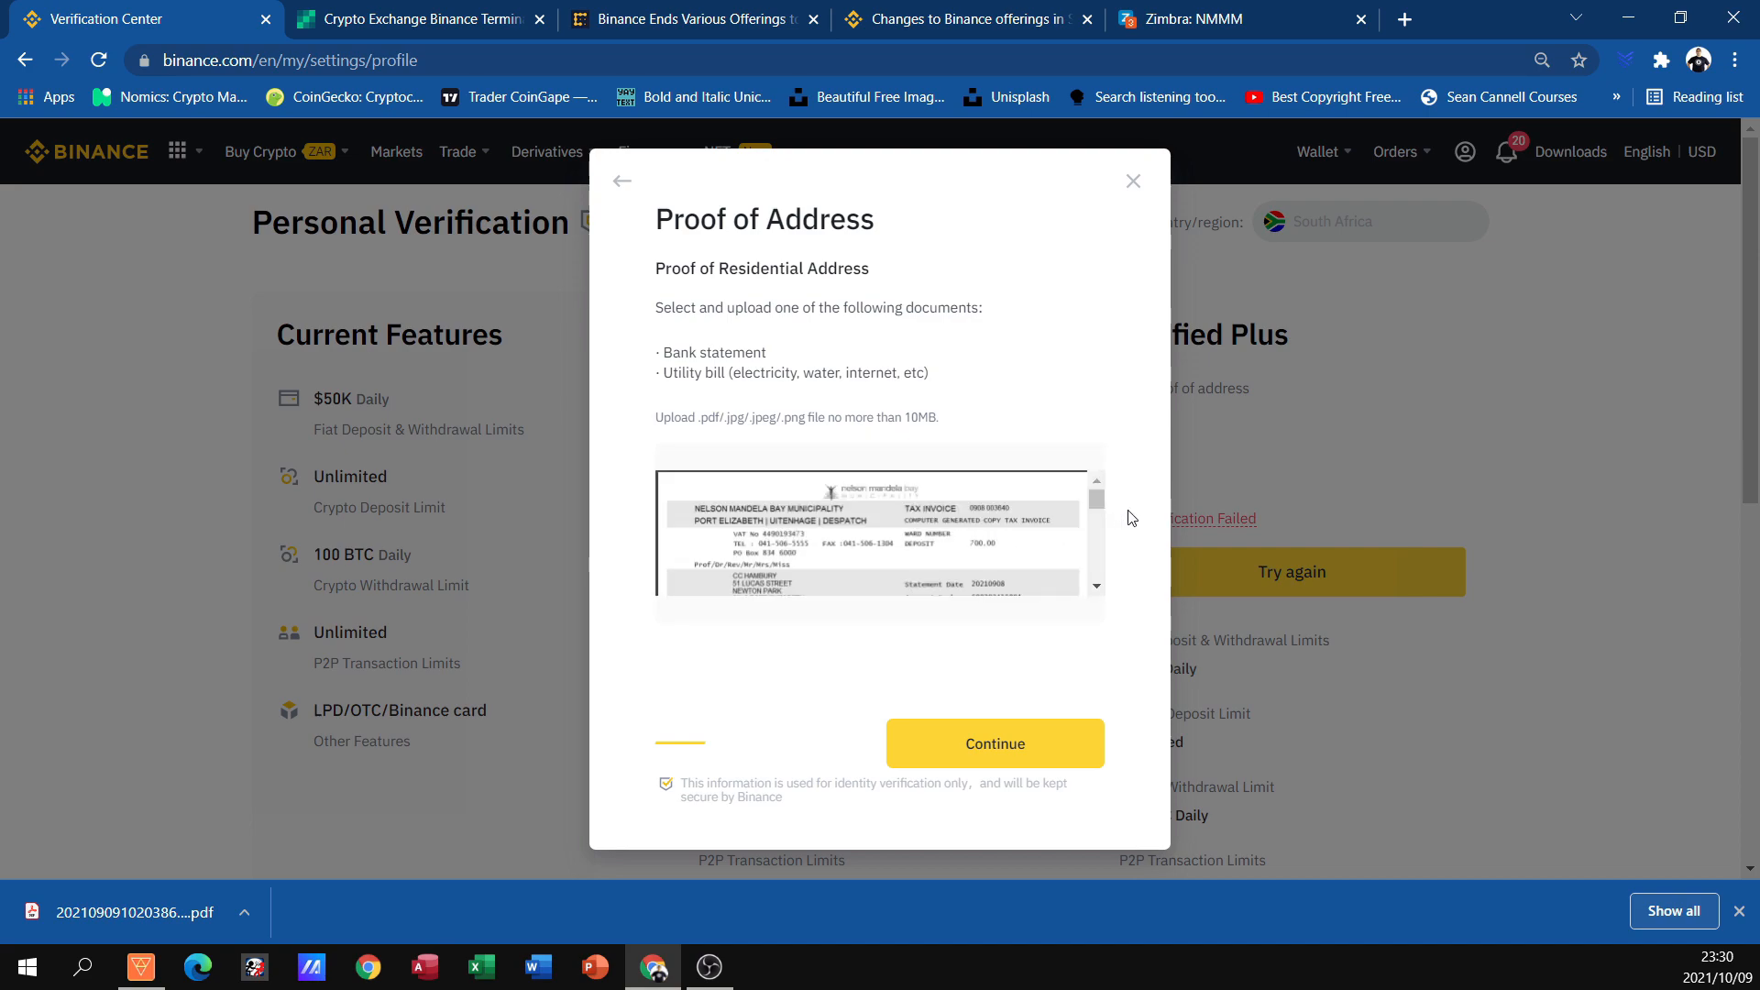
mouse_move(1073, 642)
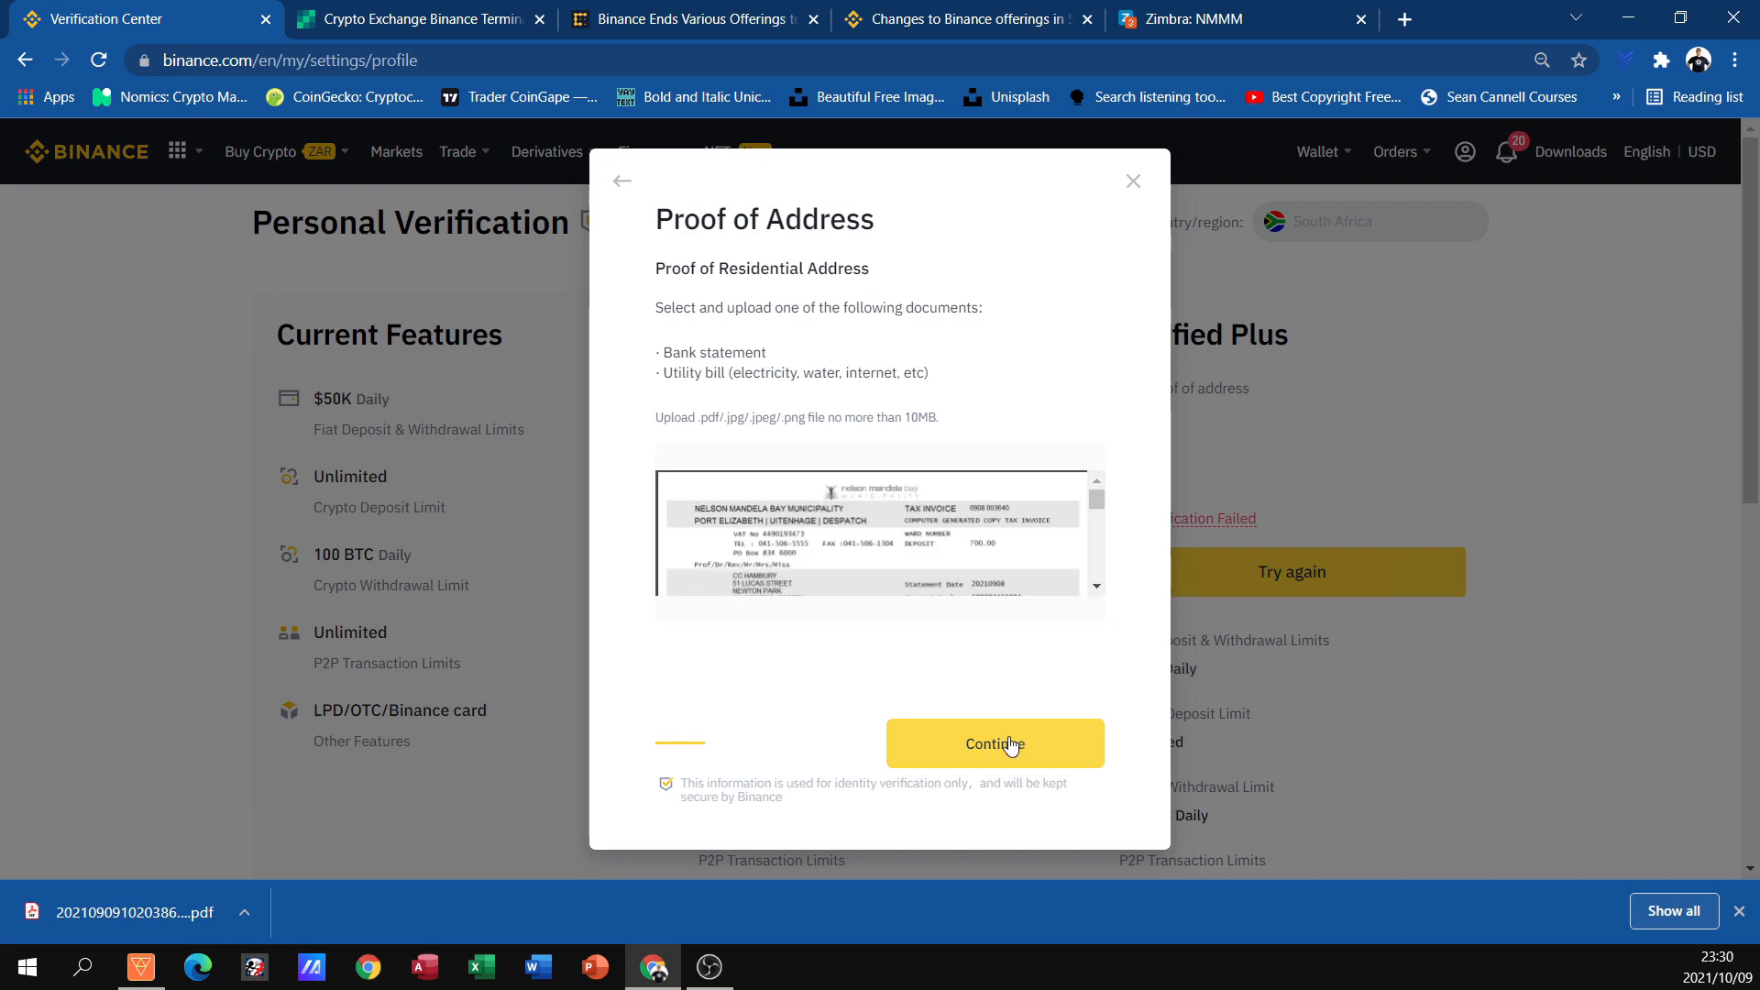
Submit the proof of address so Verified Plus shows Under Review with estimated completion 2021-10-19
click(994, 743)
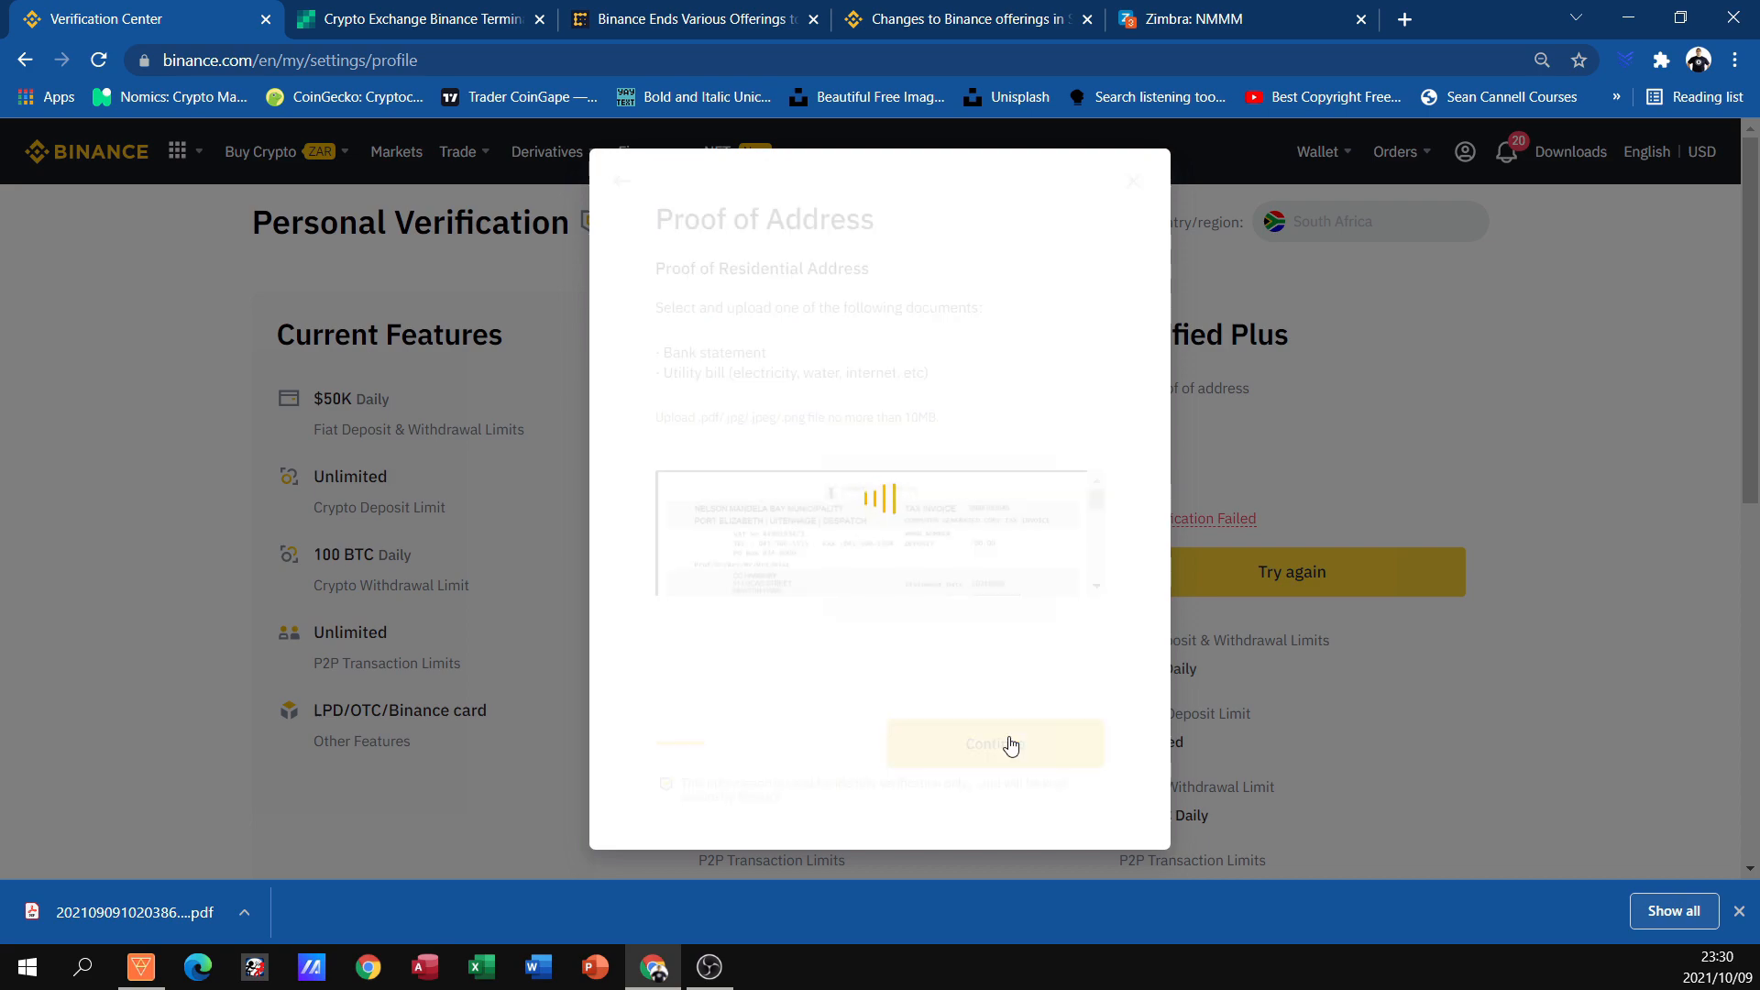
click(994, 745)
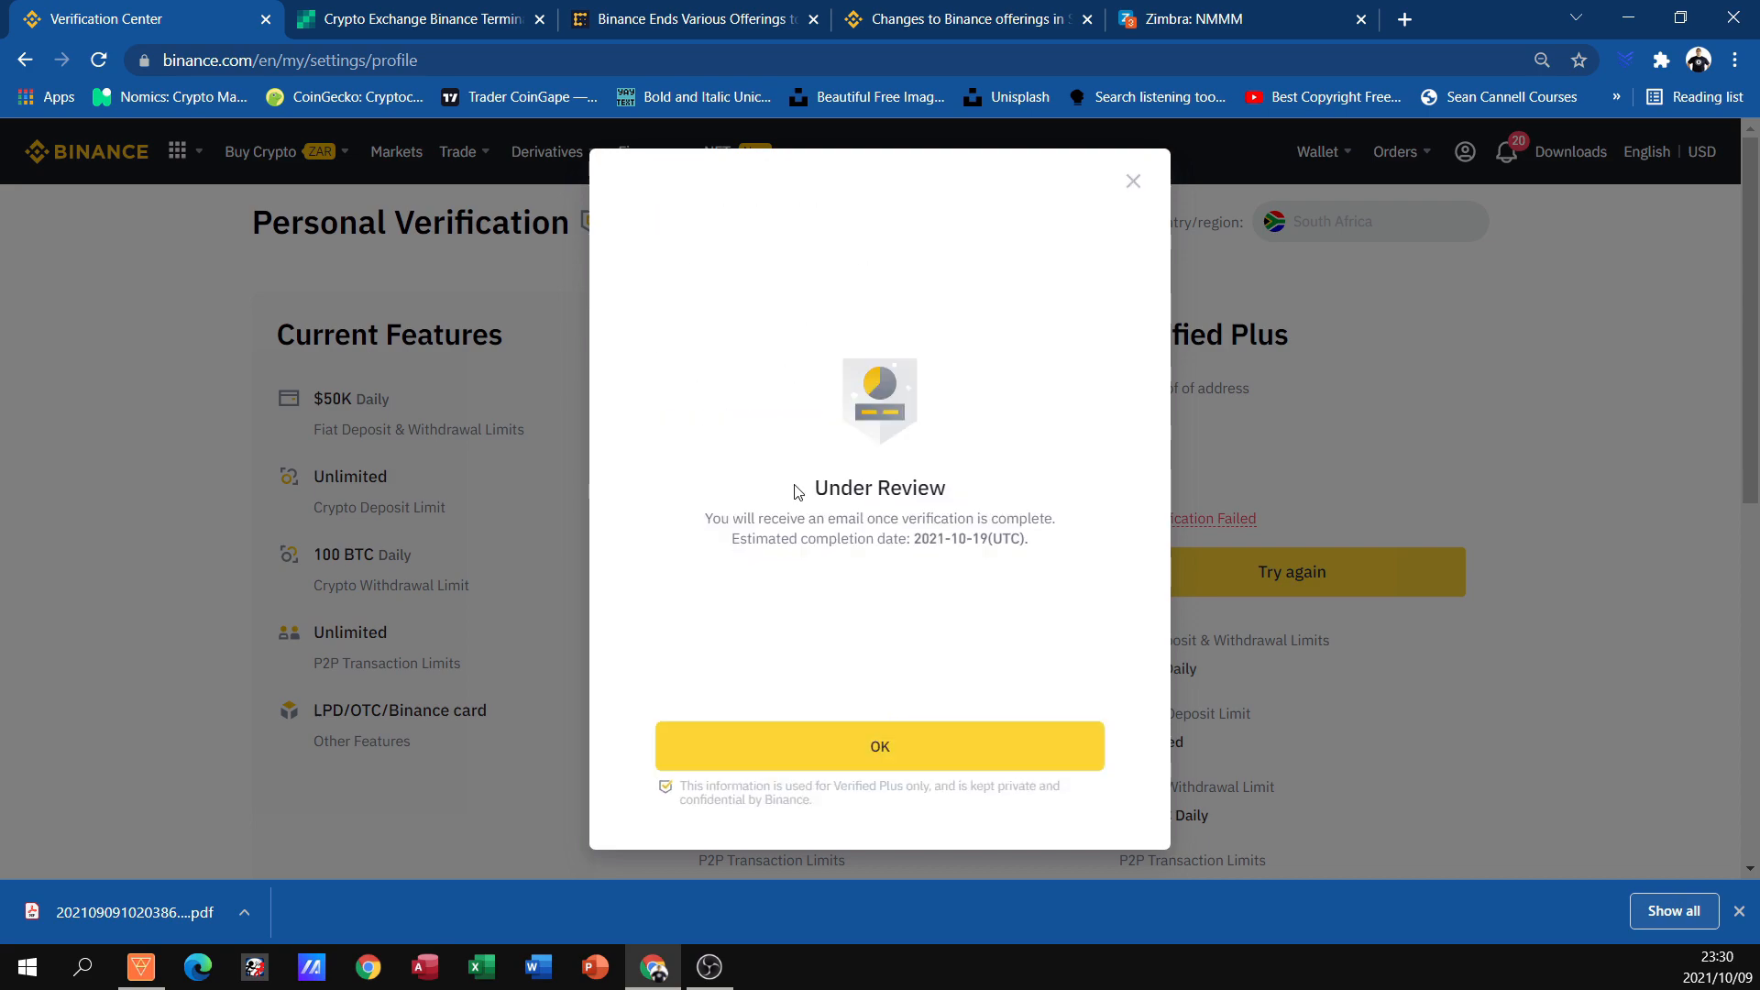
mouse_move(730, 526)
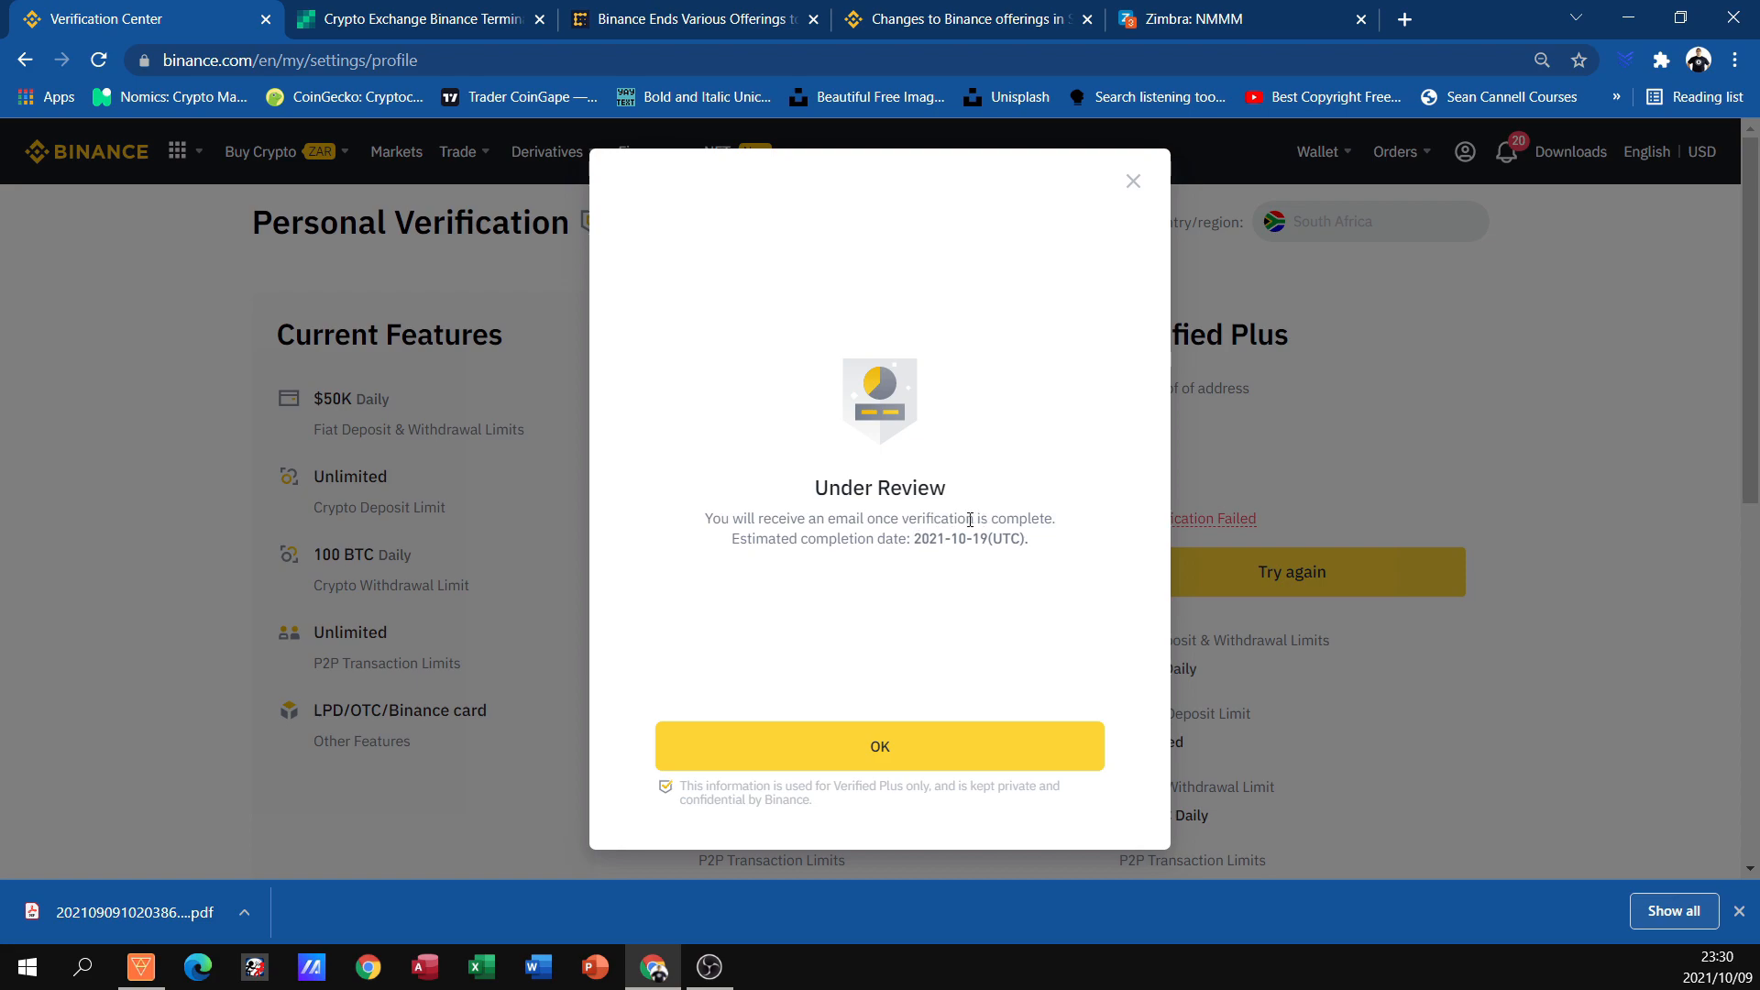
mouse_move(972, 574)
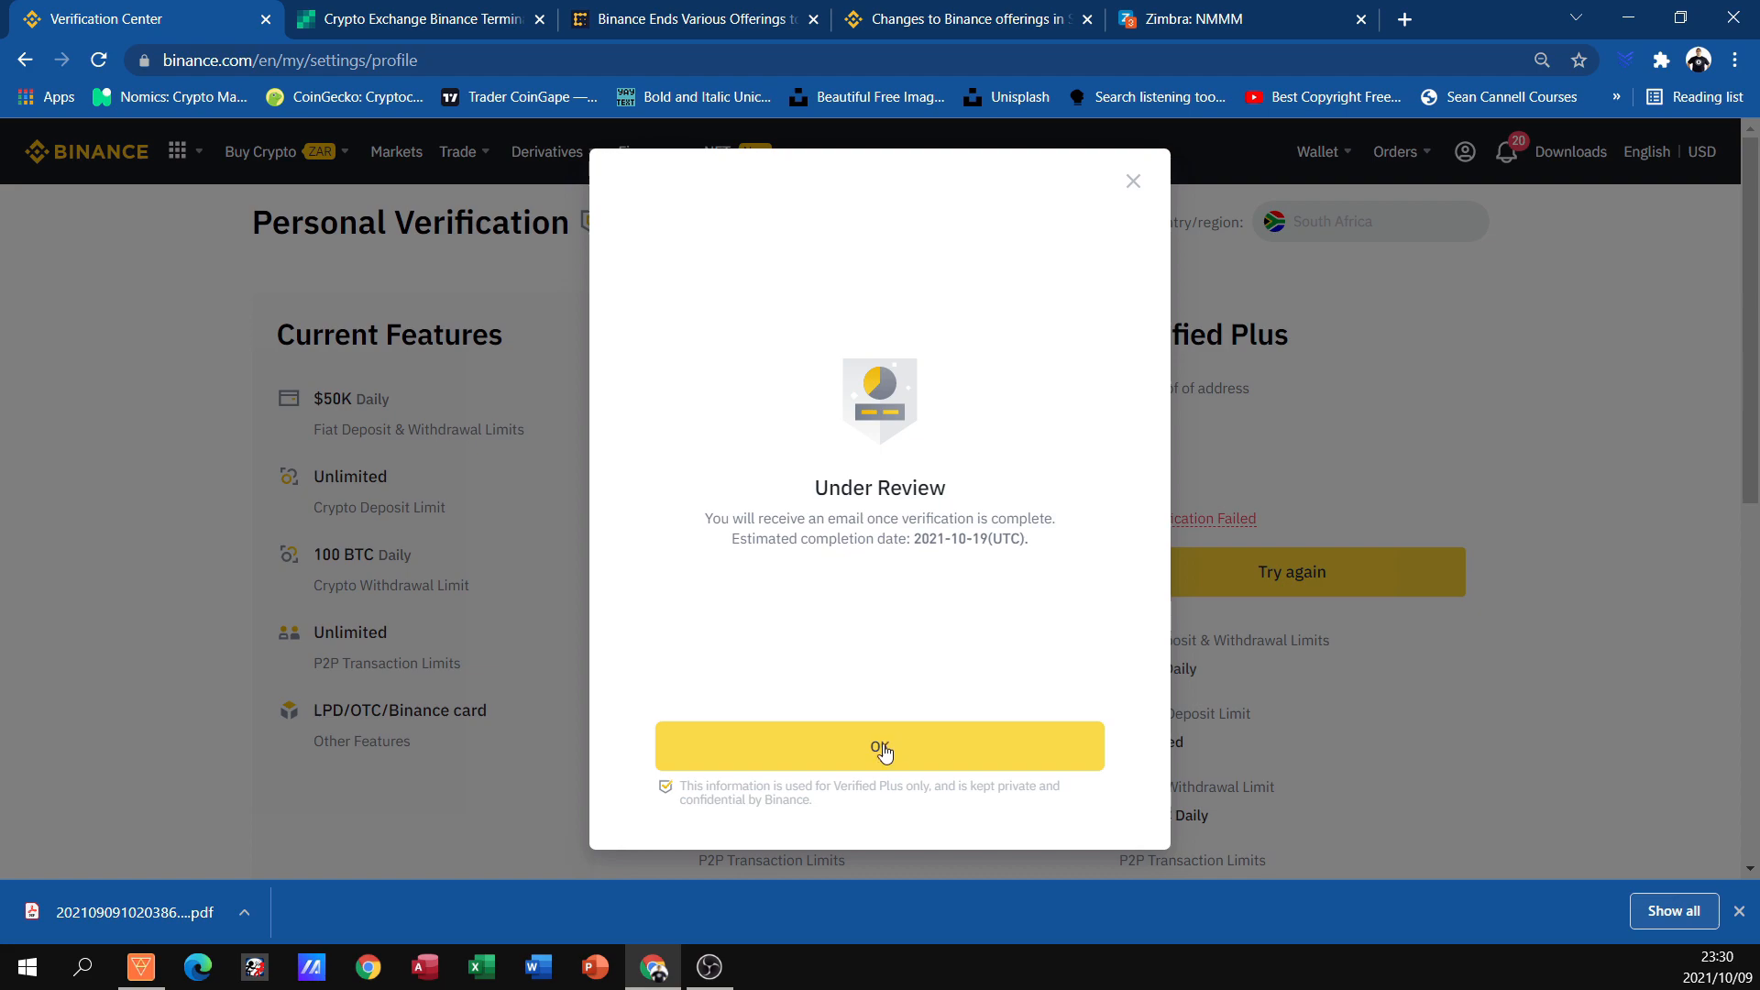
click(879, 746)
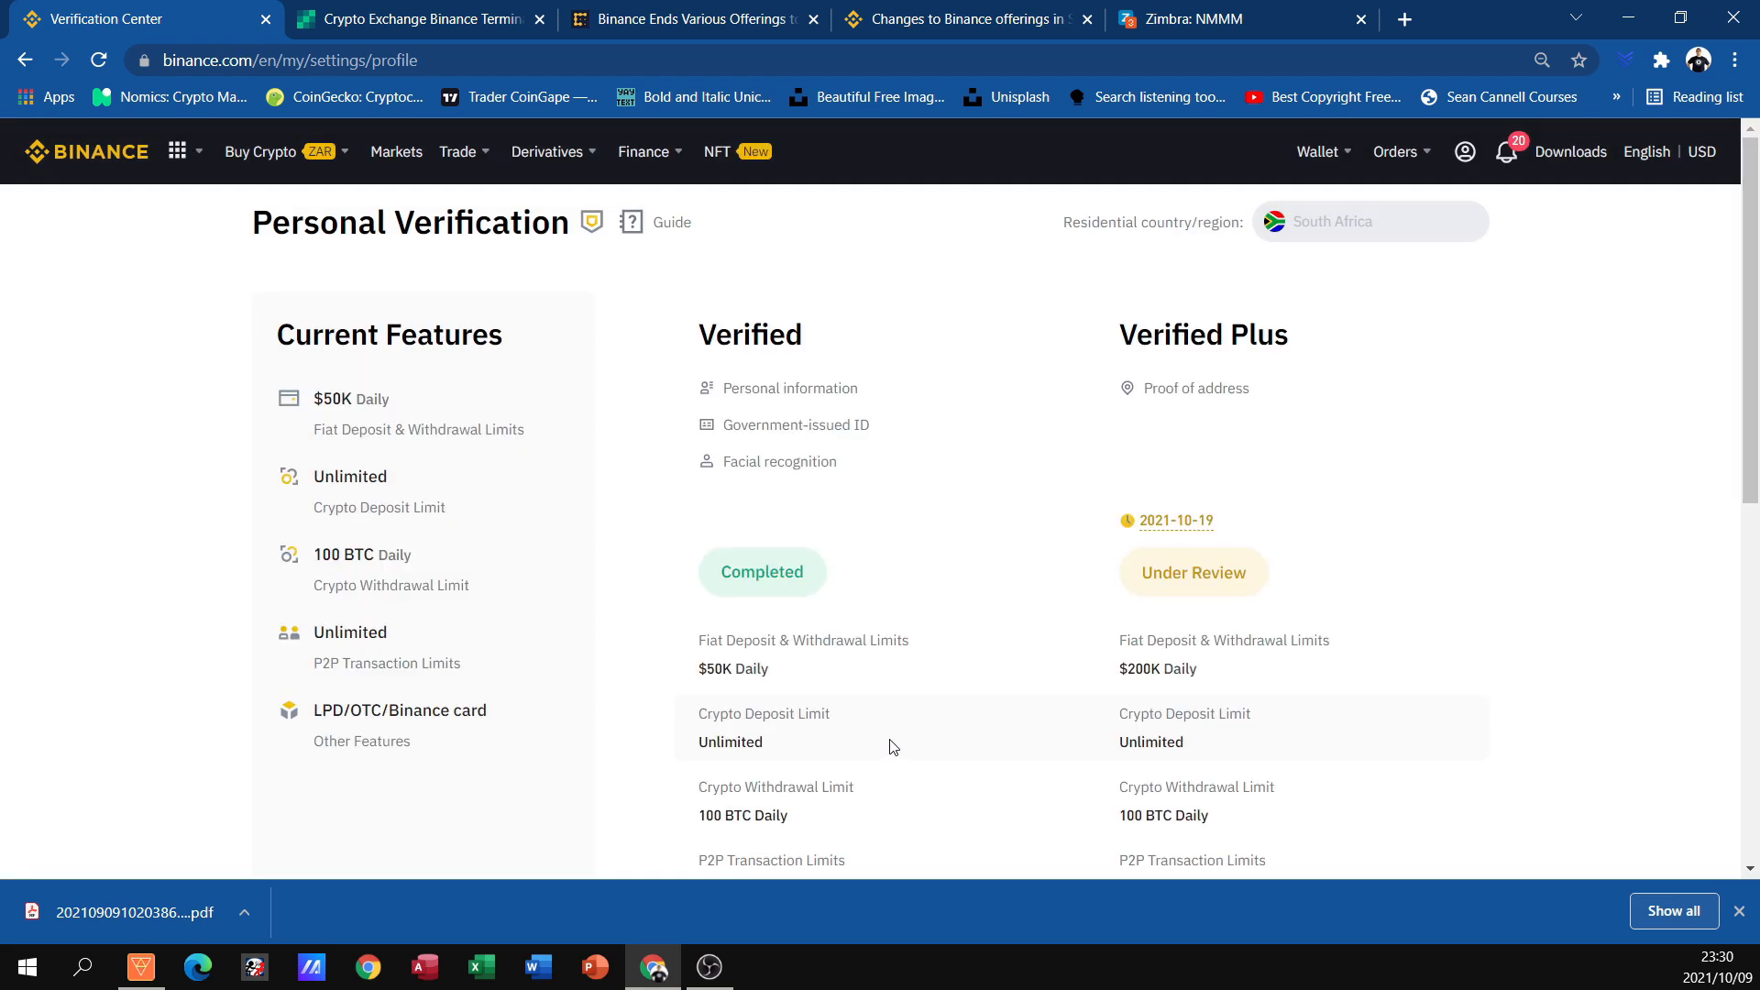
mouse_move(1069, 479)
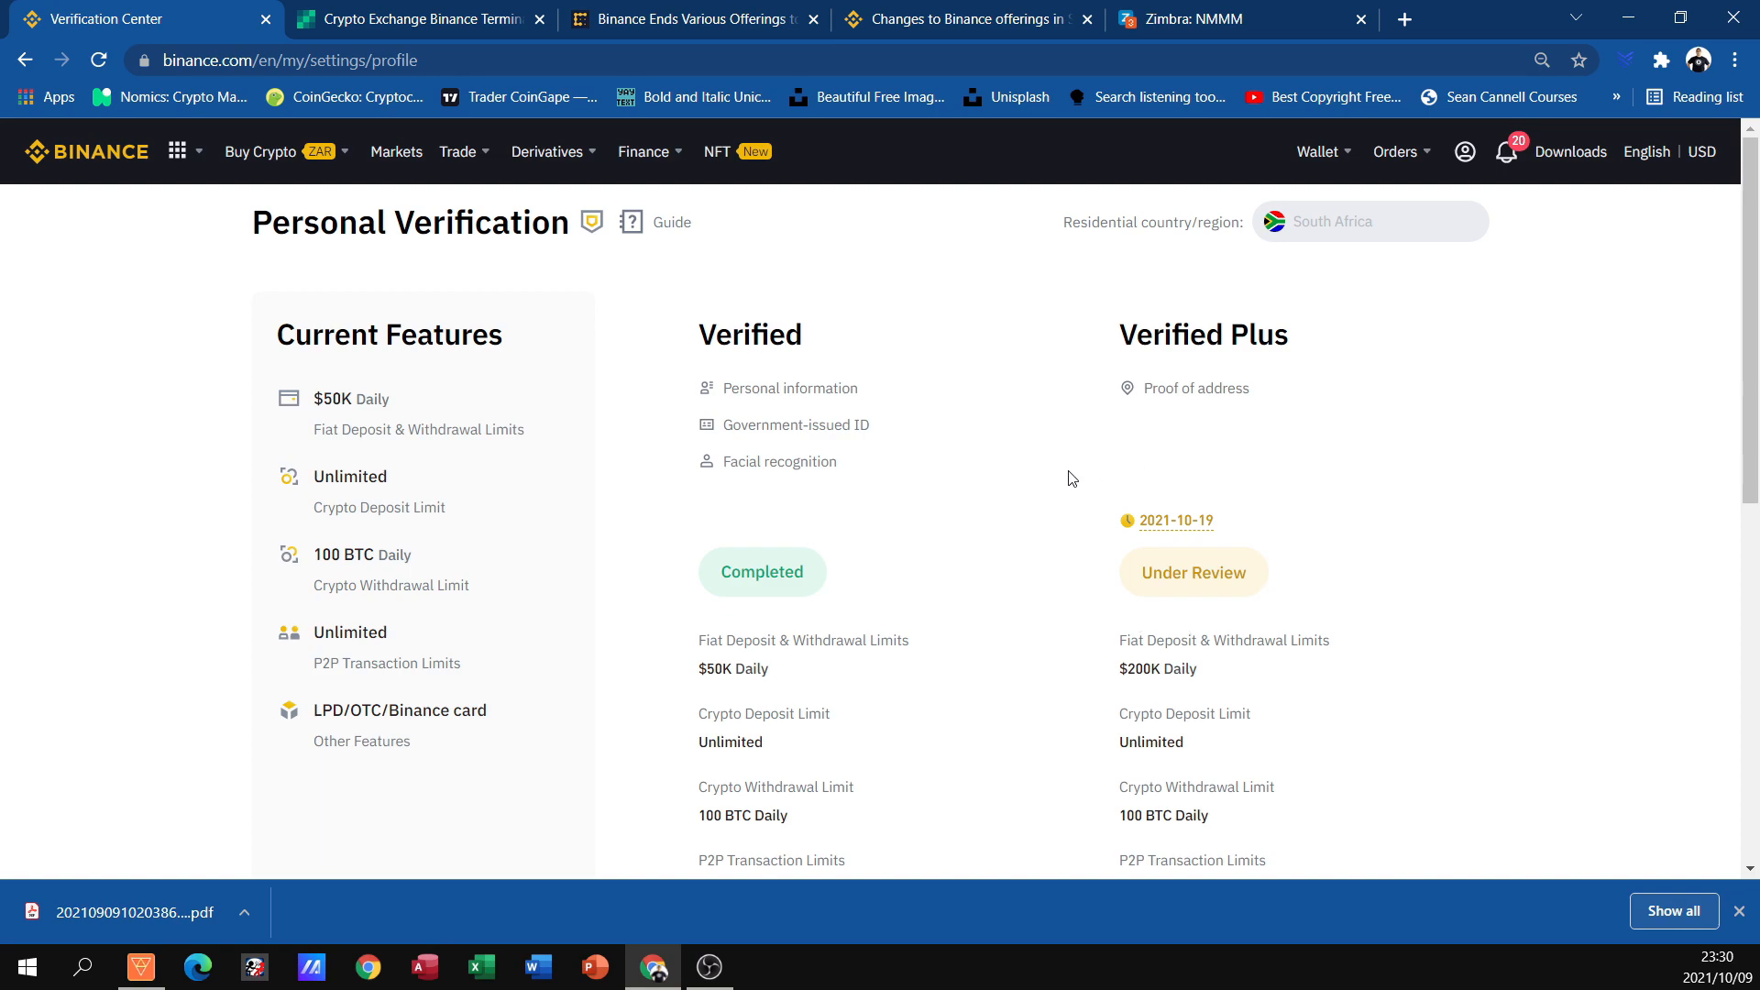
mouse_move(689, 345)
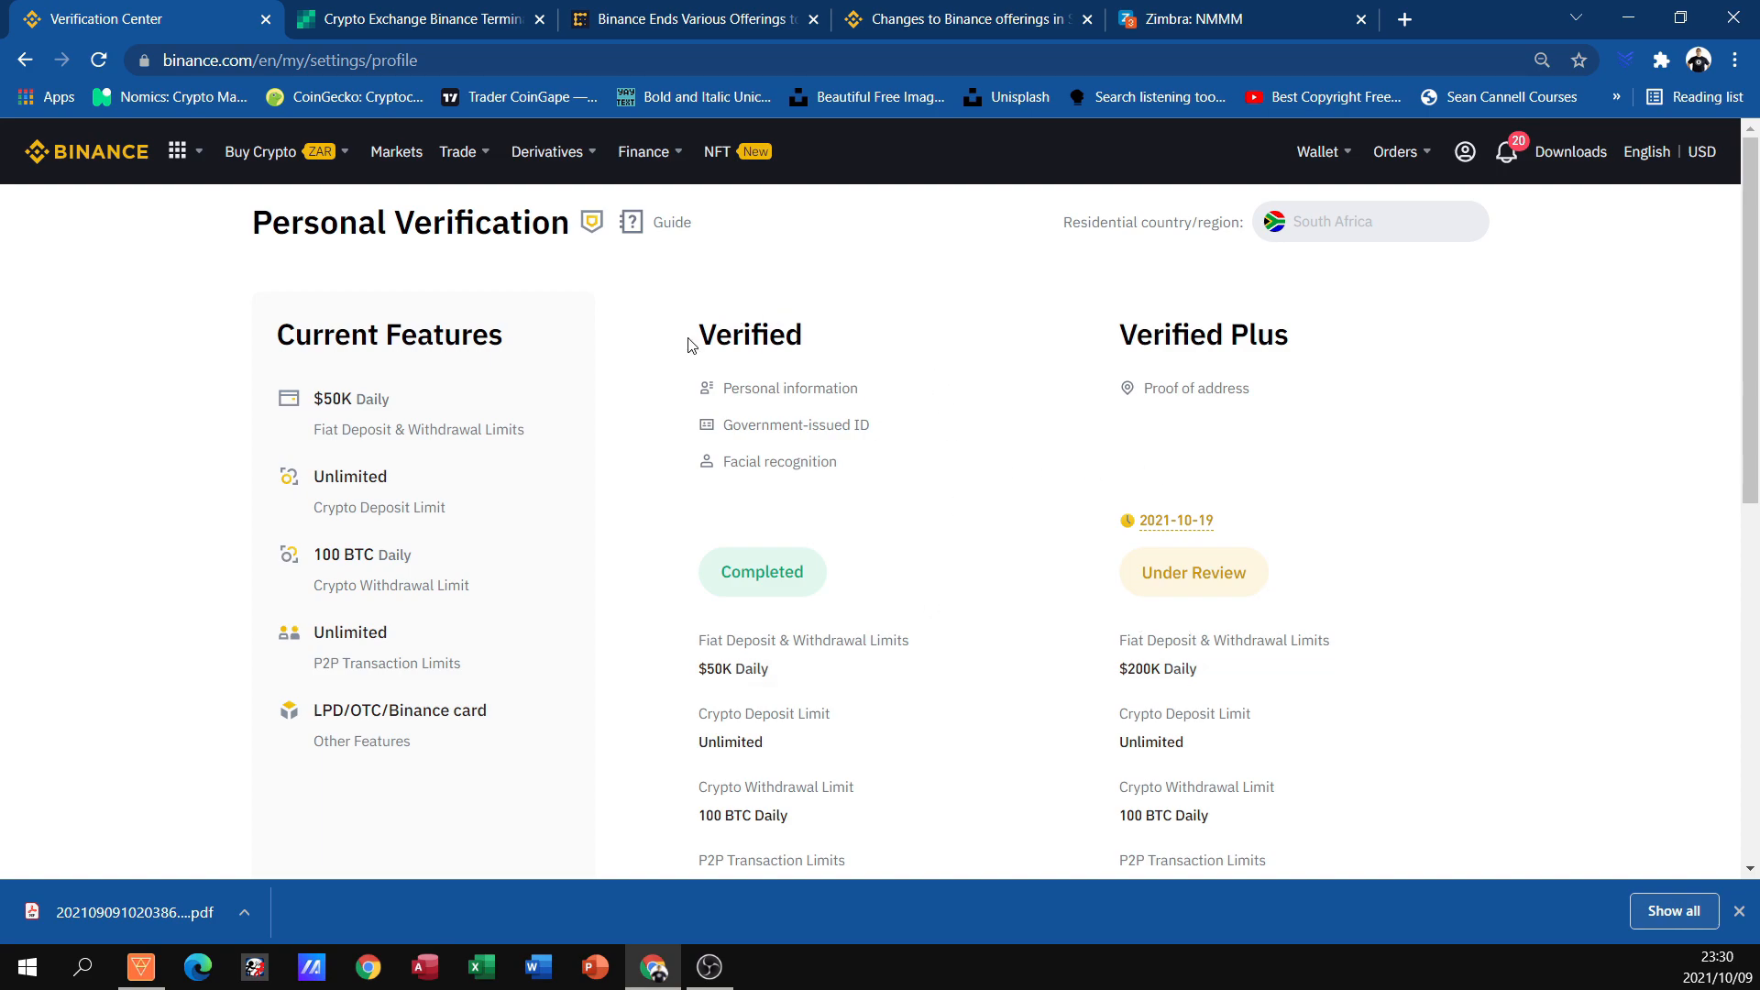
mouse_move(891, 447)
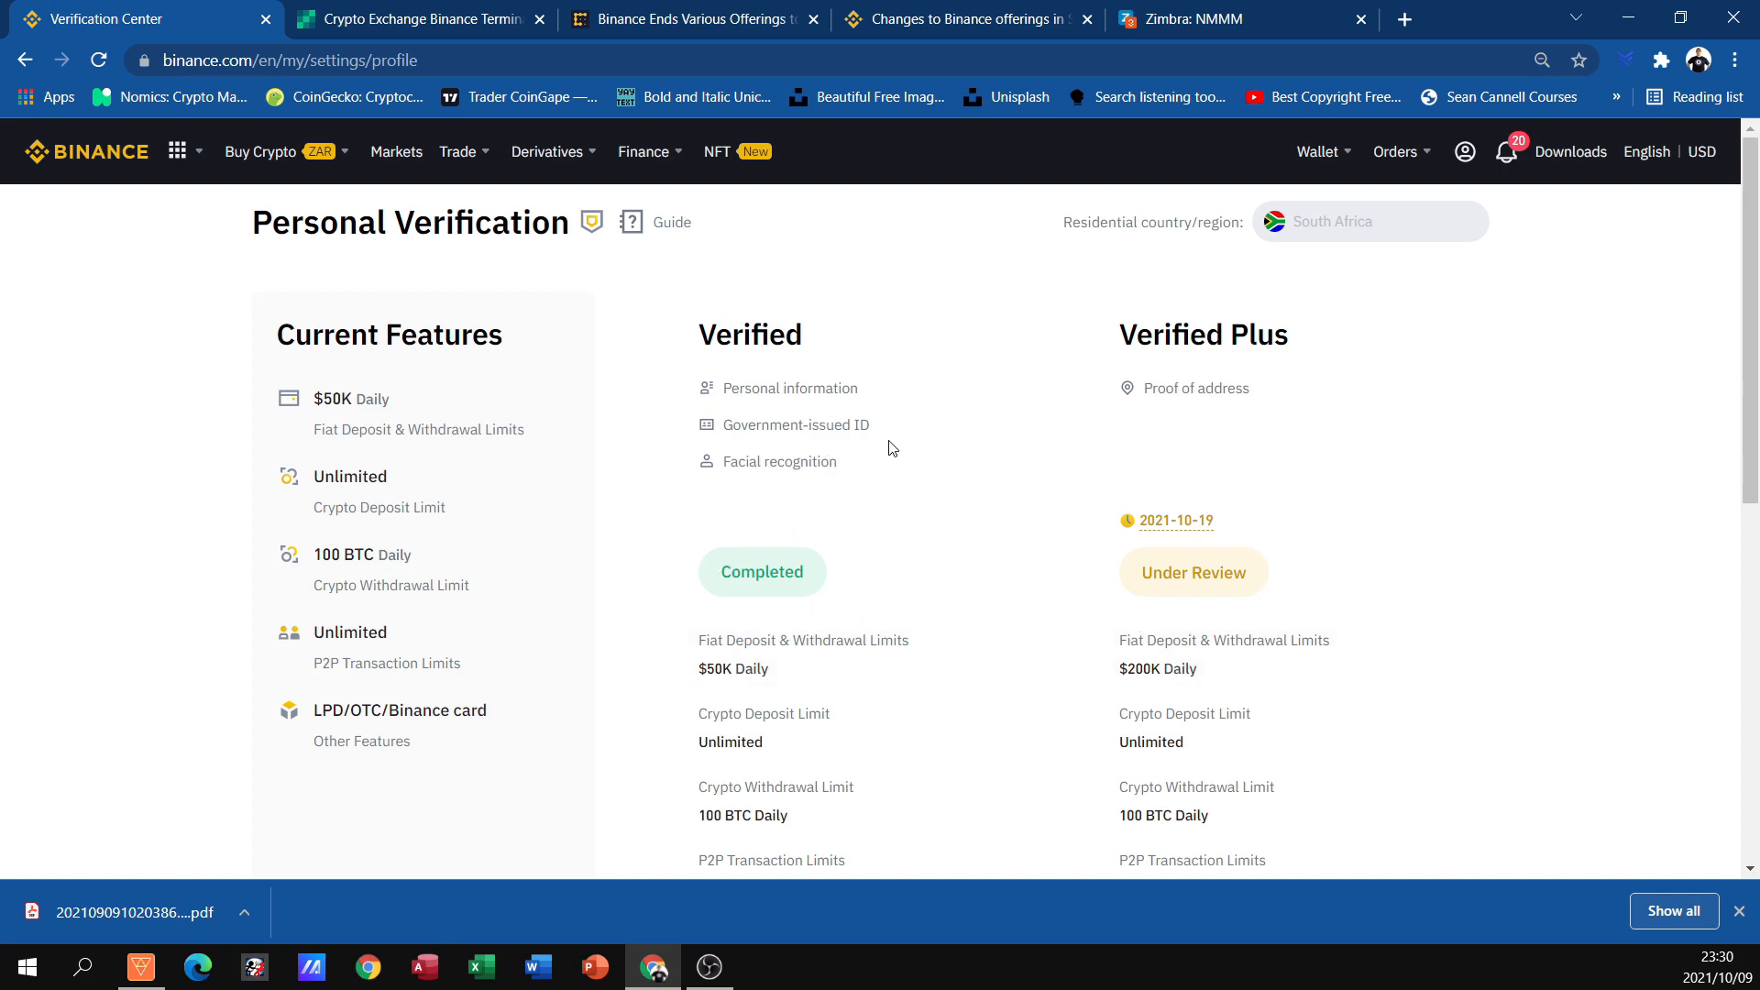